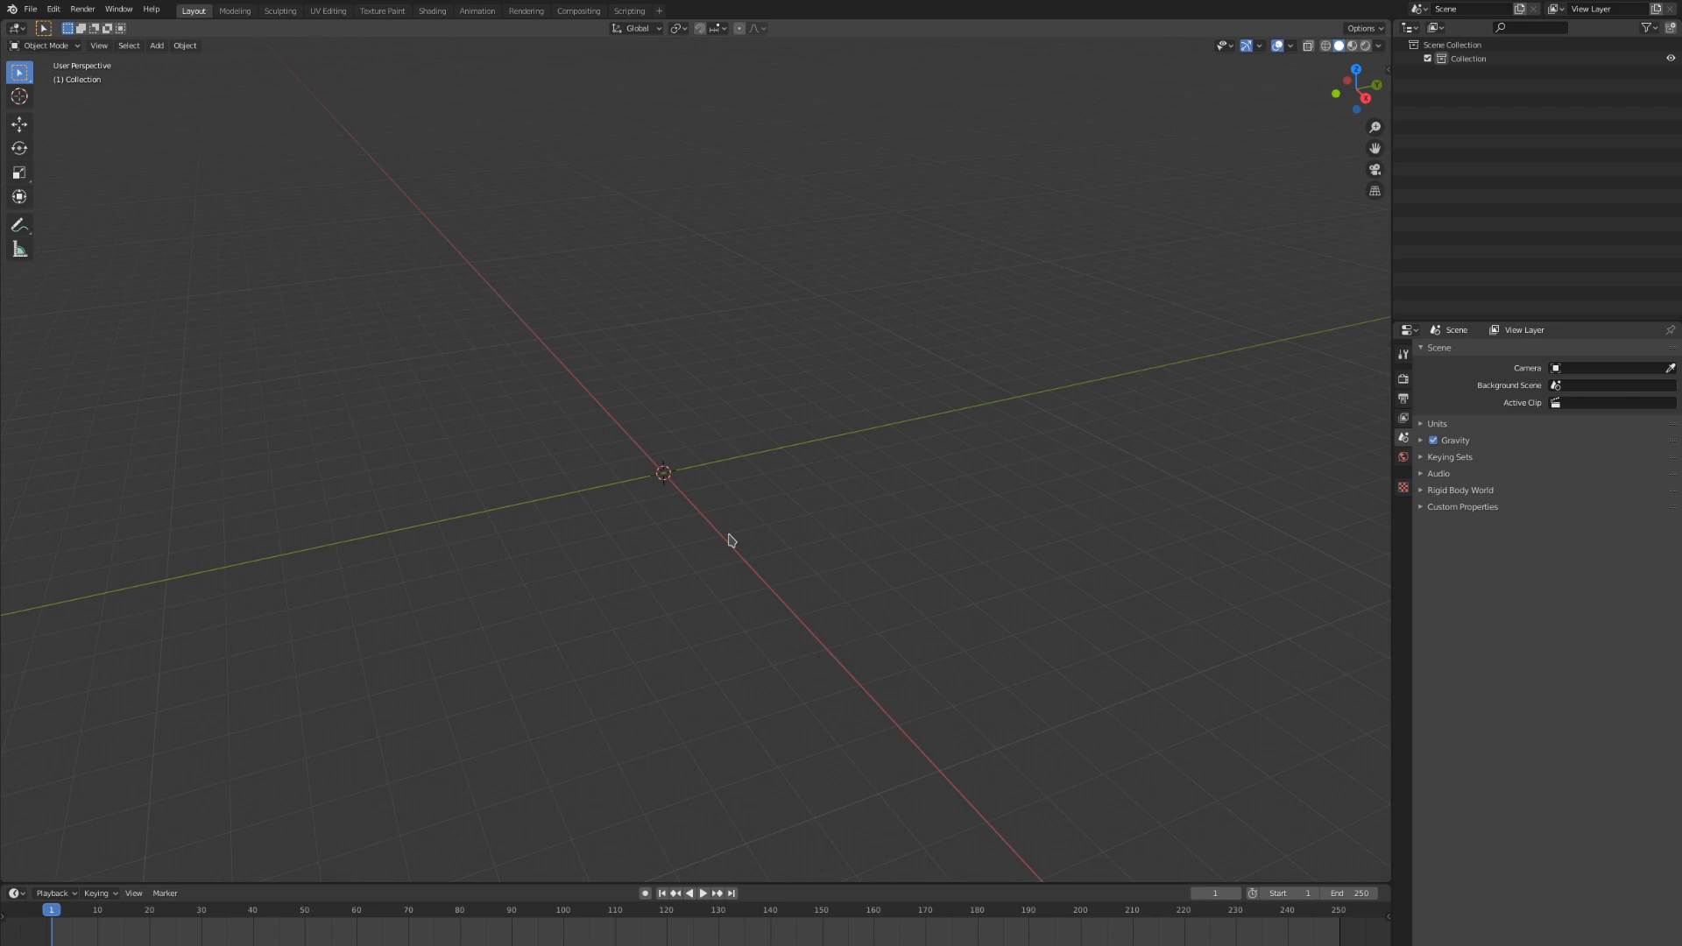
Add a cube raised above the origin and a UV sphere floating above it
left_click(158, 45)
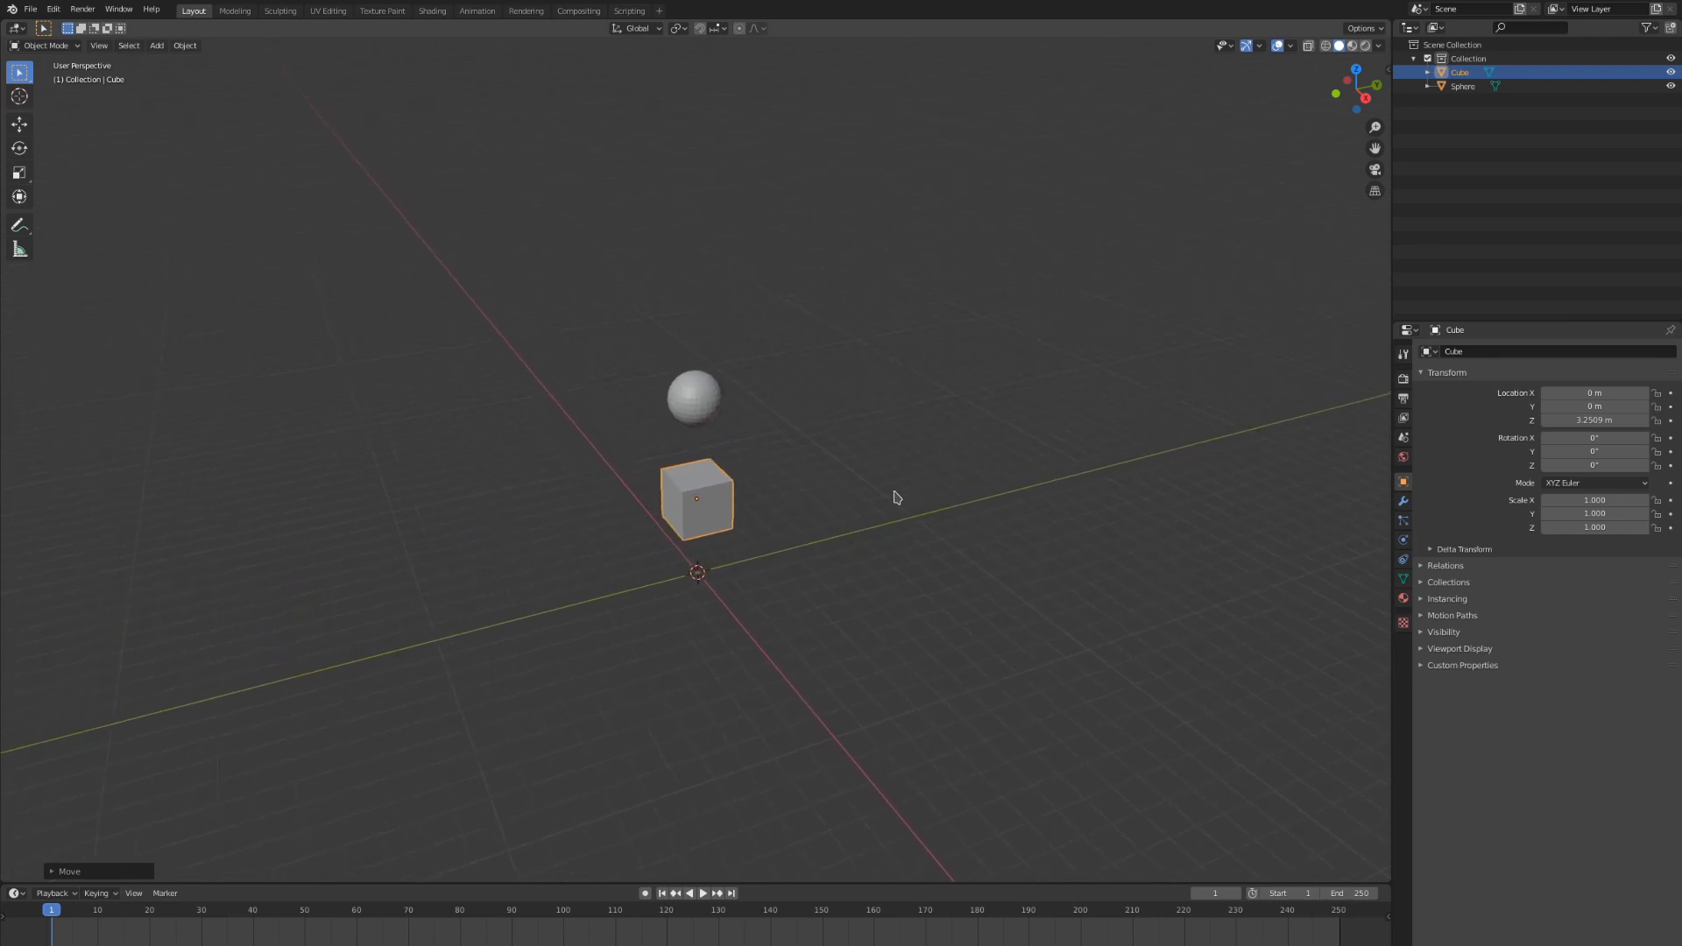
left_click(156, 46)
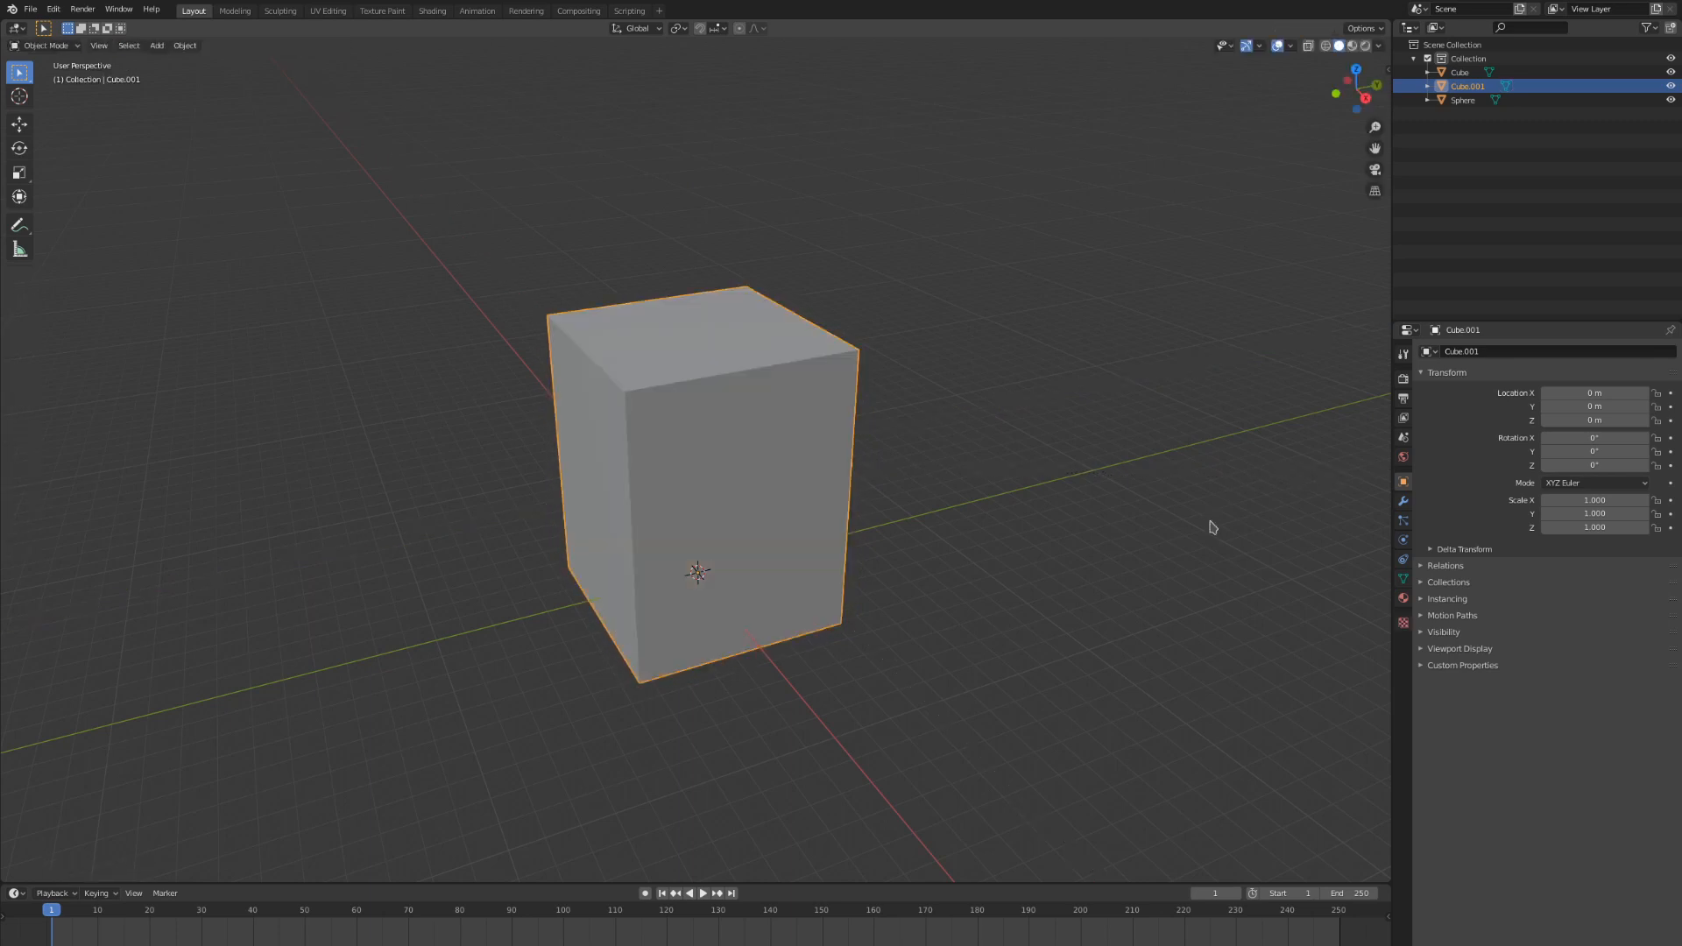
mouse_move(1164, 564)
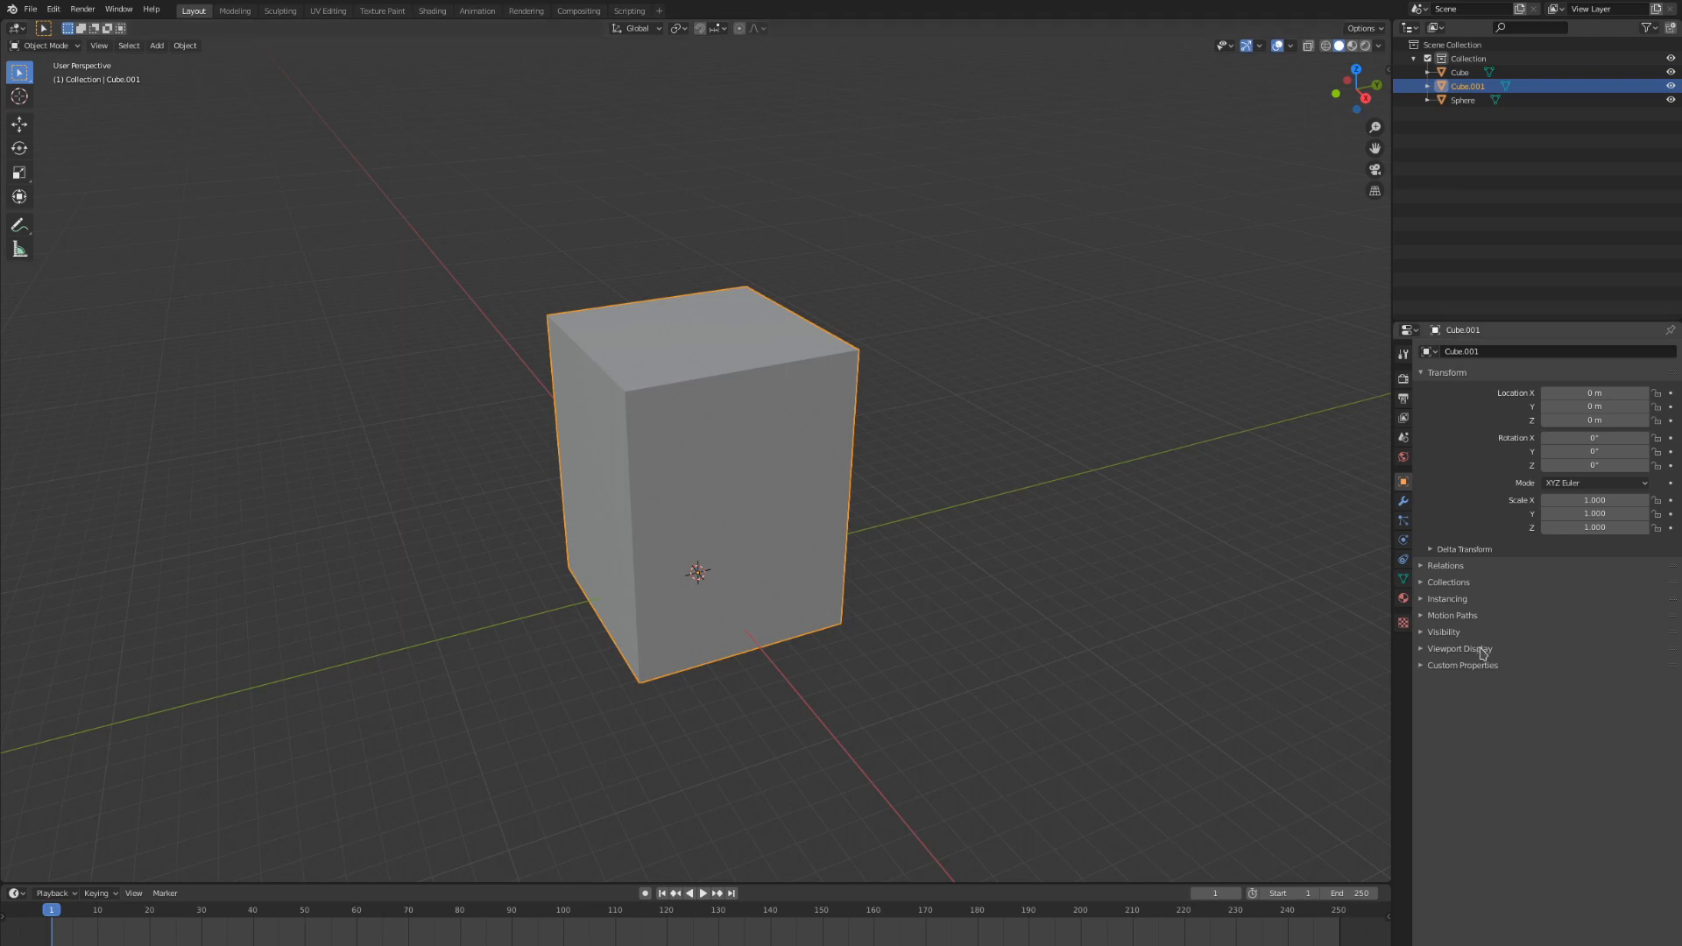
Set the enclosing box's Viewport Display to show as Wire only
left_click(1459, 649)
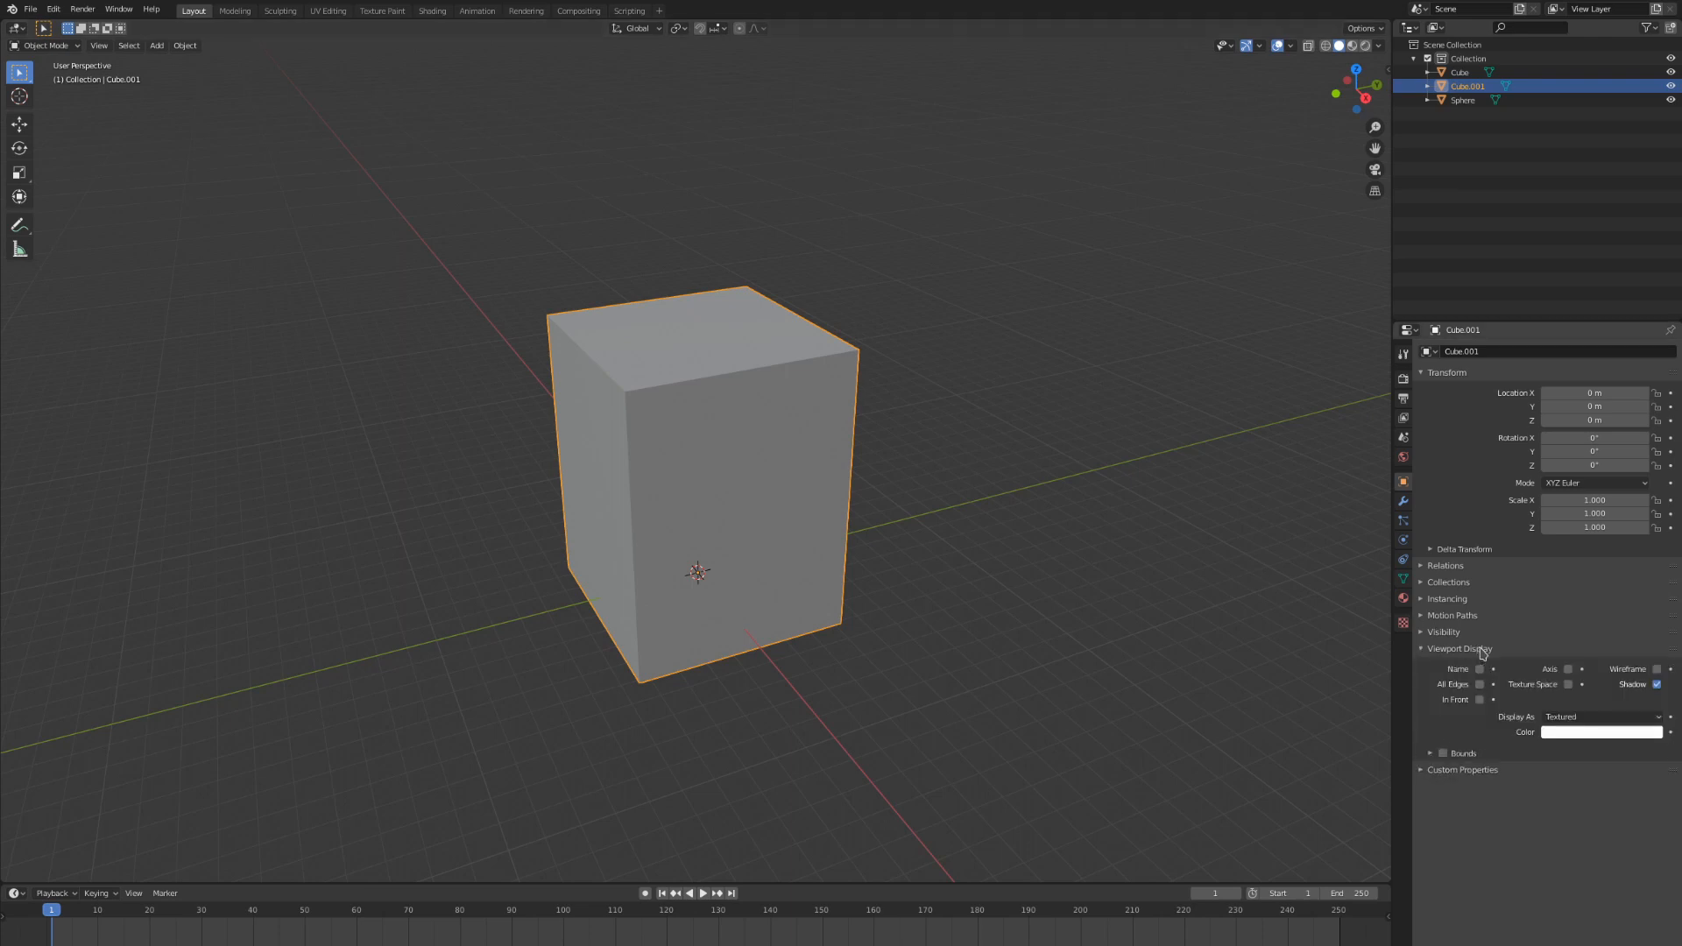
left_click(1602, 716)
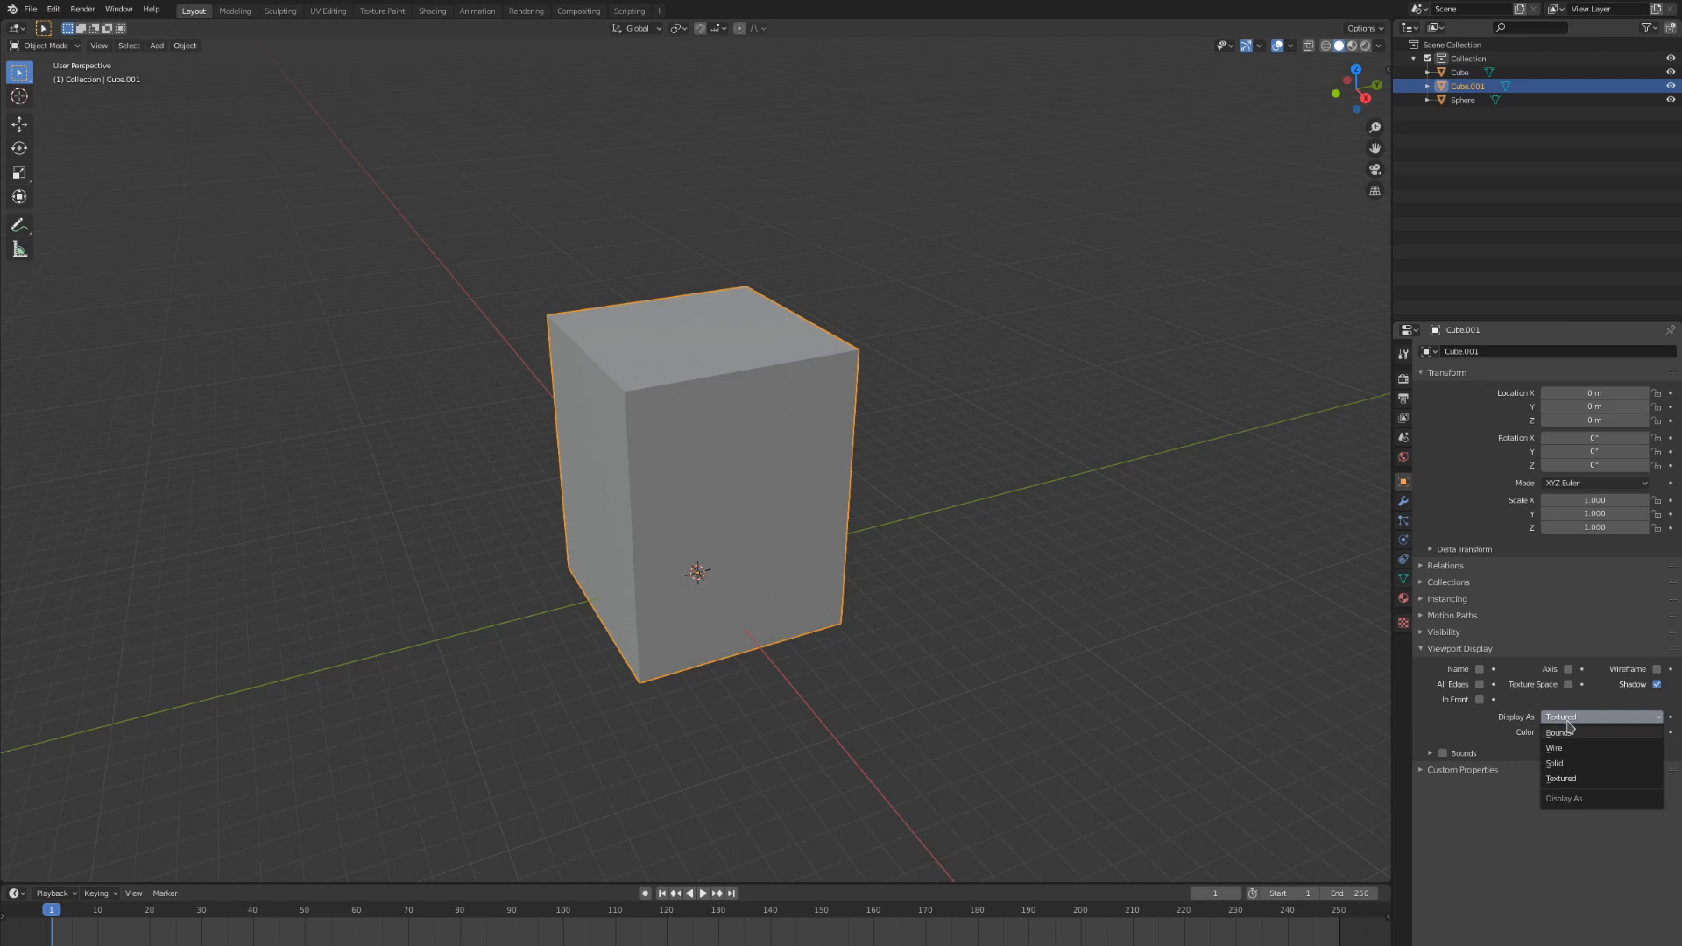
left_click(1556, 749)
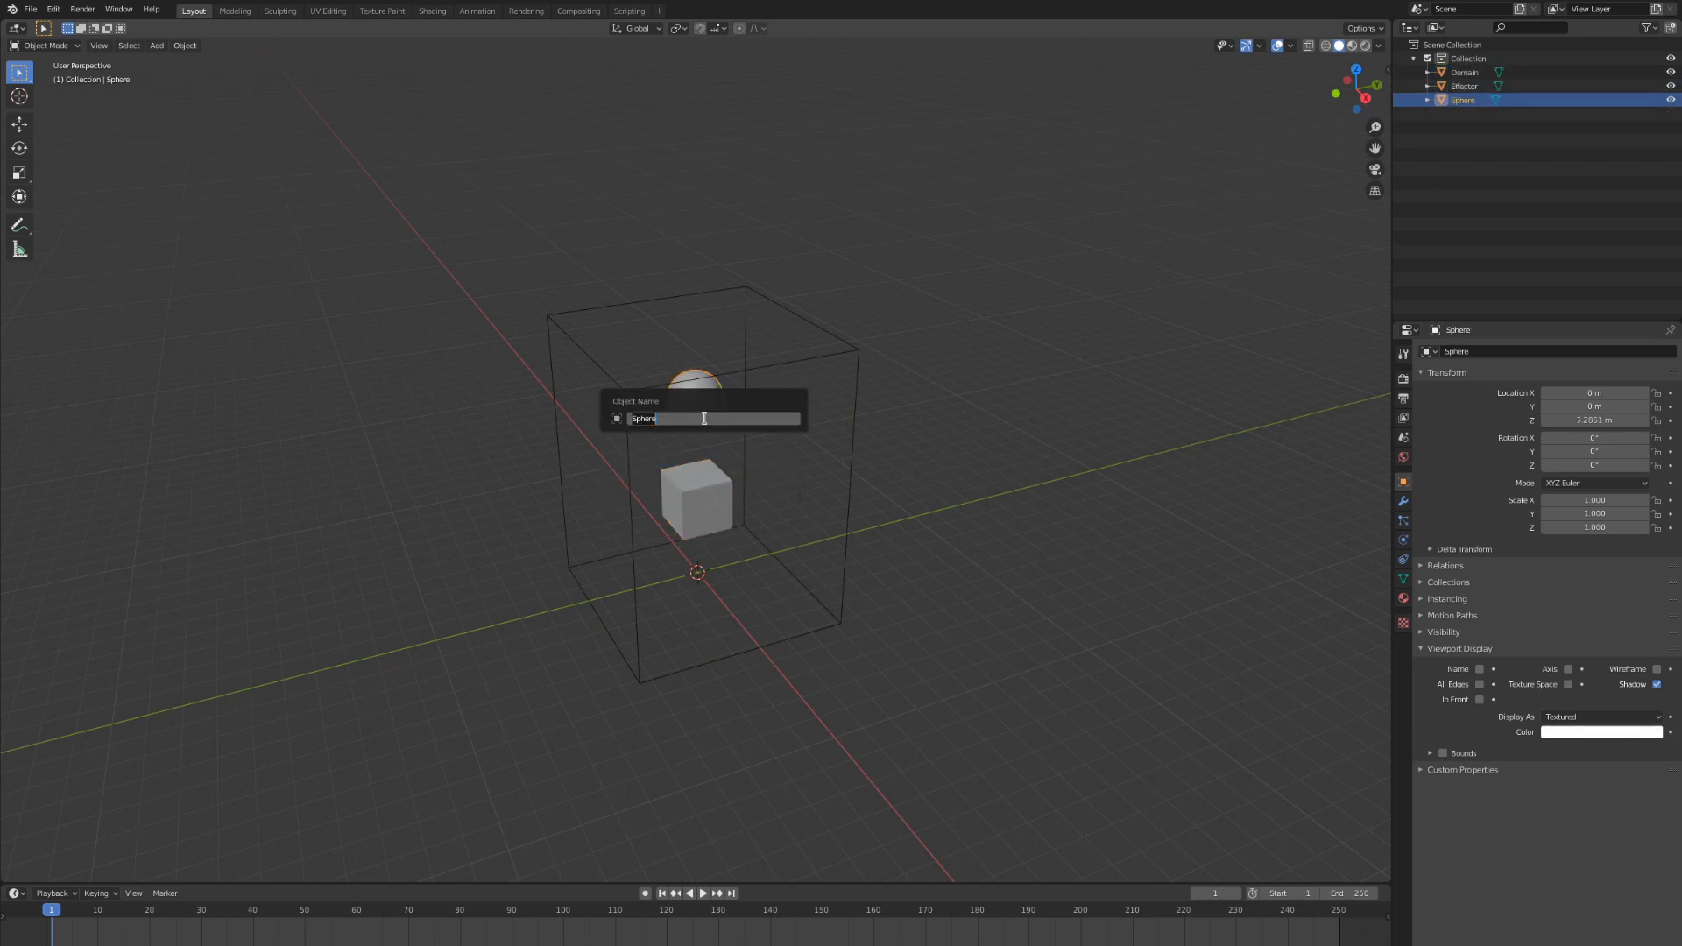
Rename the sphere to 'Flow' and select the Domain box for its physics options
type("Flow")
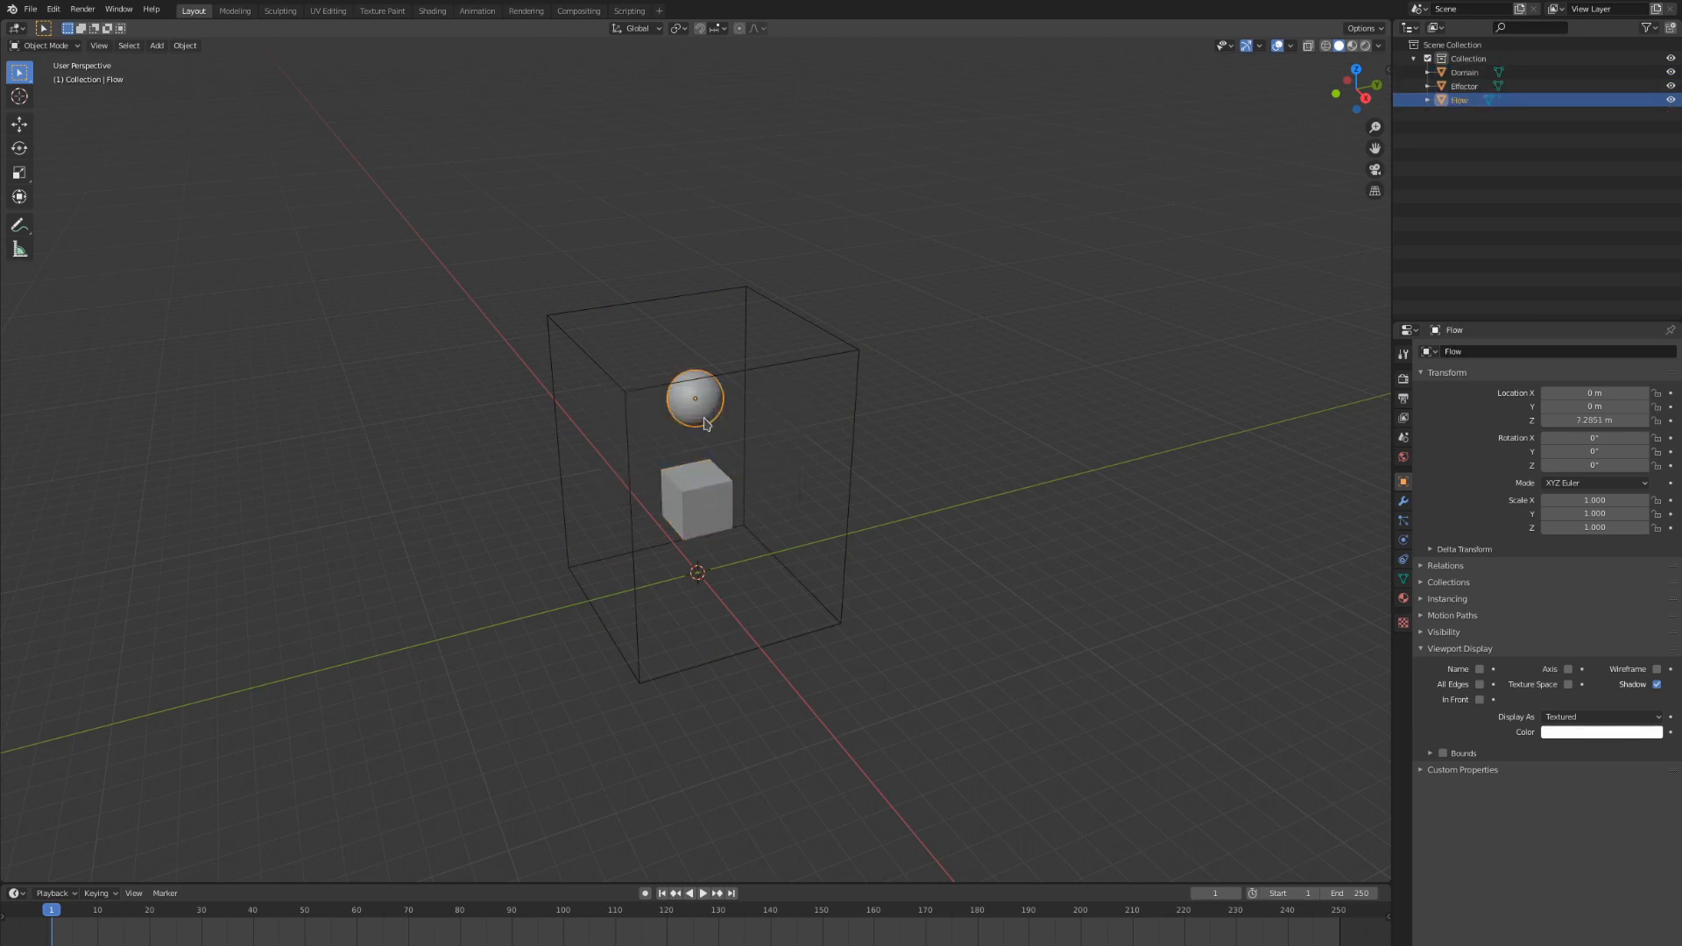
left_click(1463, 73)
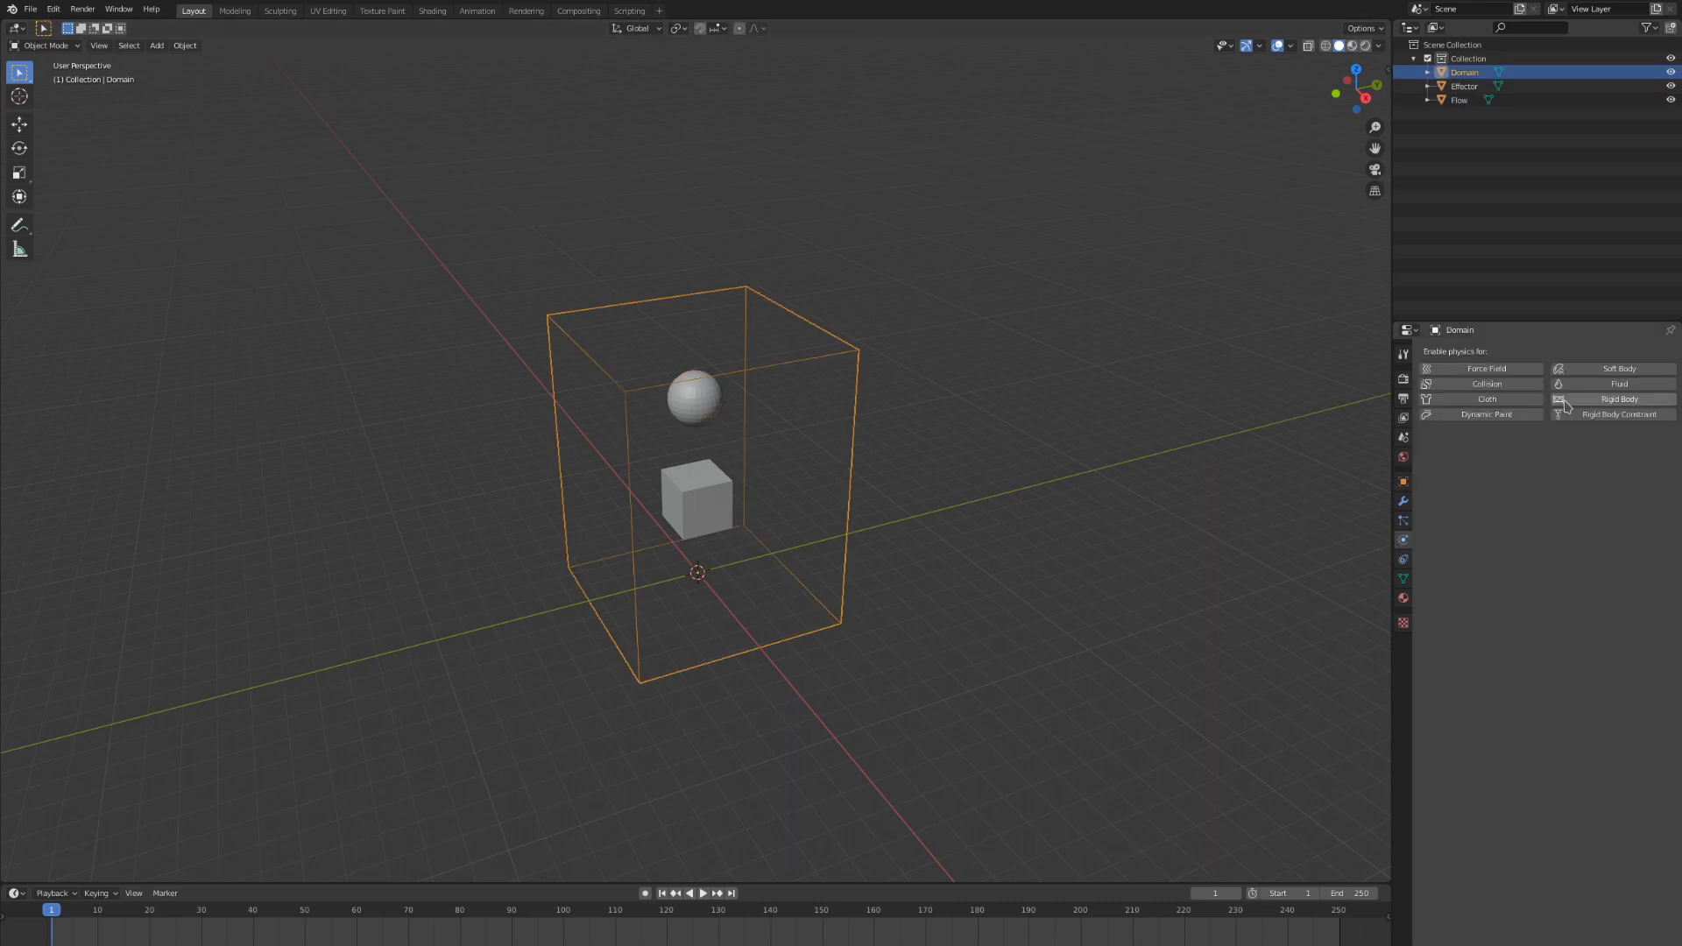
Enable Fluid physics on the box and set its type to Domain
left_click(1620, 384)
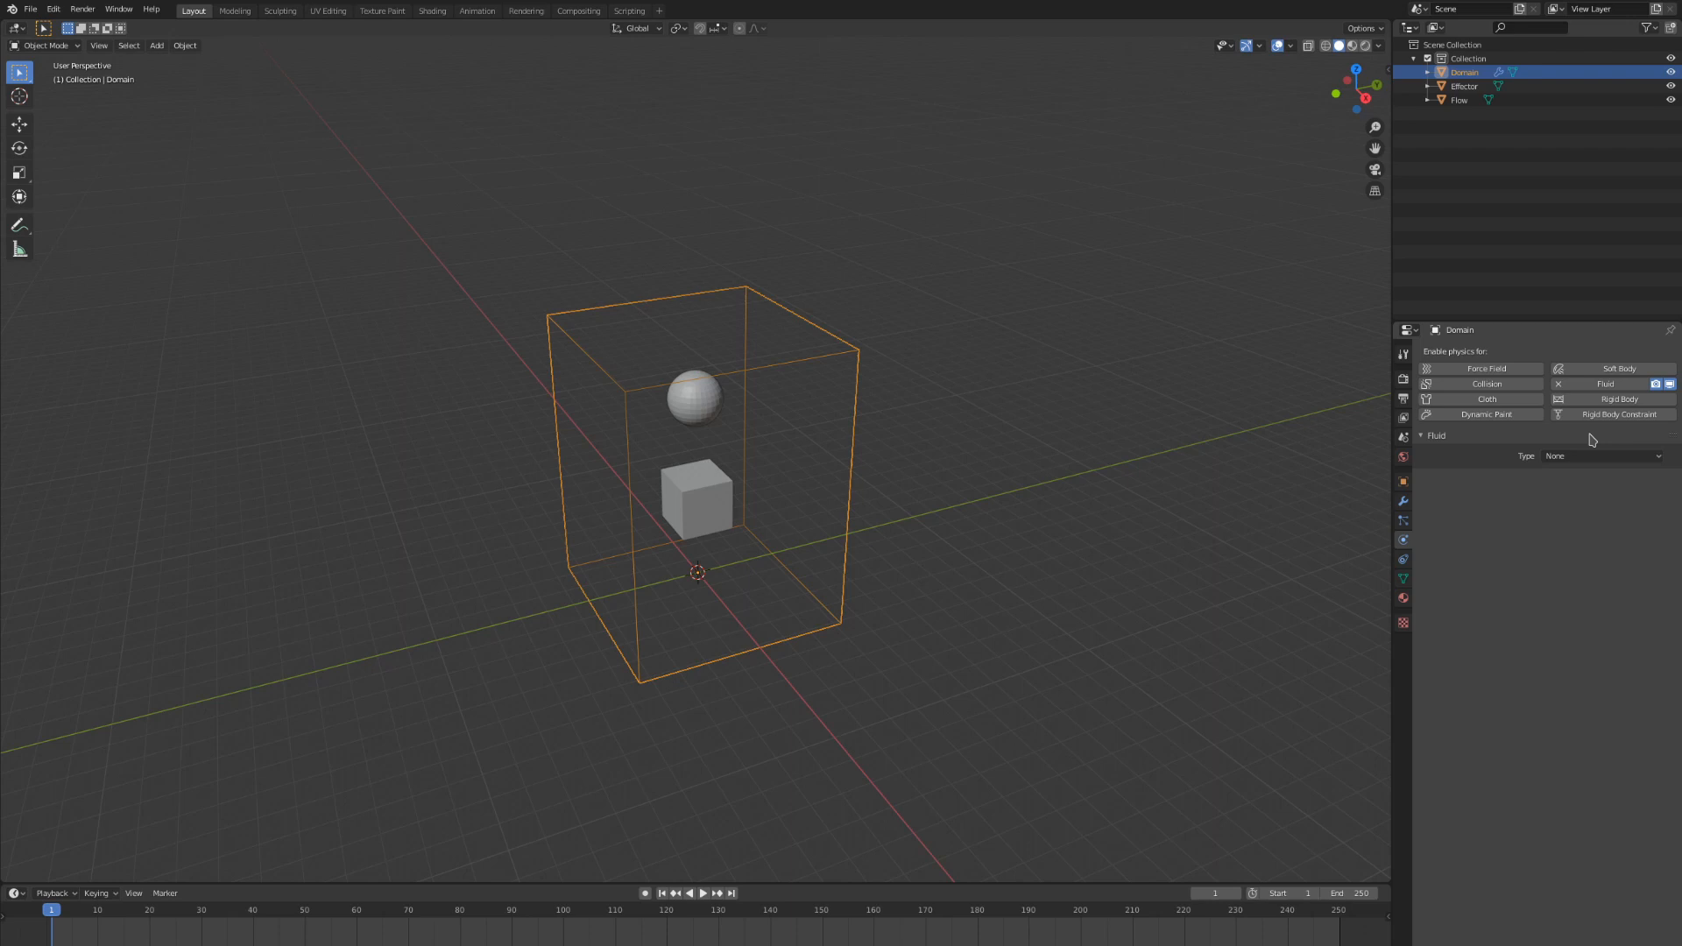
mouse_move(1591, 448)
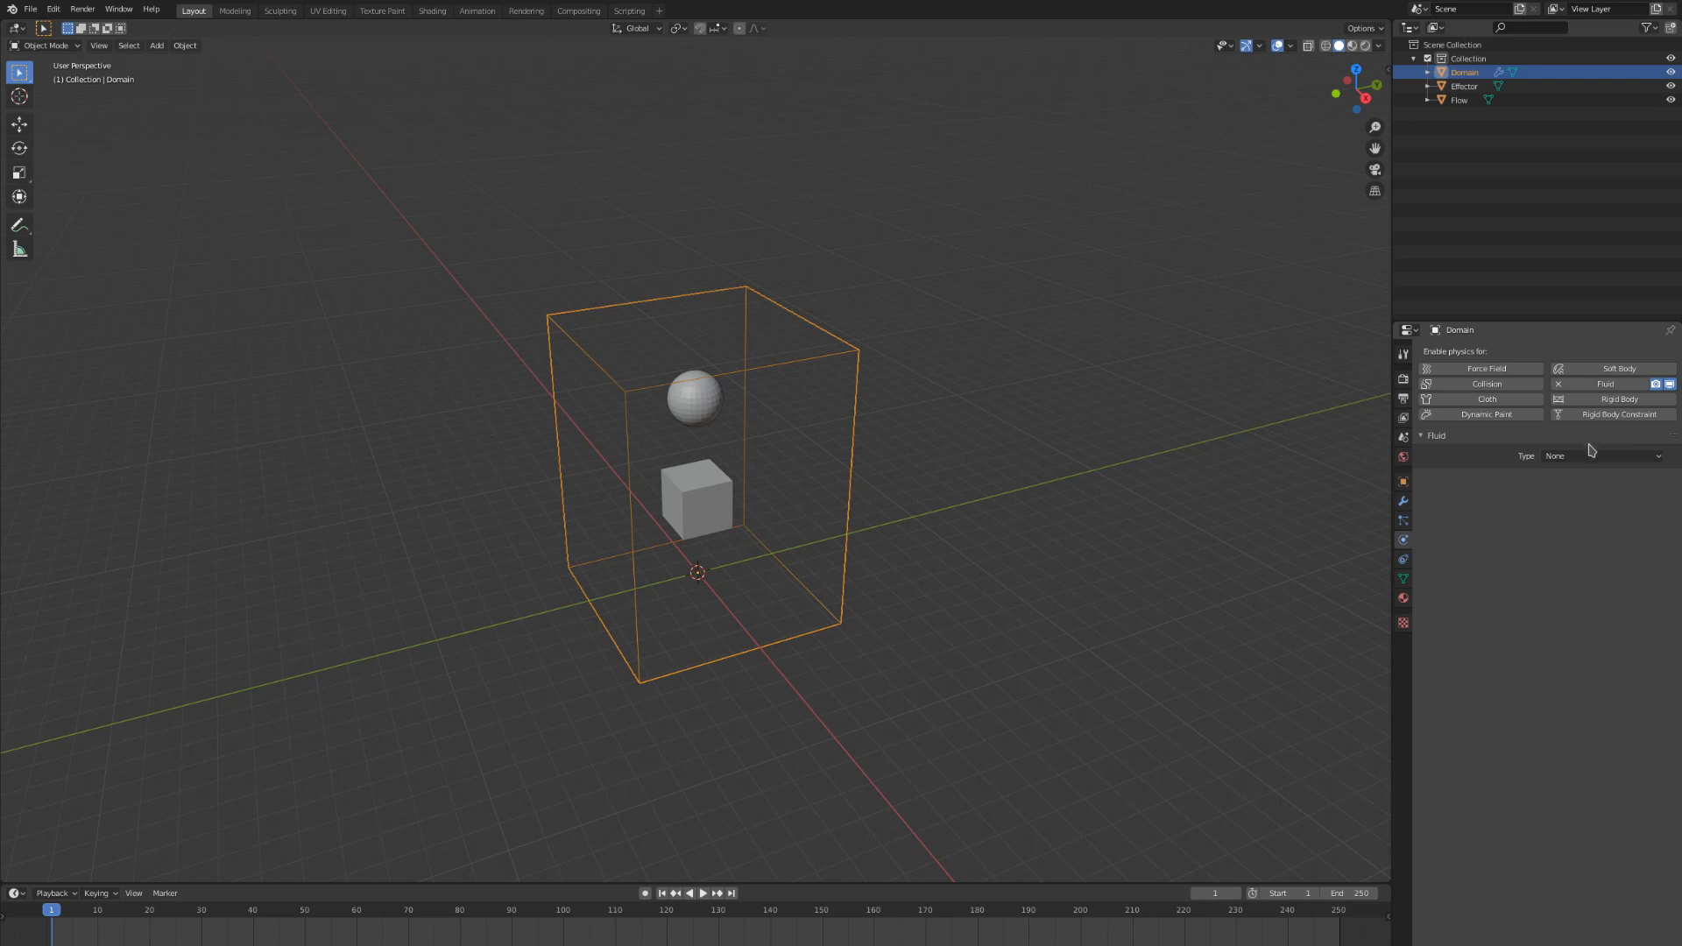
left_click(1602, 456)
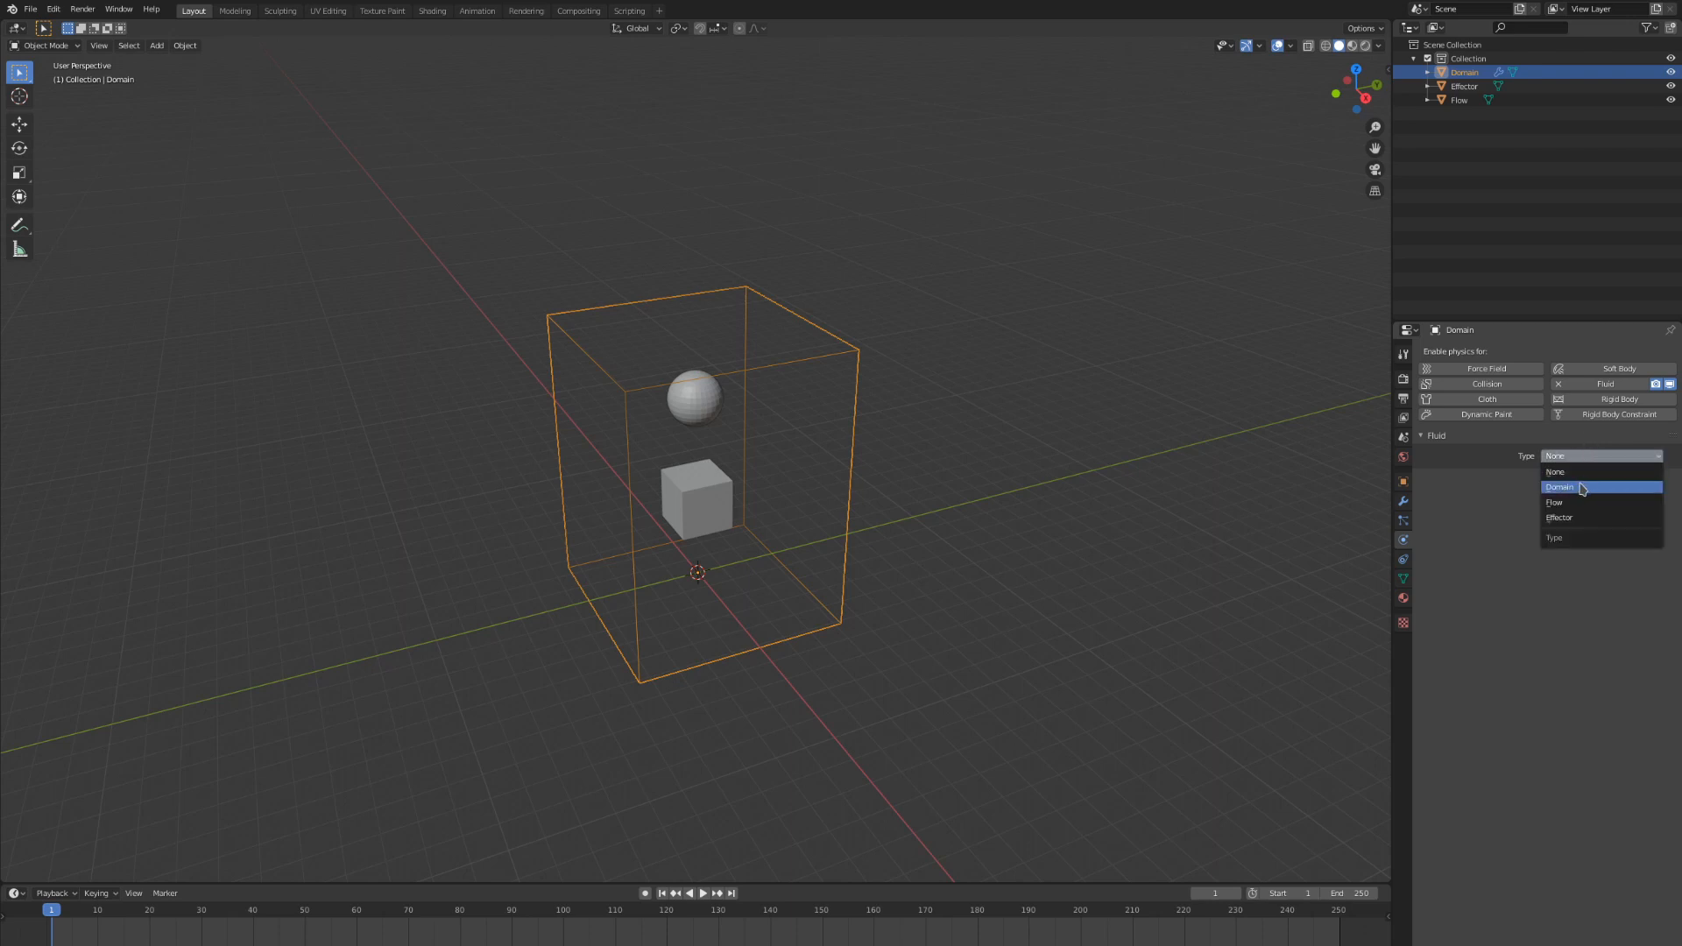
left_click(1559, 487)
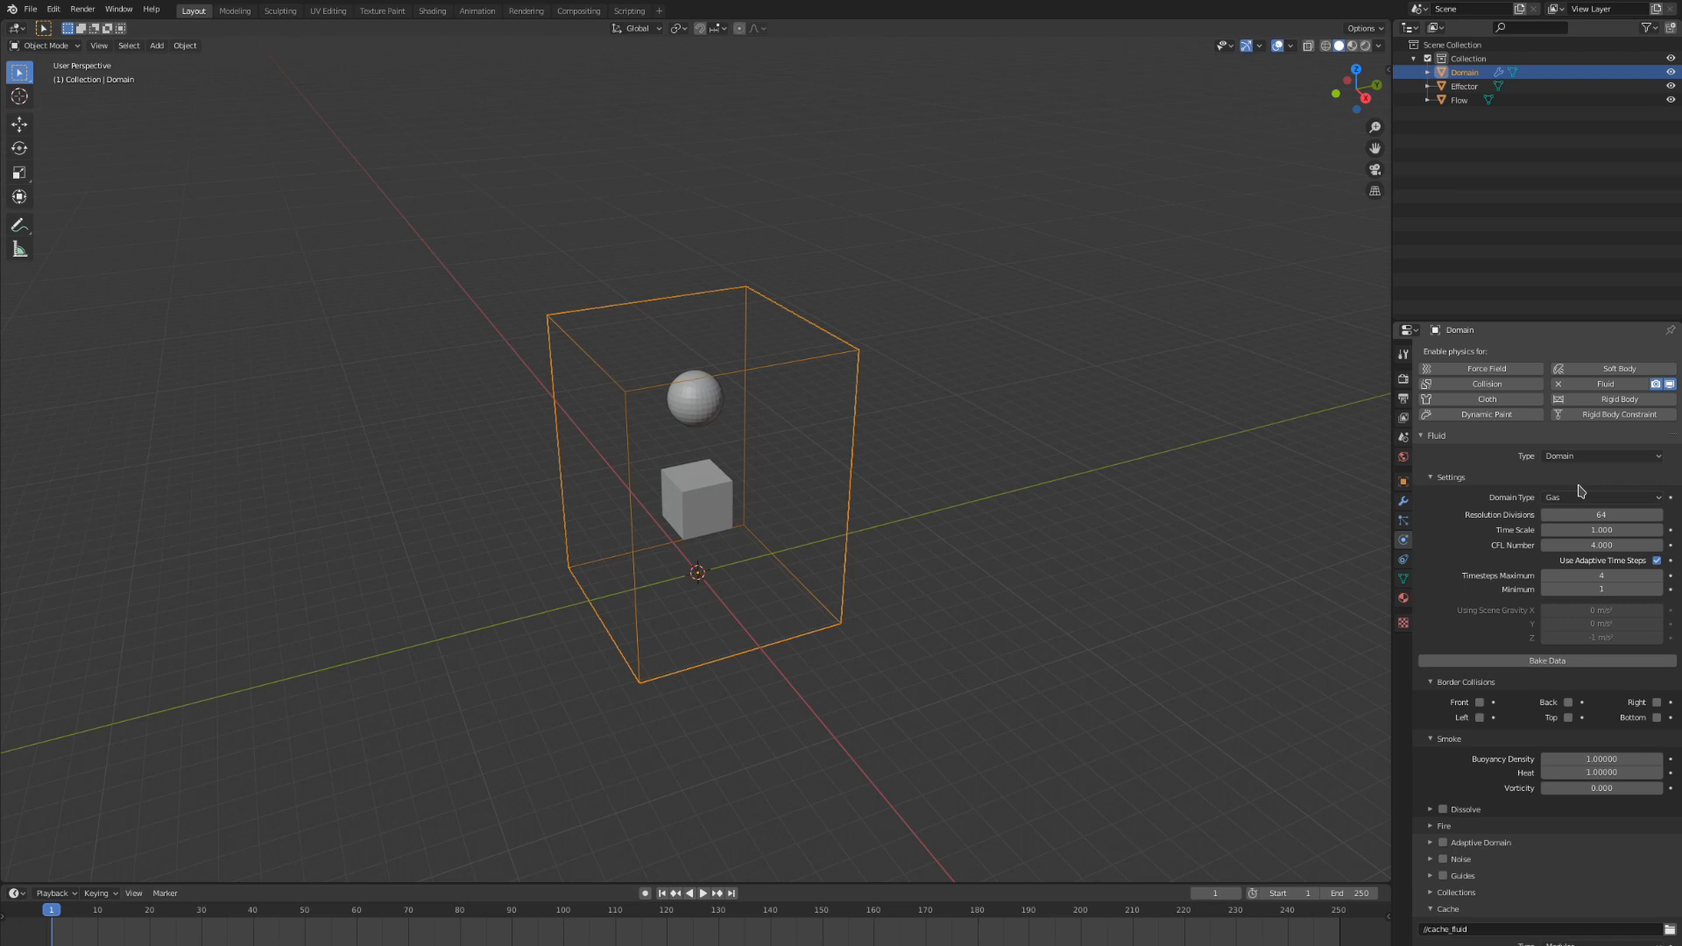
mouse_move(1574, 484)
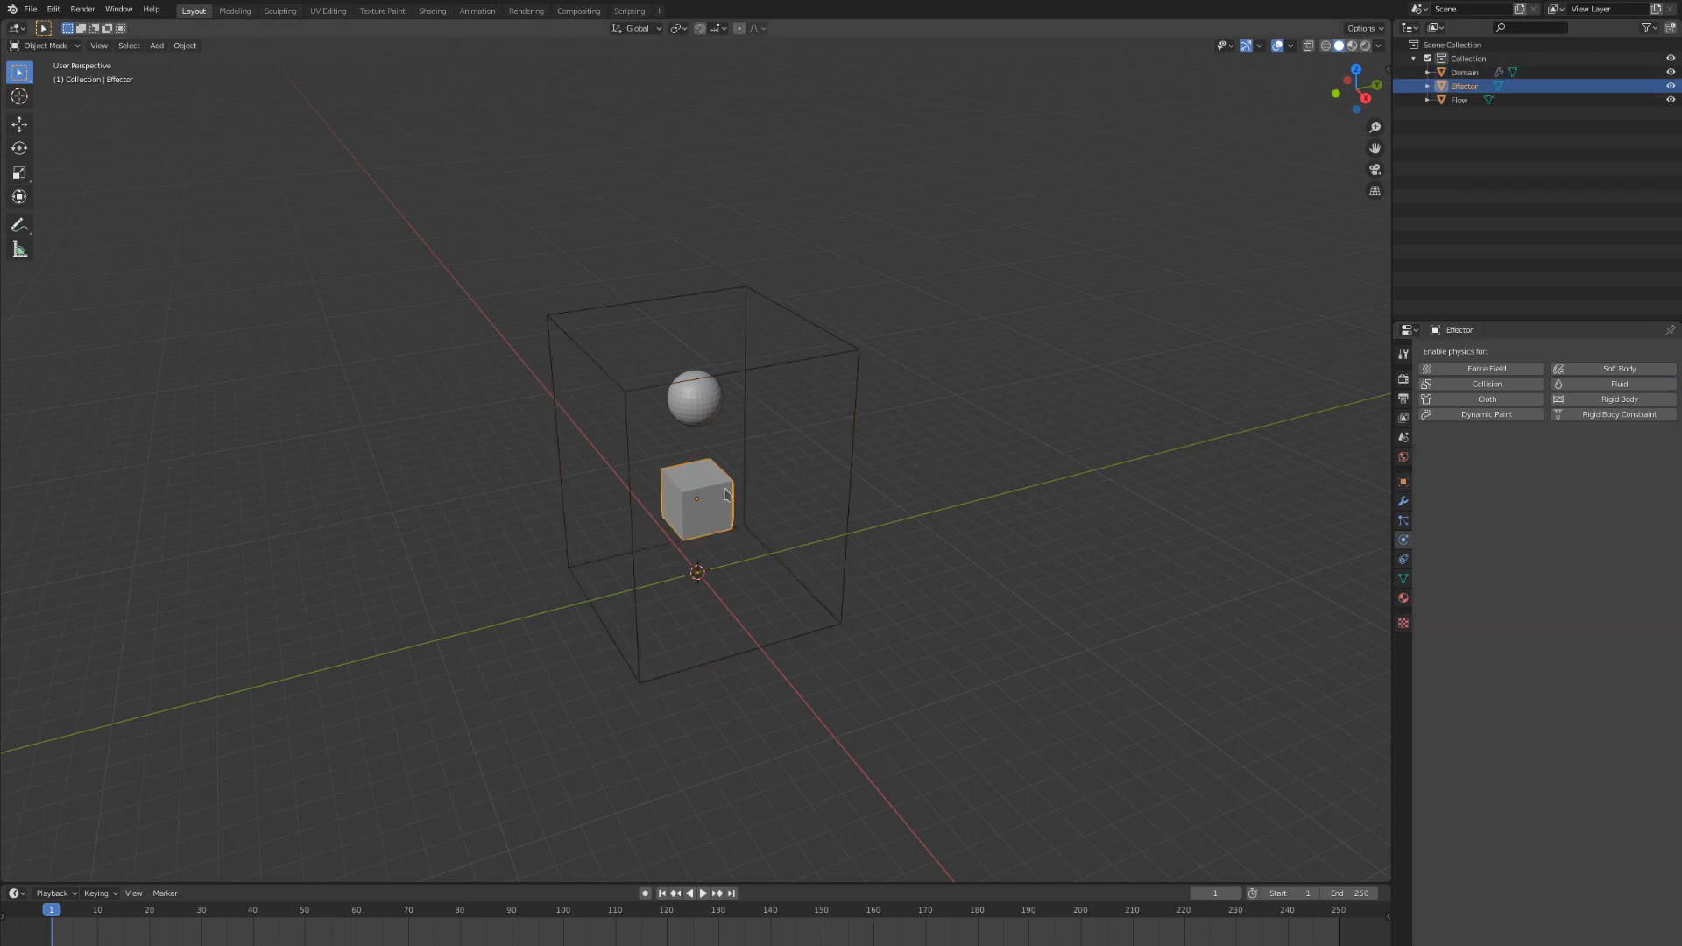
Enable Fluid physics on the Effector cube and make the sphere a Flow object
left_click(1619, 384)
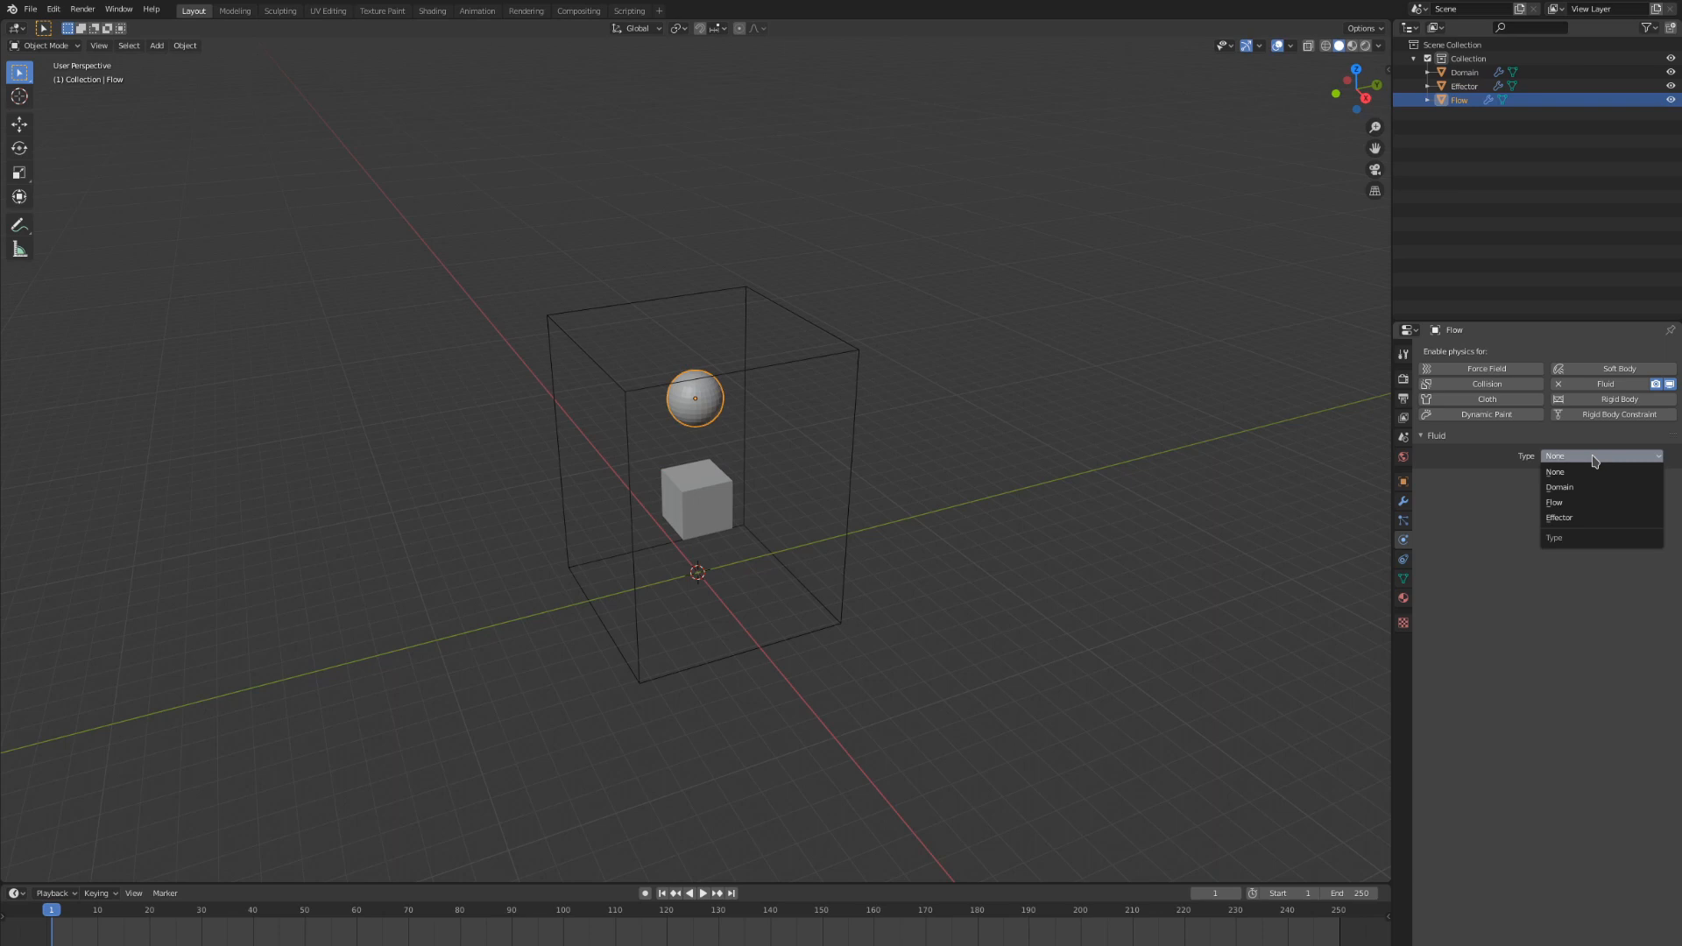
left_click(1553, 501)
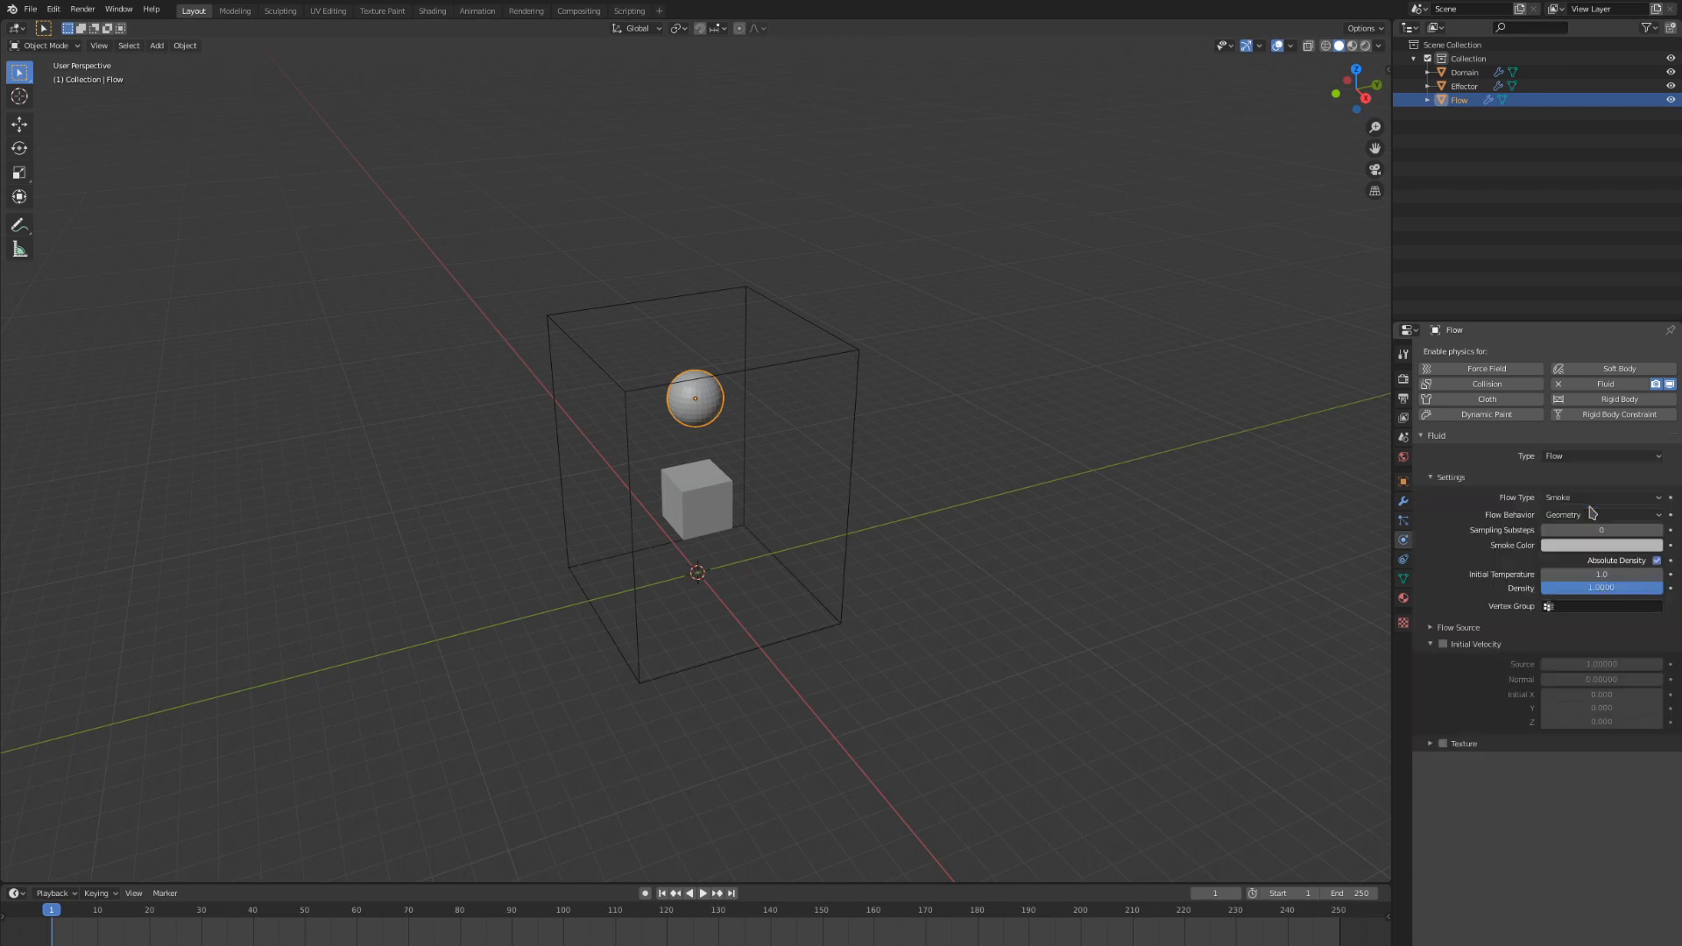
mouse_move(936, 719)
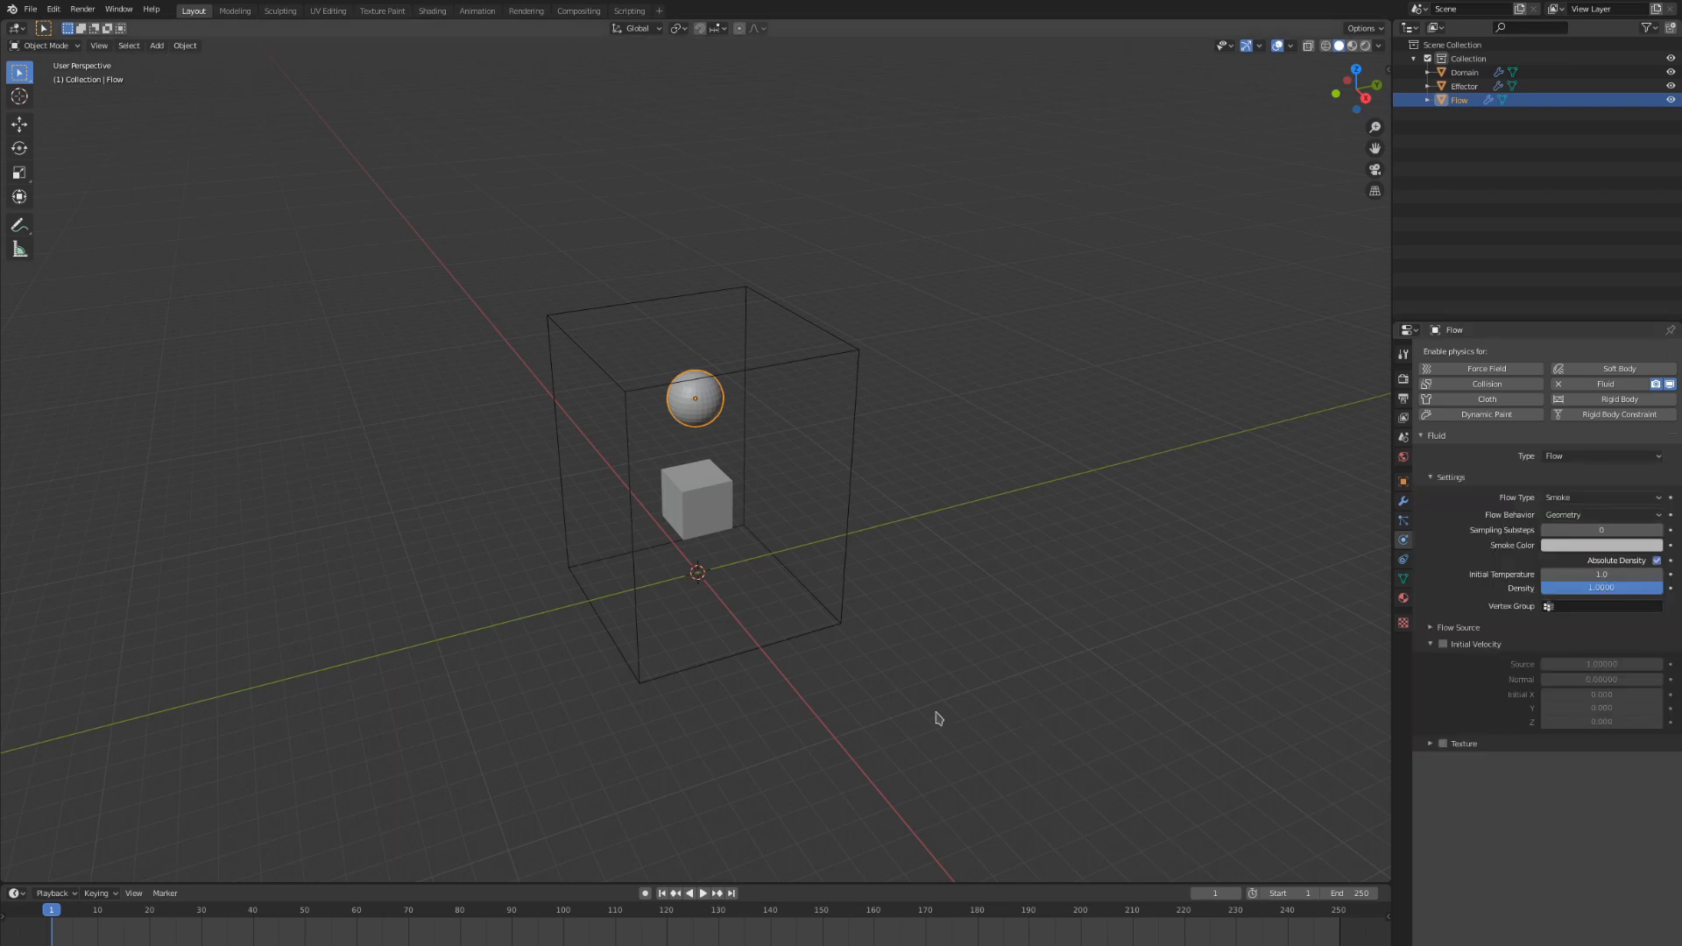
mouse_move(873, 643)
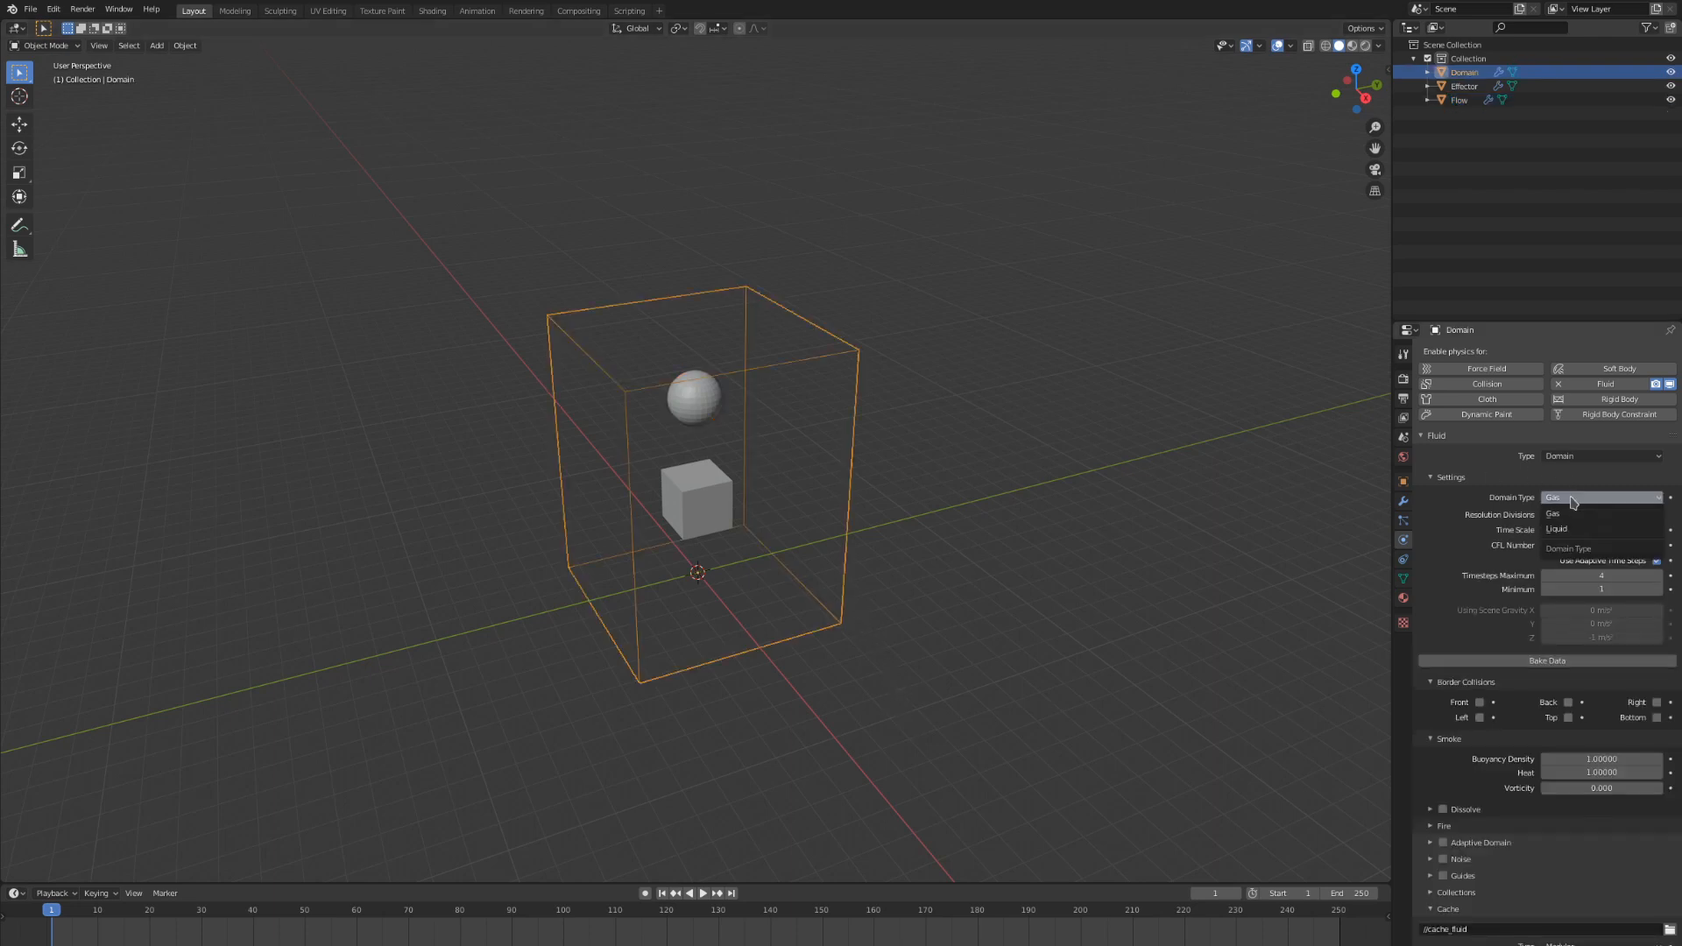
Set the Domain to Liquid and the Flow sphere to a Liquid Inflow source
left_click(1458, 100)
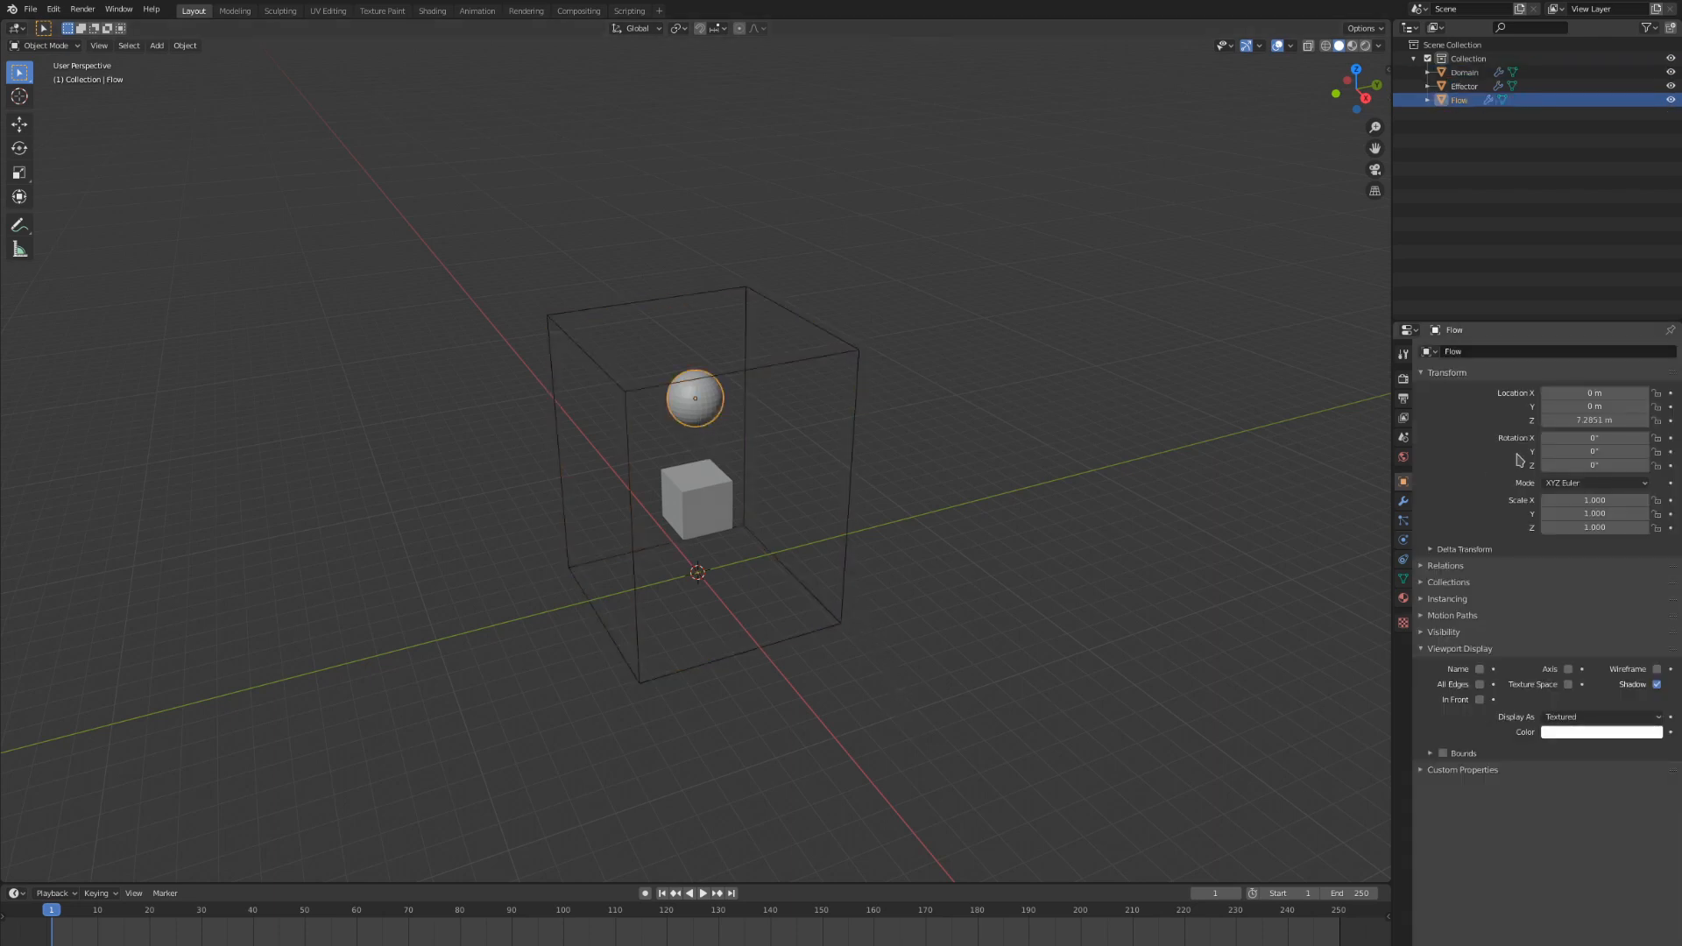
left_click(1402, 540)
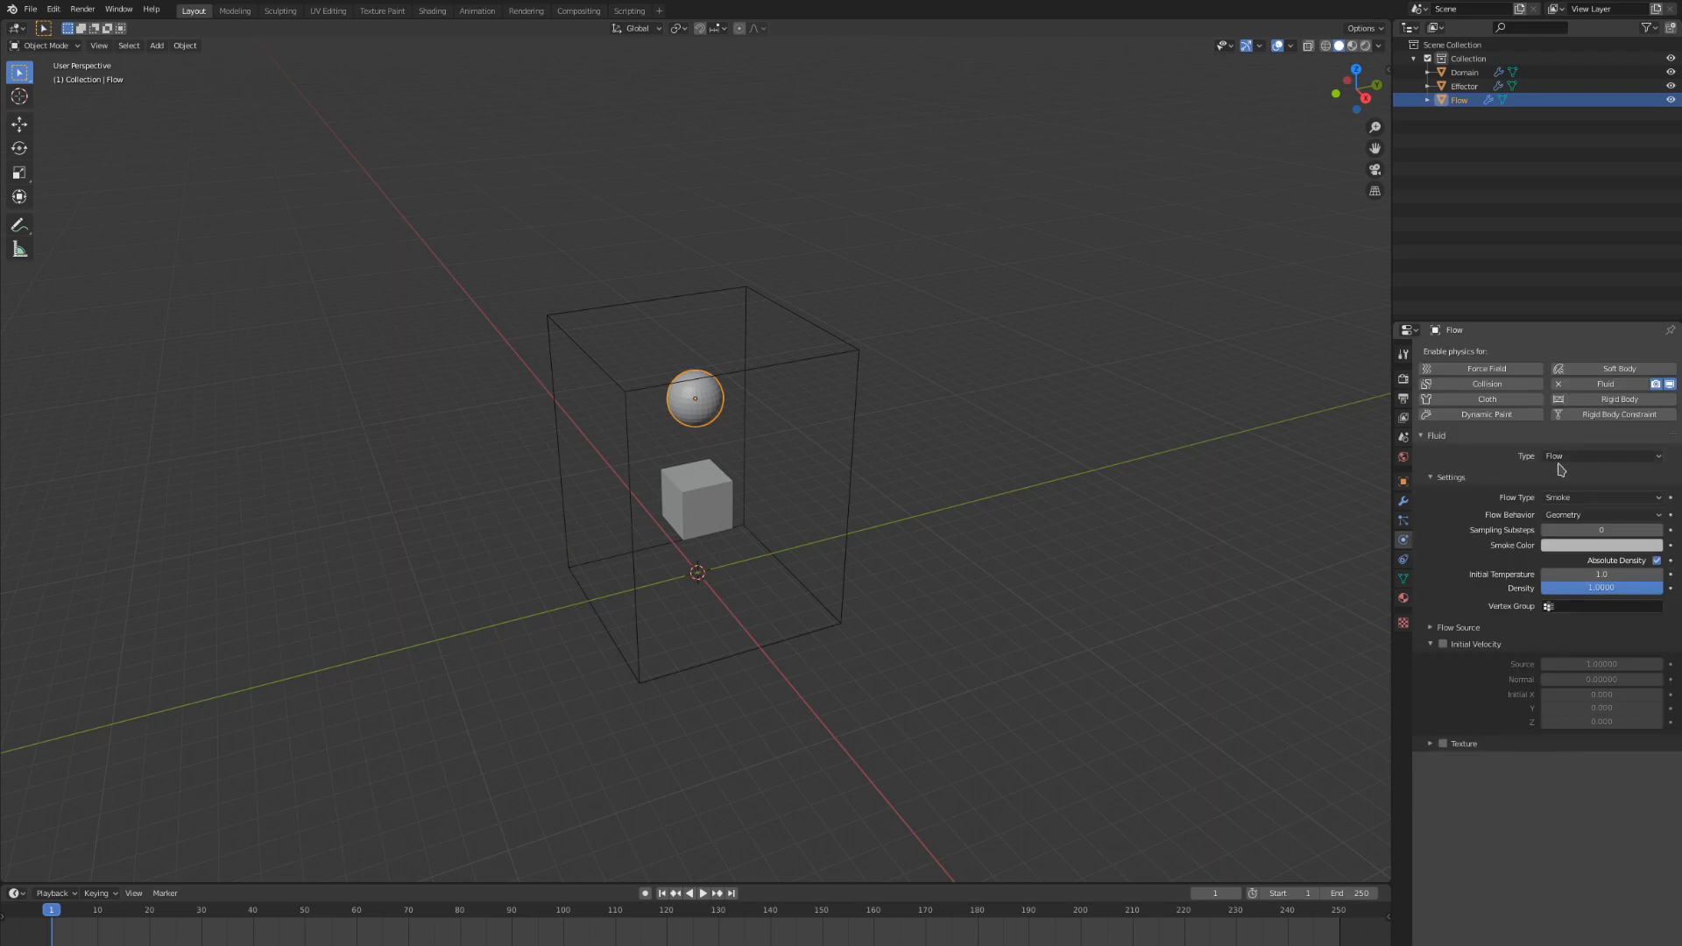
left_click(1602, 498)
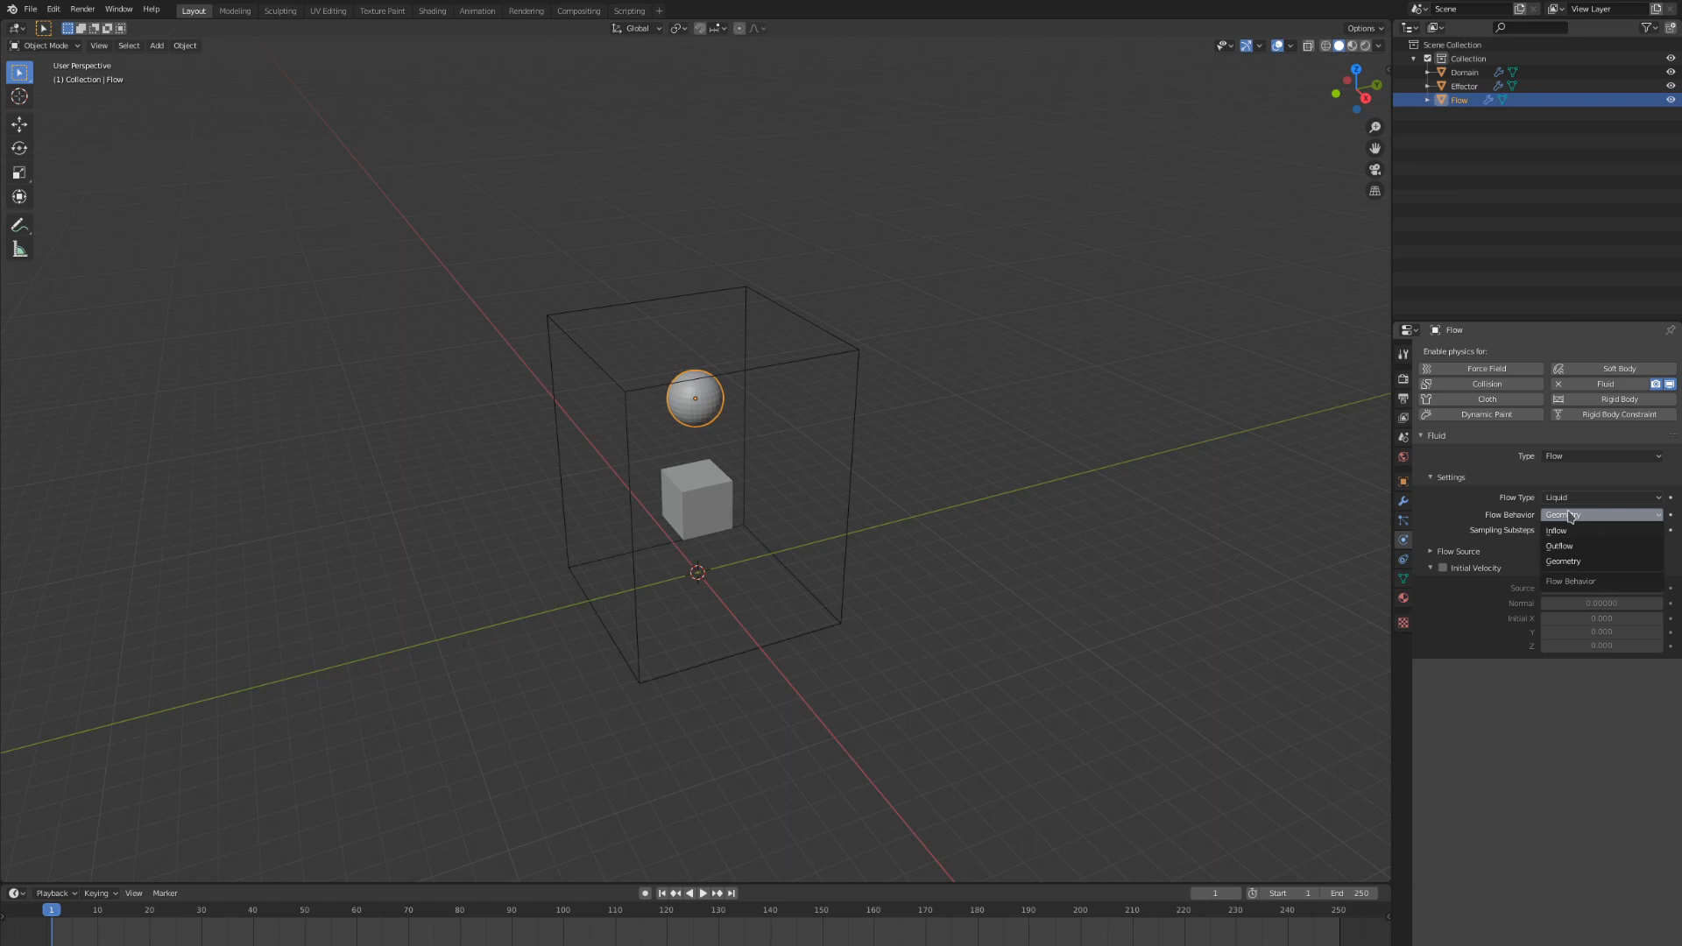
left_click(1556, 530)
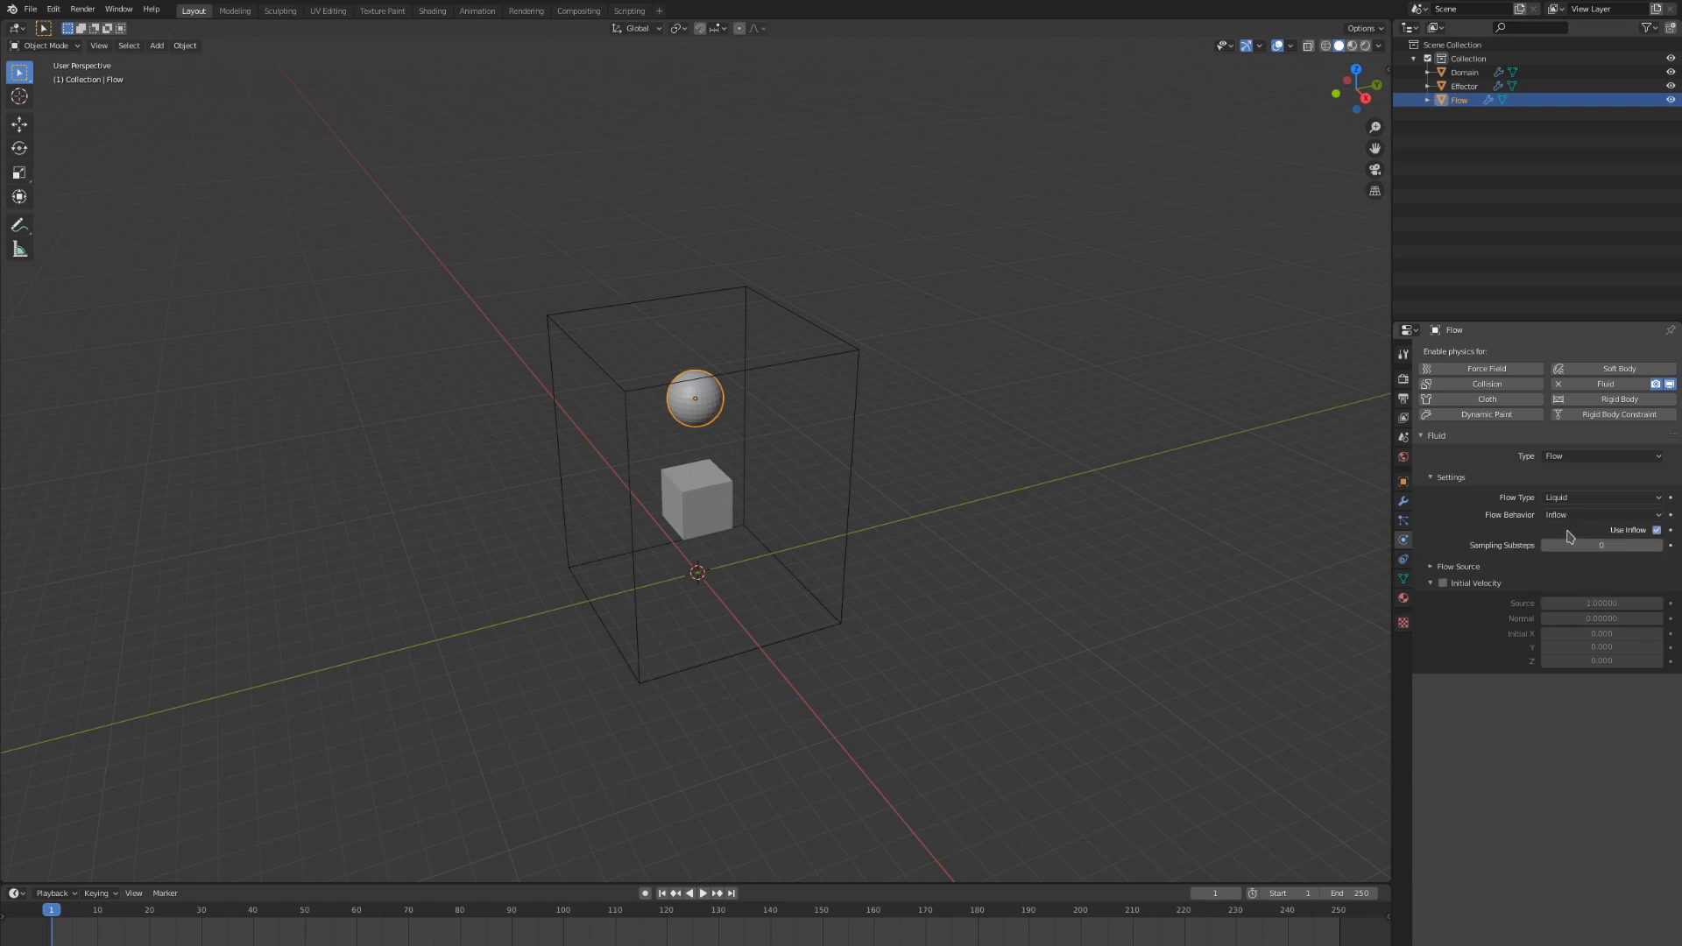
mouse_move(839, 533)
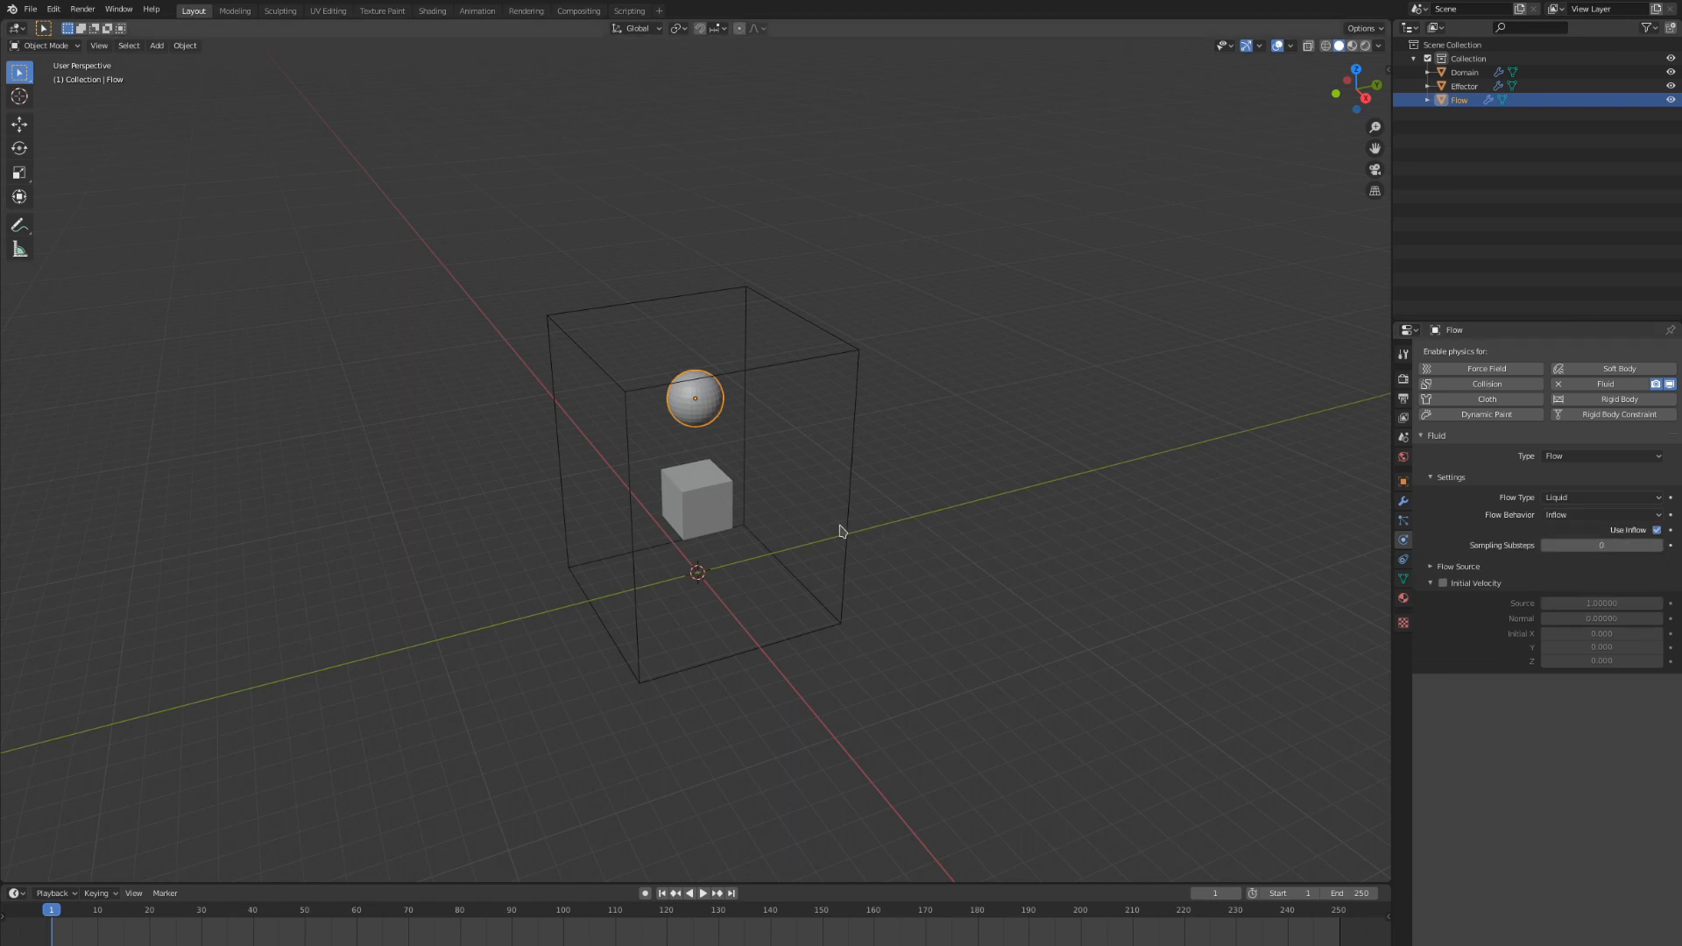
left_click(1464, 72)
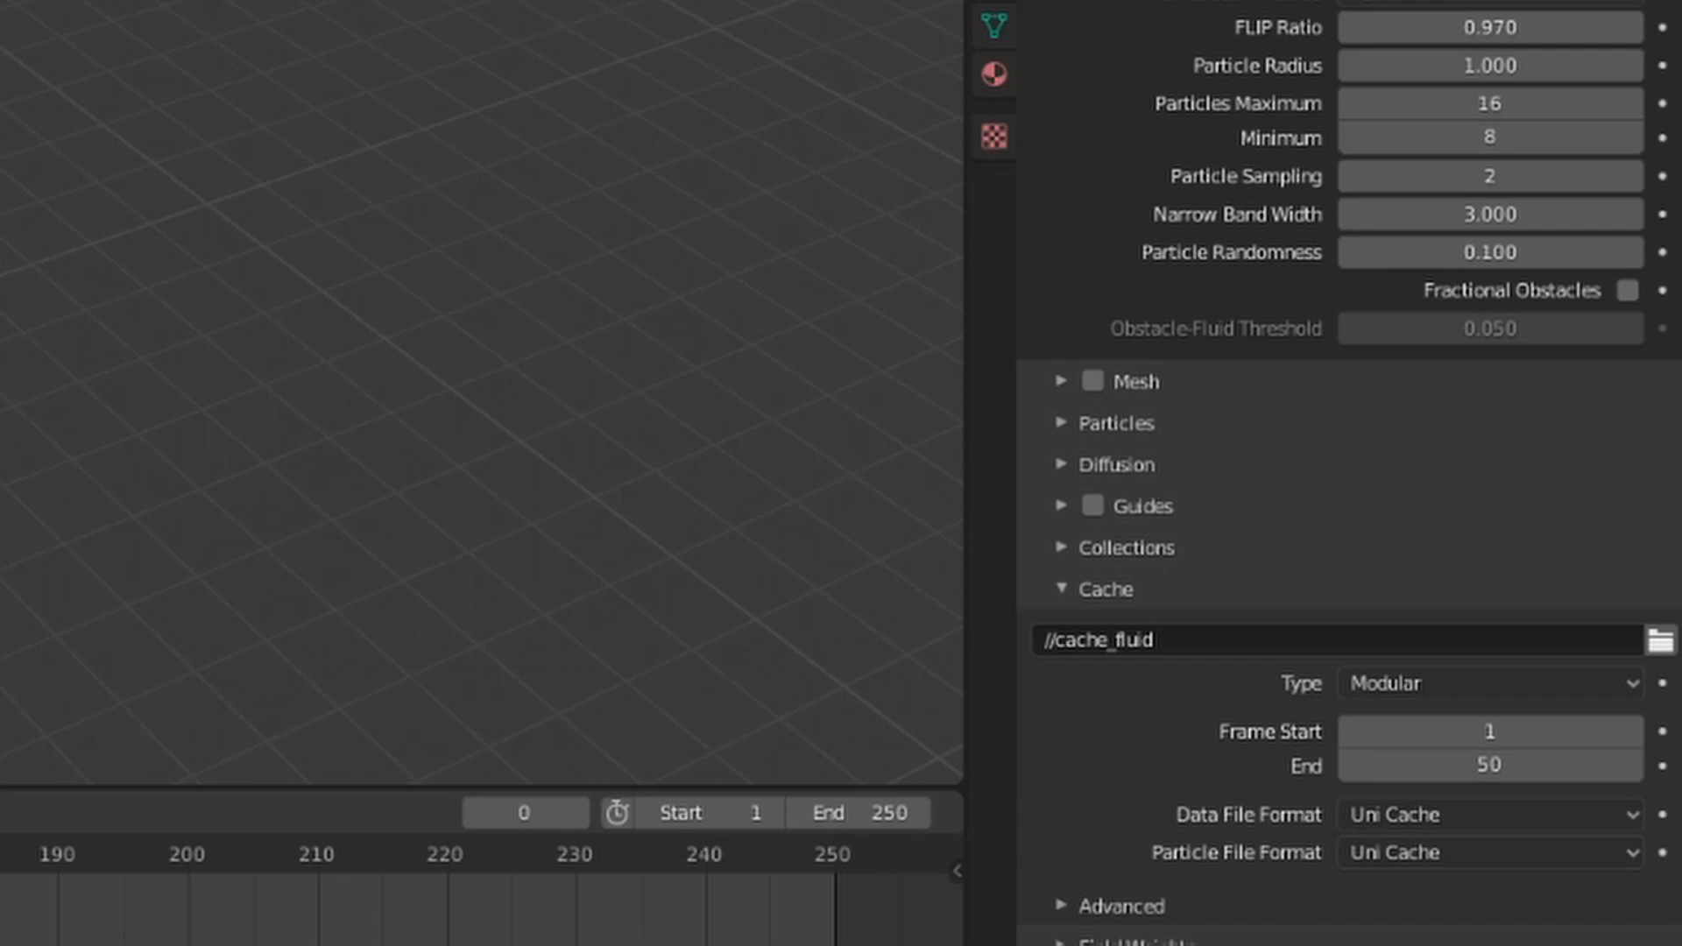
Try the Final cache type, then reopen the cache types to choose Replay
left_click(1486, 683)
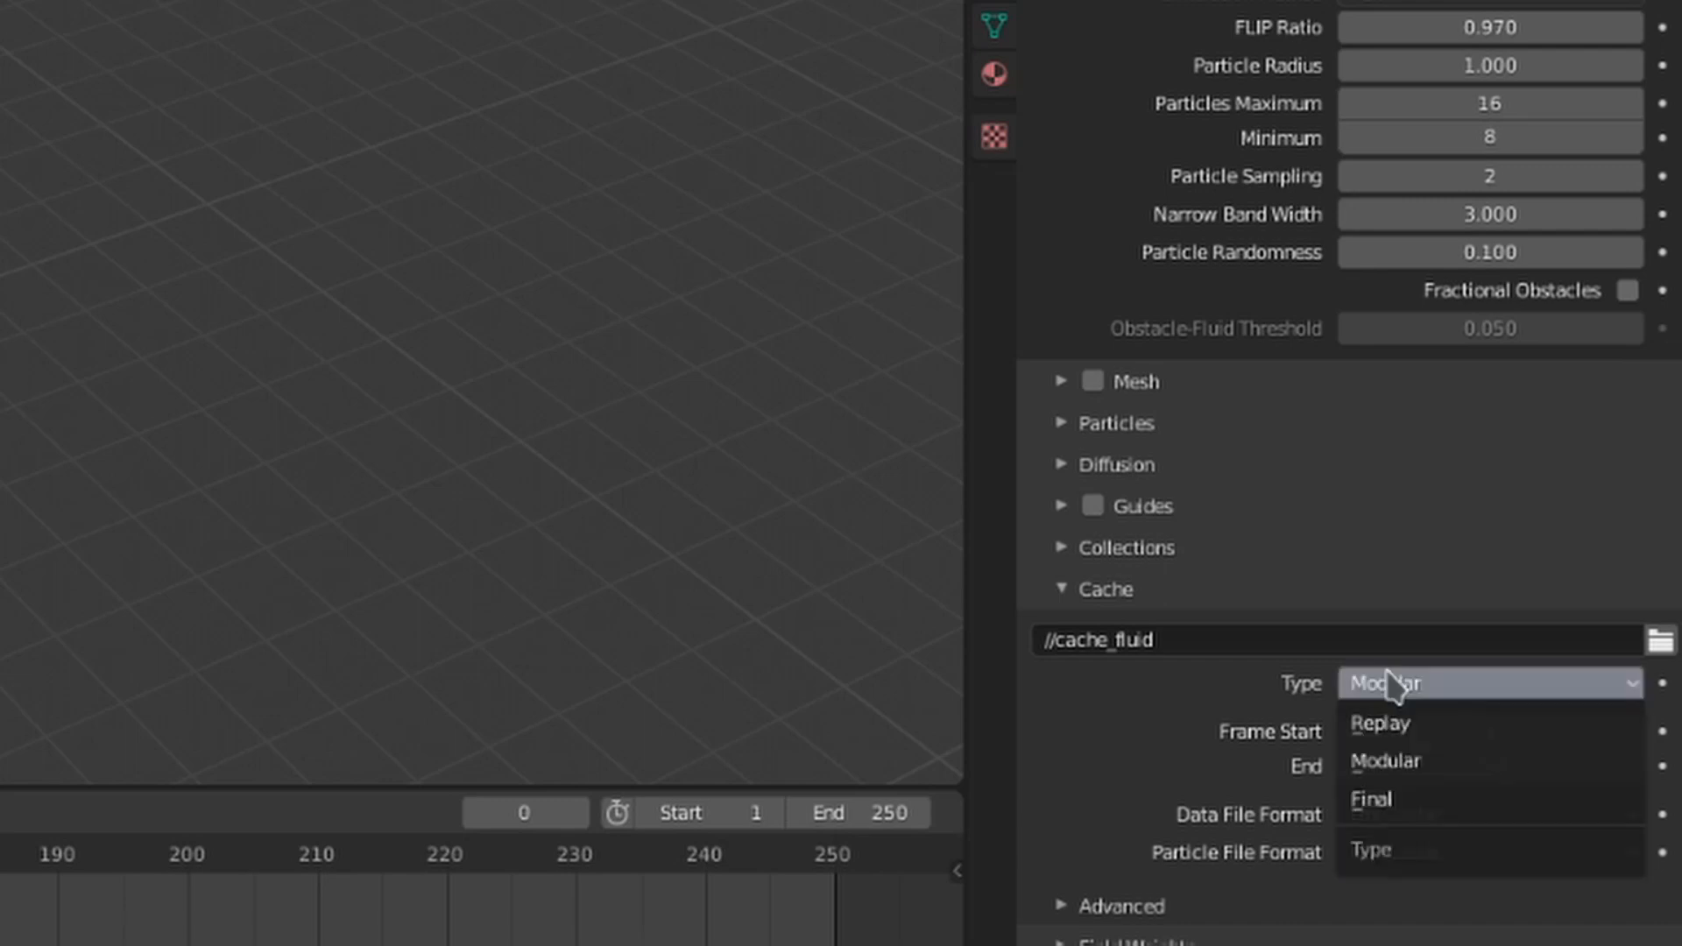
mouse_move(1407, 746)
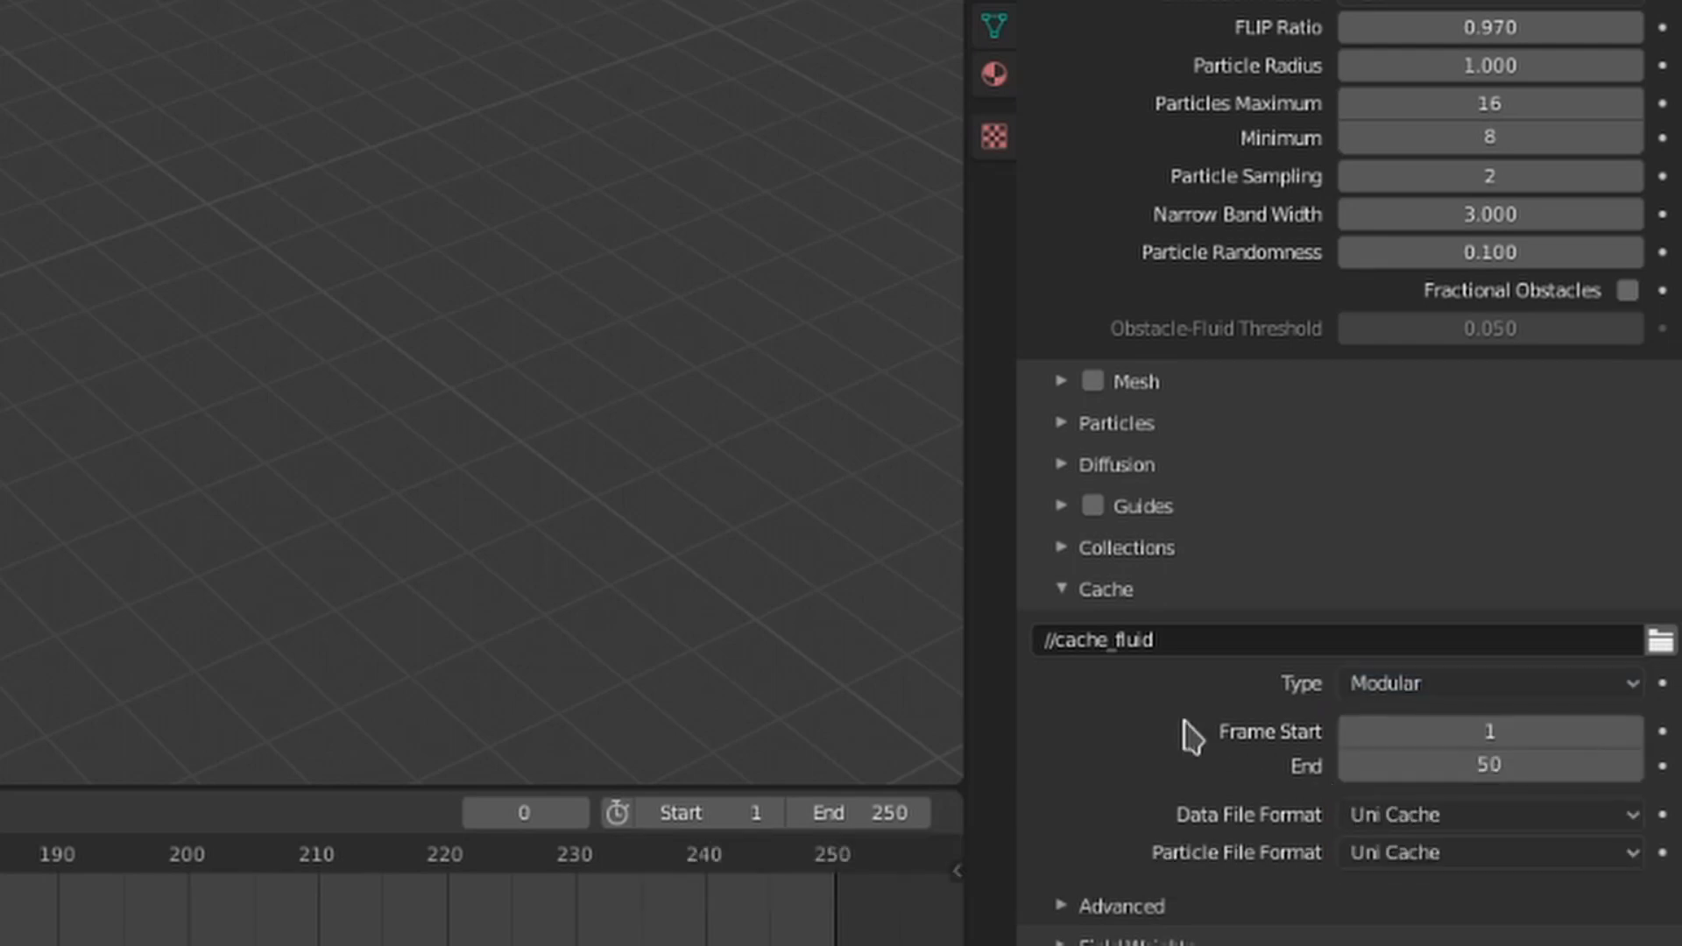
mouse_move(1148, 719)
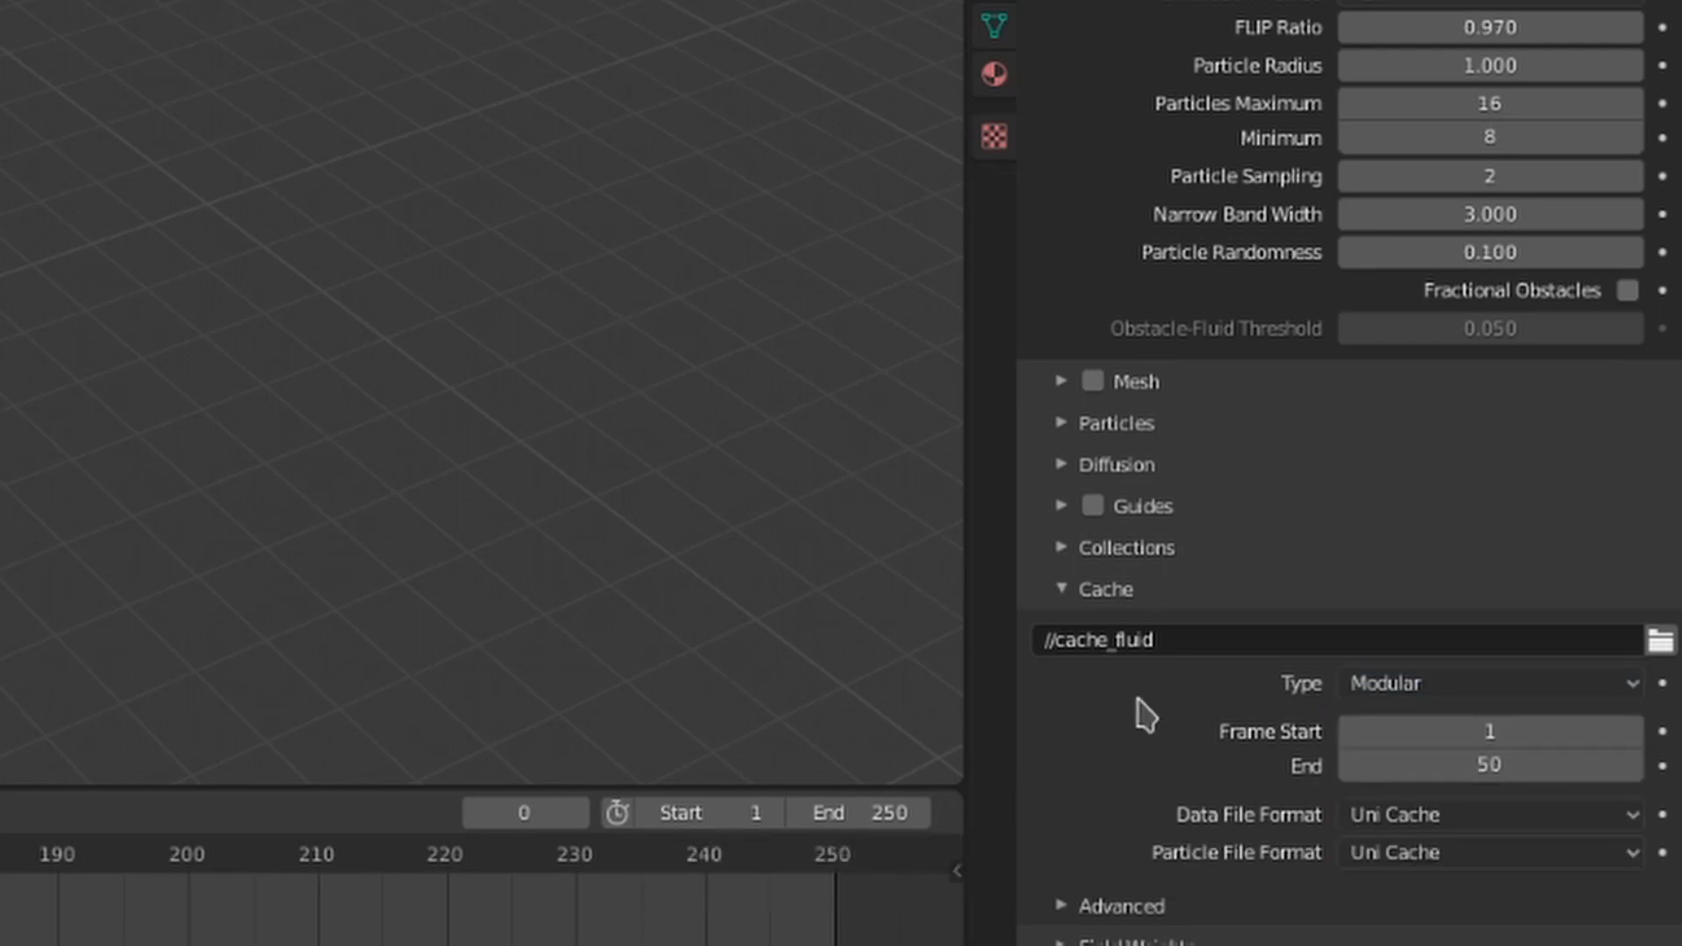
left_click(1490, 683)
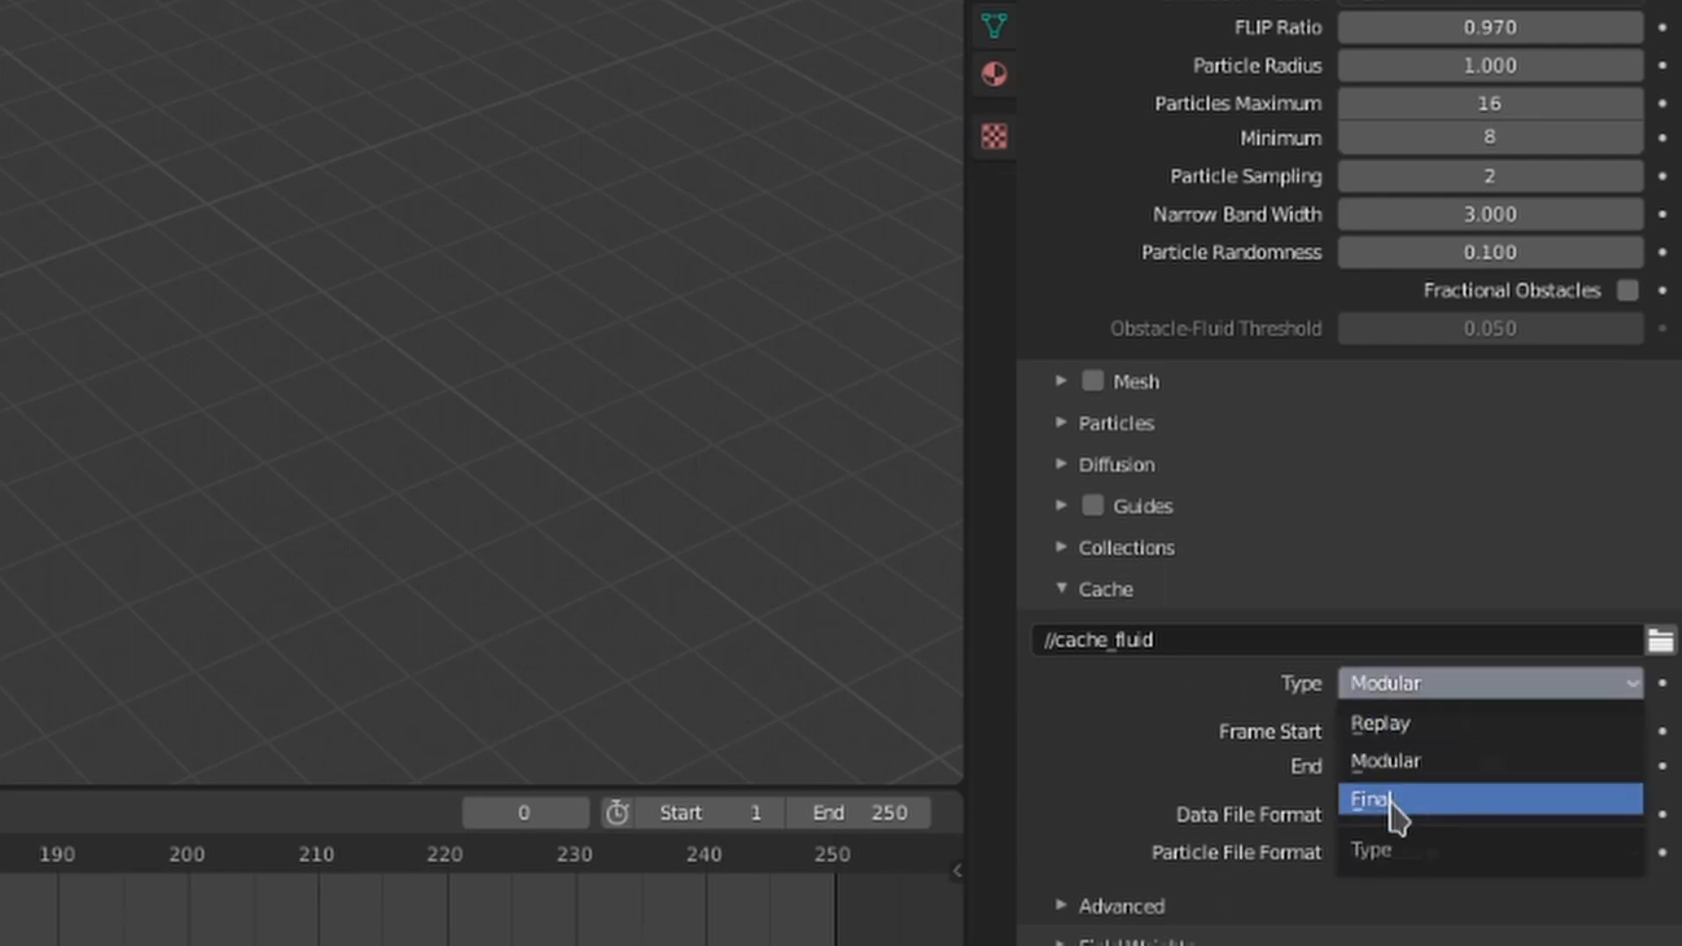
left_click(1377, 801)
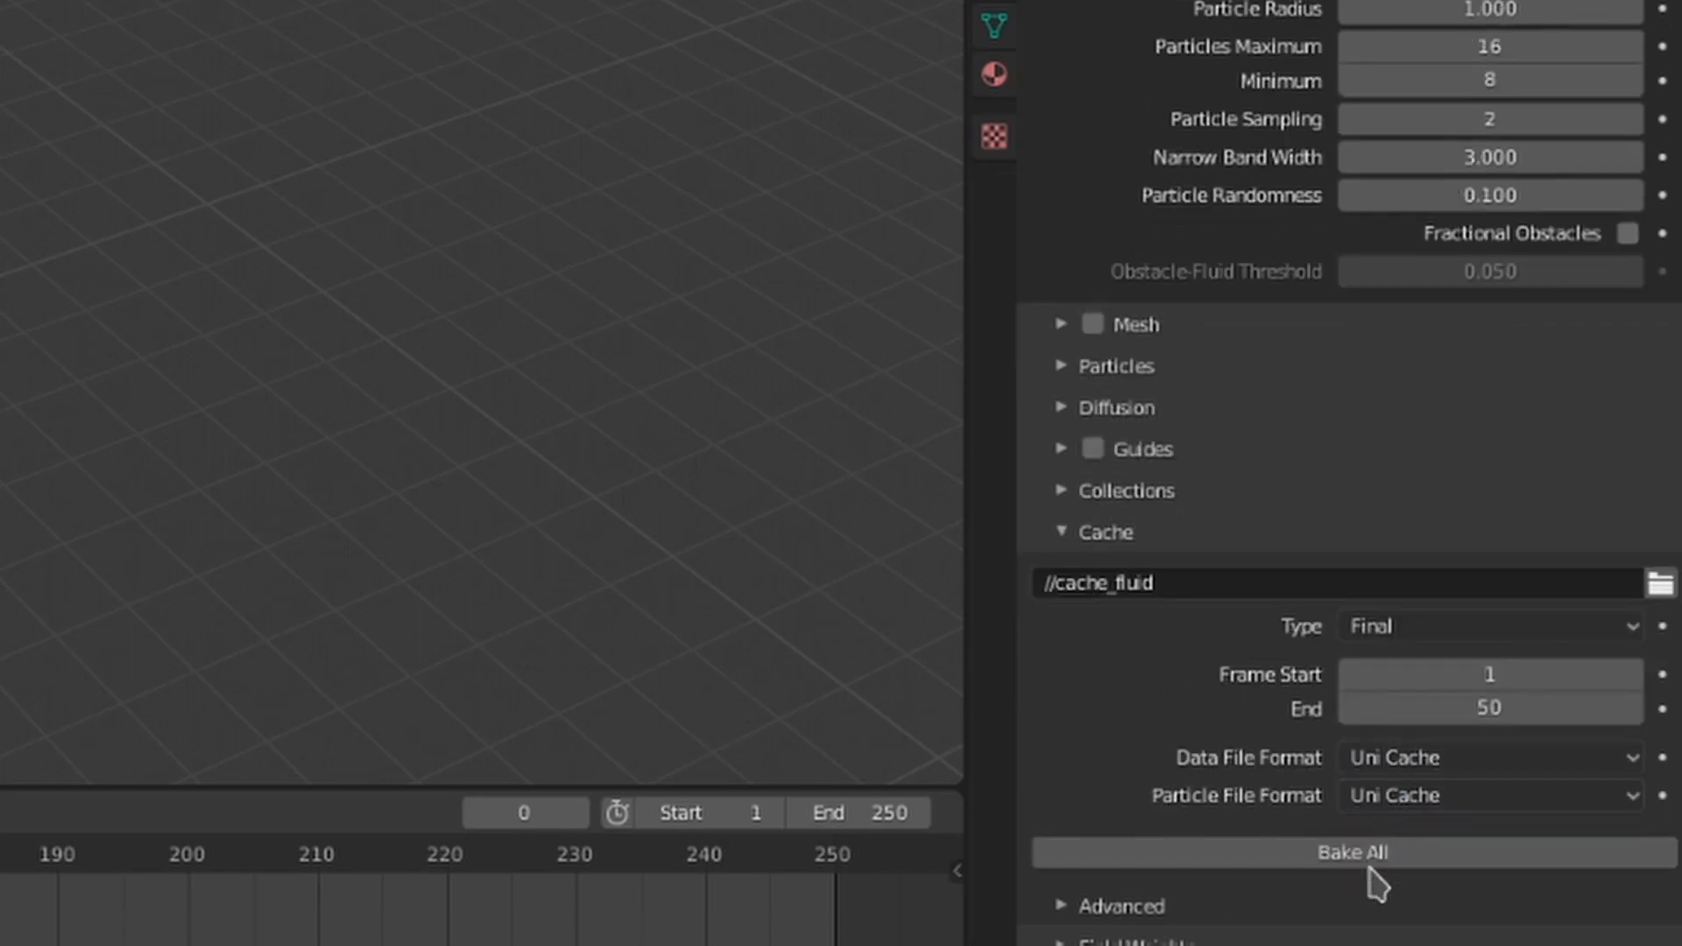
mouse_move(1405, 680)
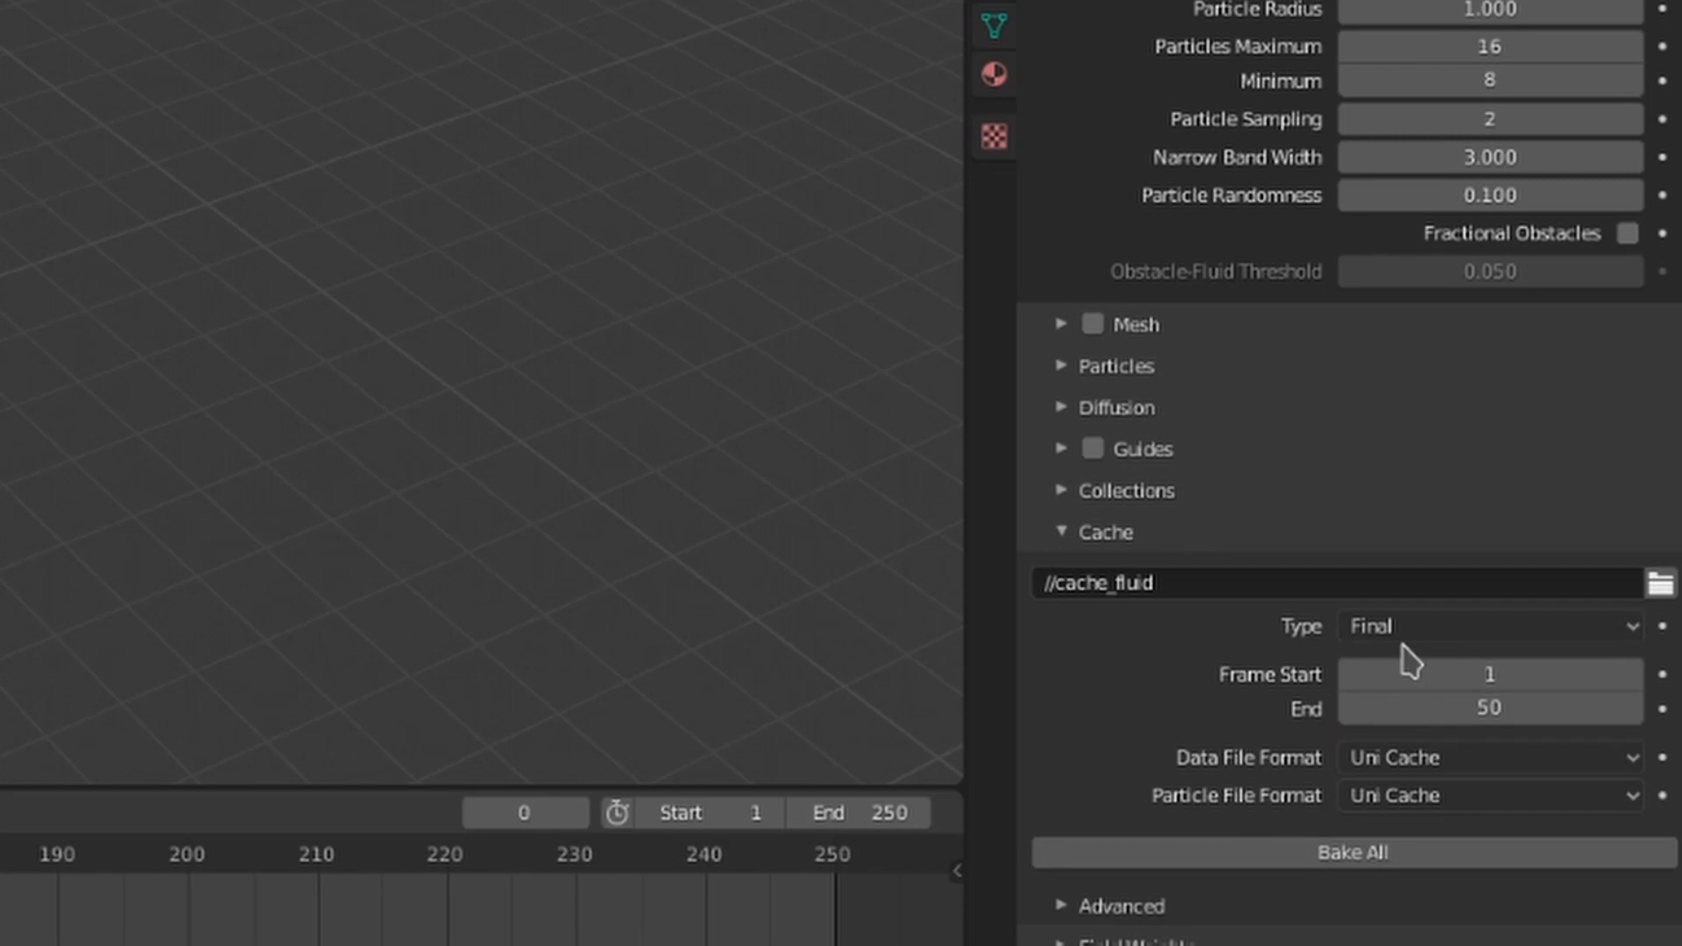
left_click(1489, 625)
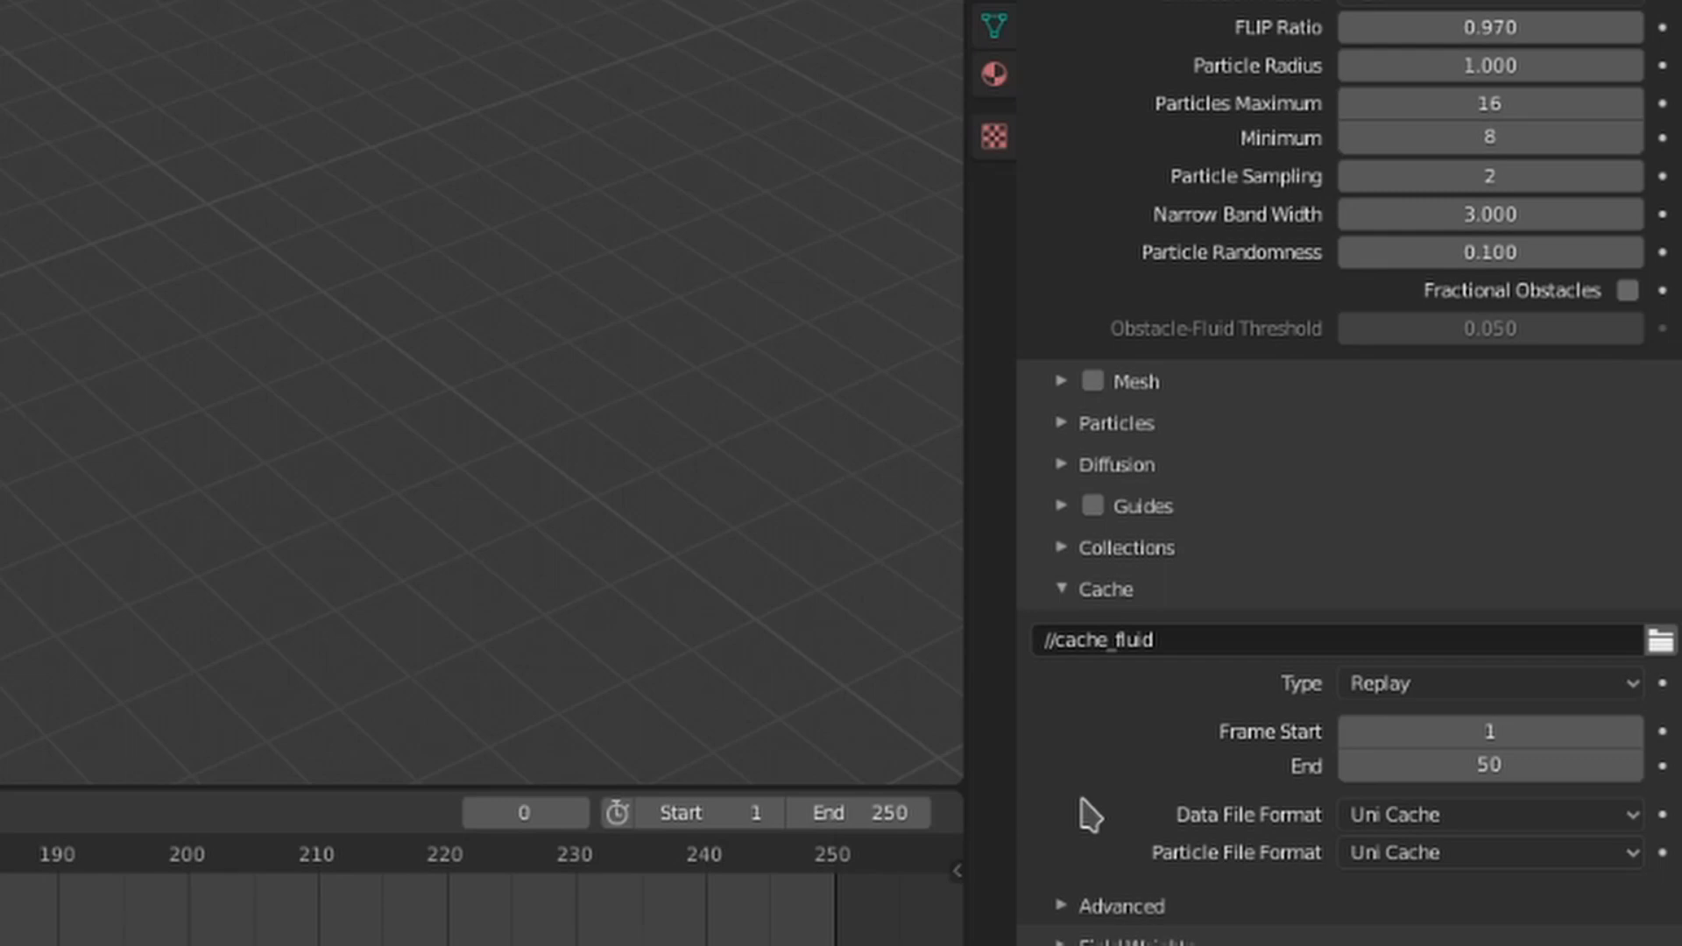
mouse_move(1087, 701)
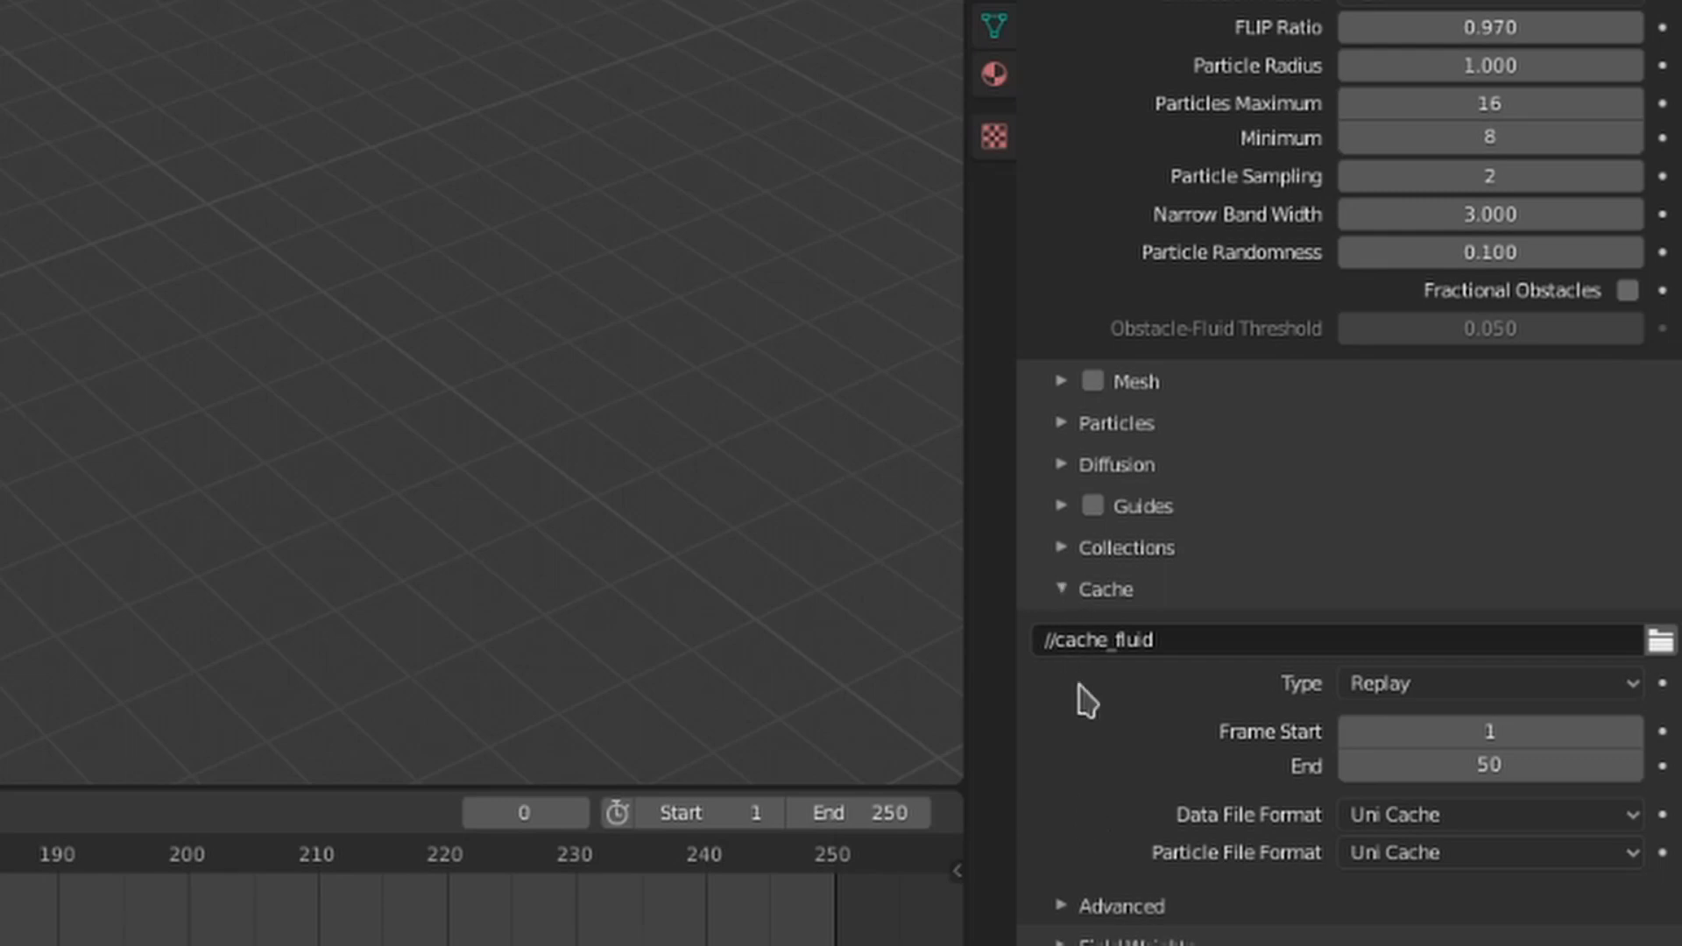
mouse_move(1170, 709)
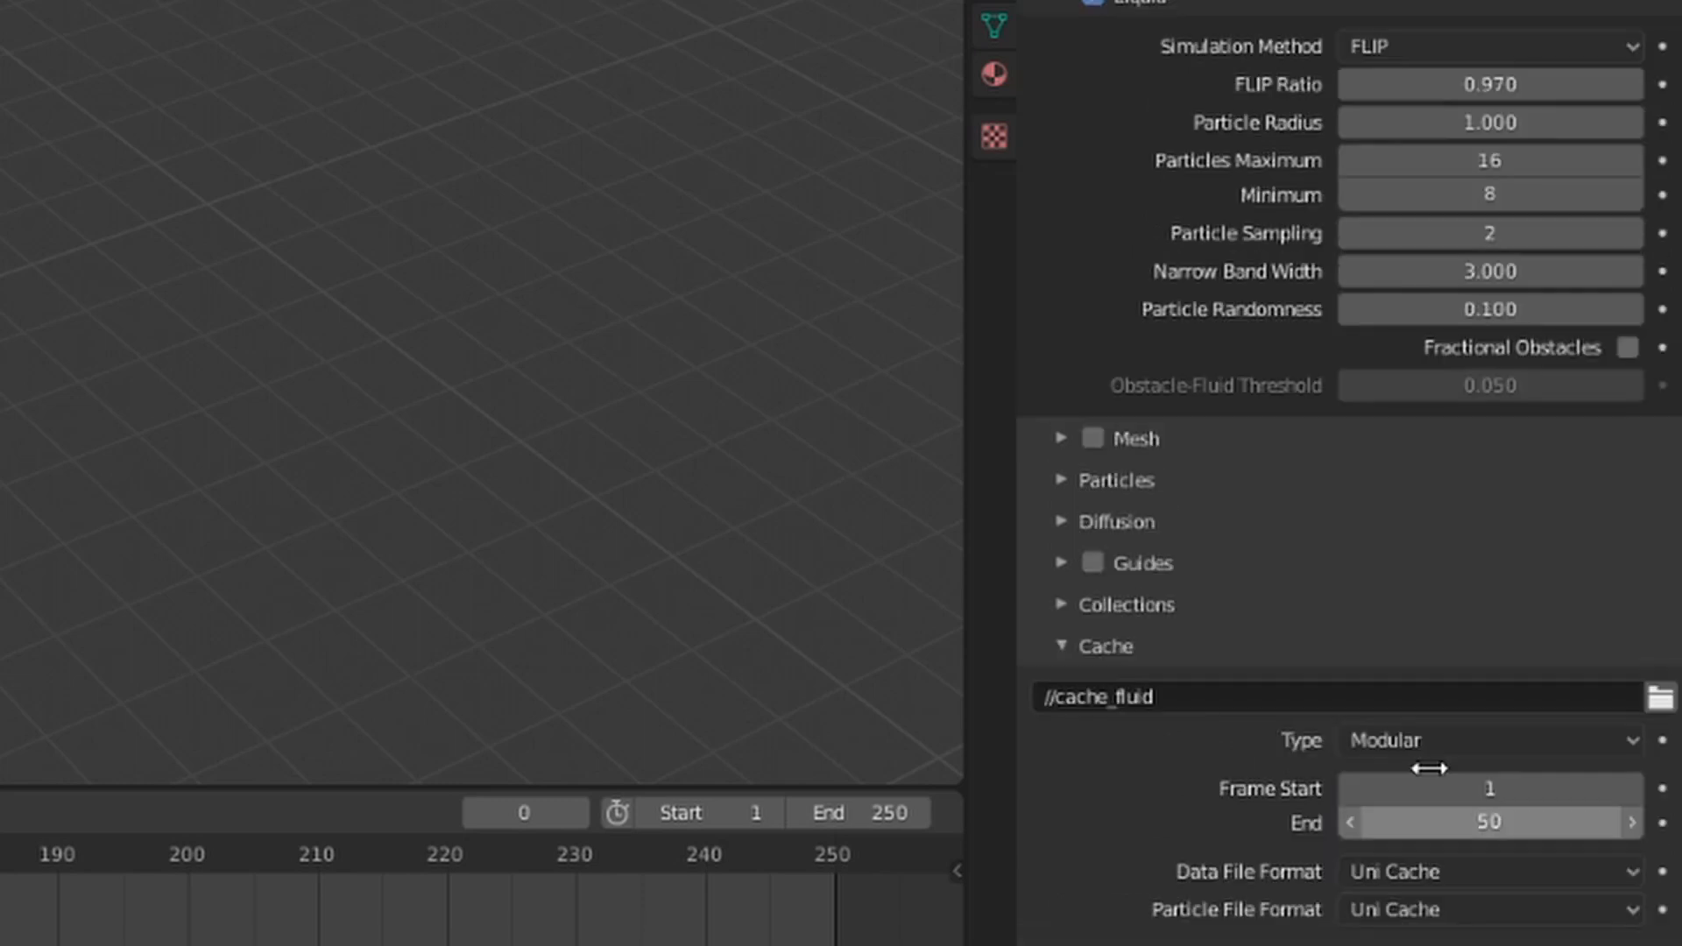
mouse_move(1169, 797)
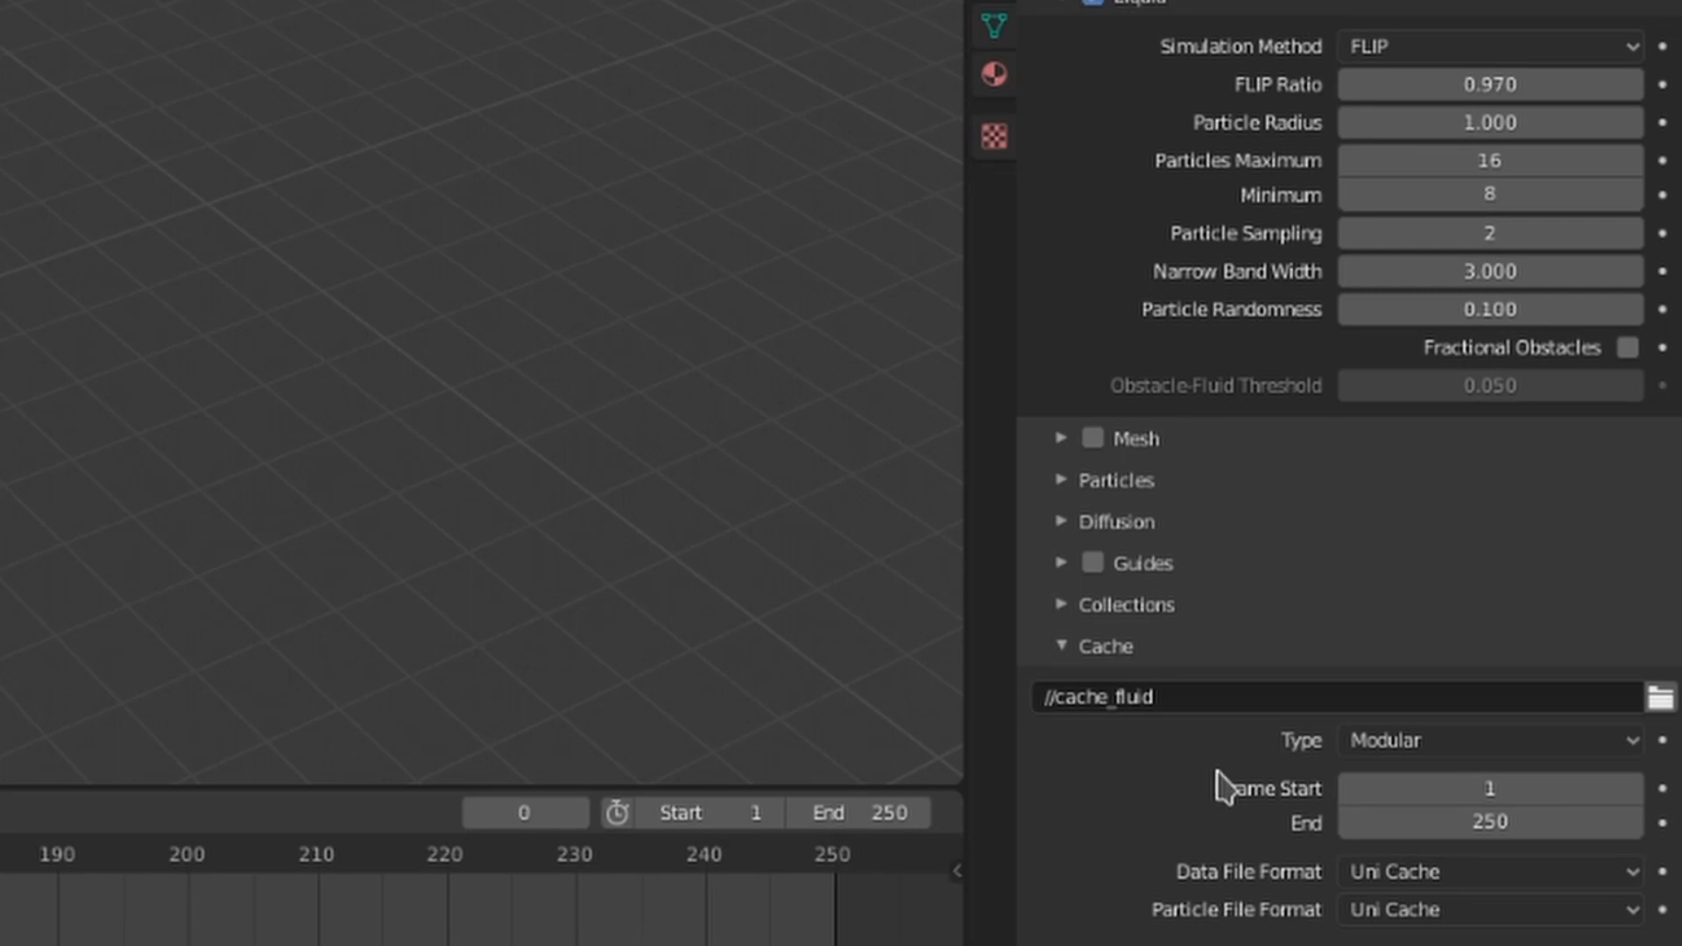
With the cache Modular from frame 1 to 250, bring up the data file format choices
scroll("down", 3)
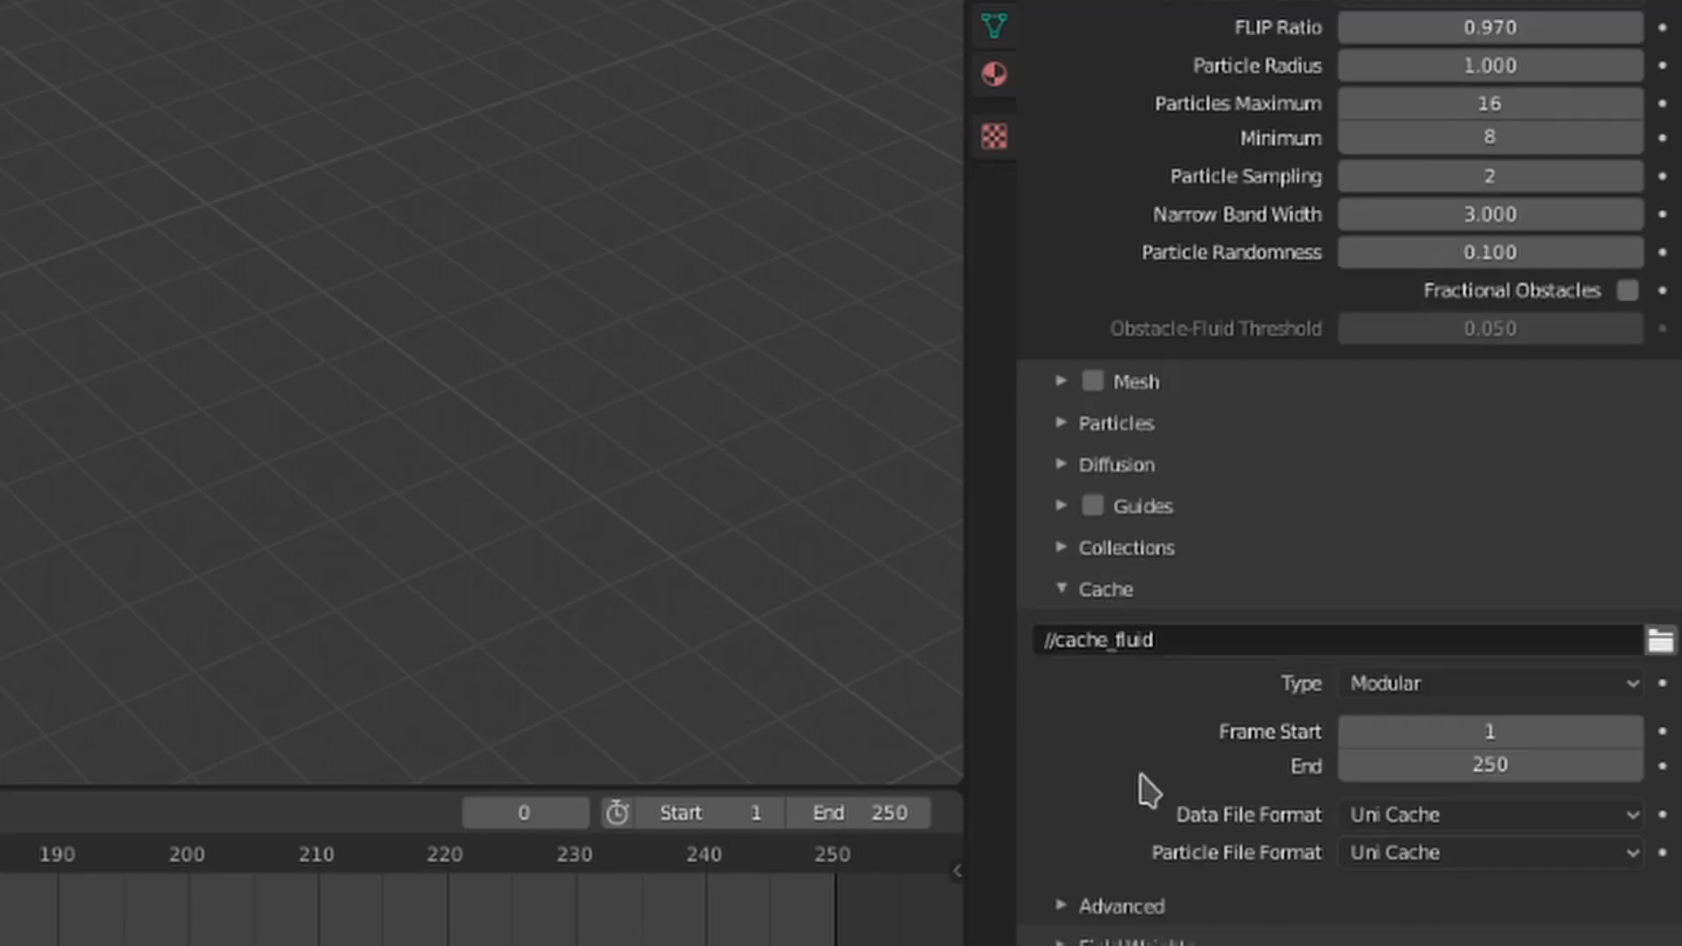
left_click(1490, 815)
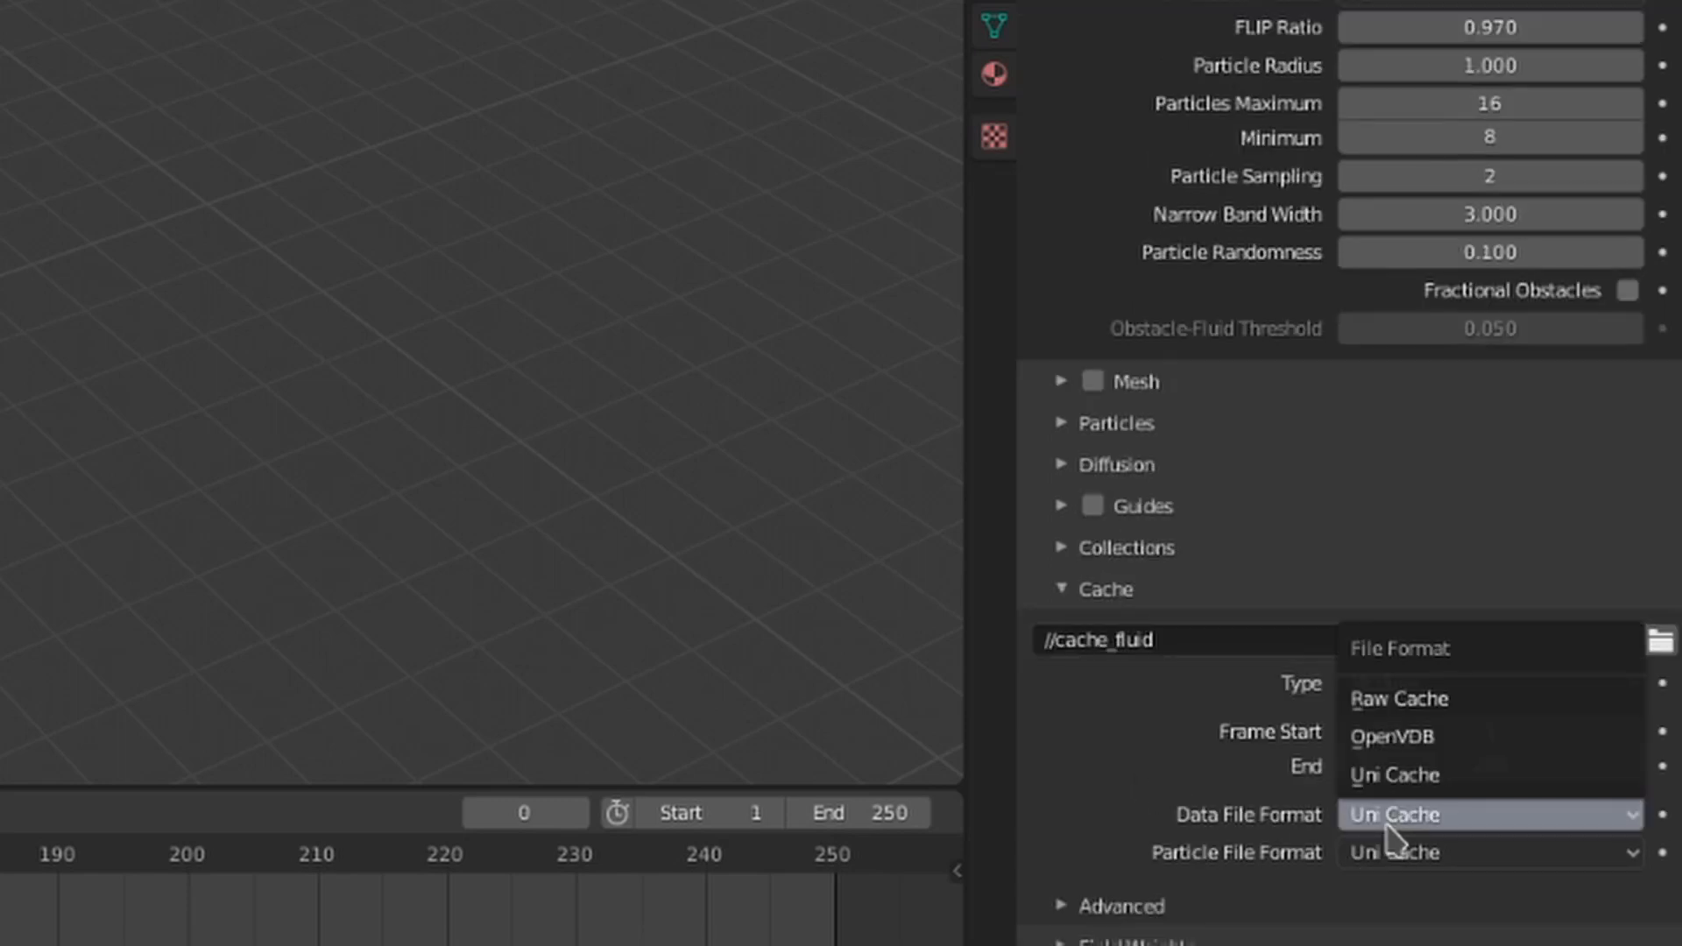
mouse_move(1395, 775)
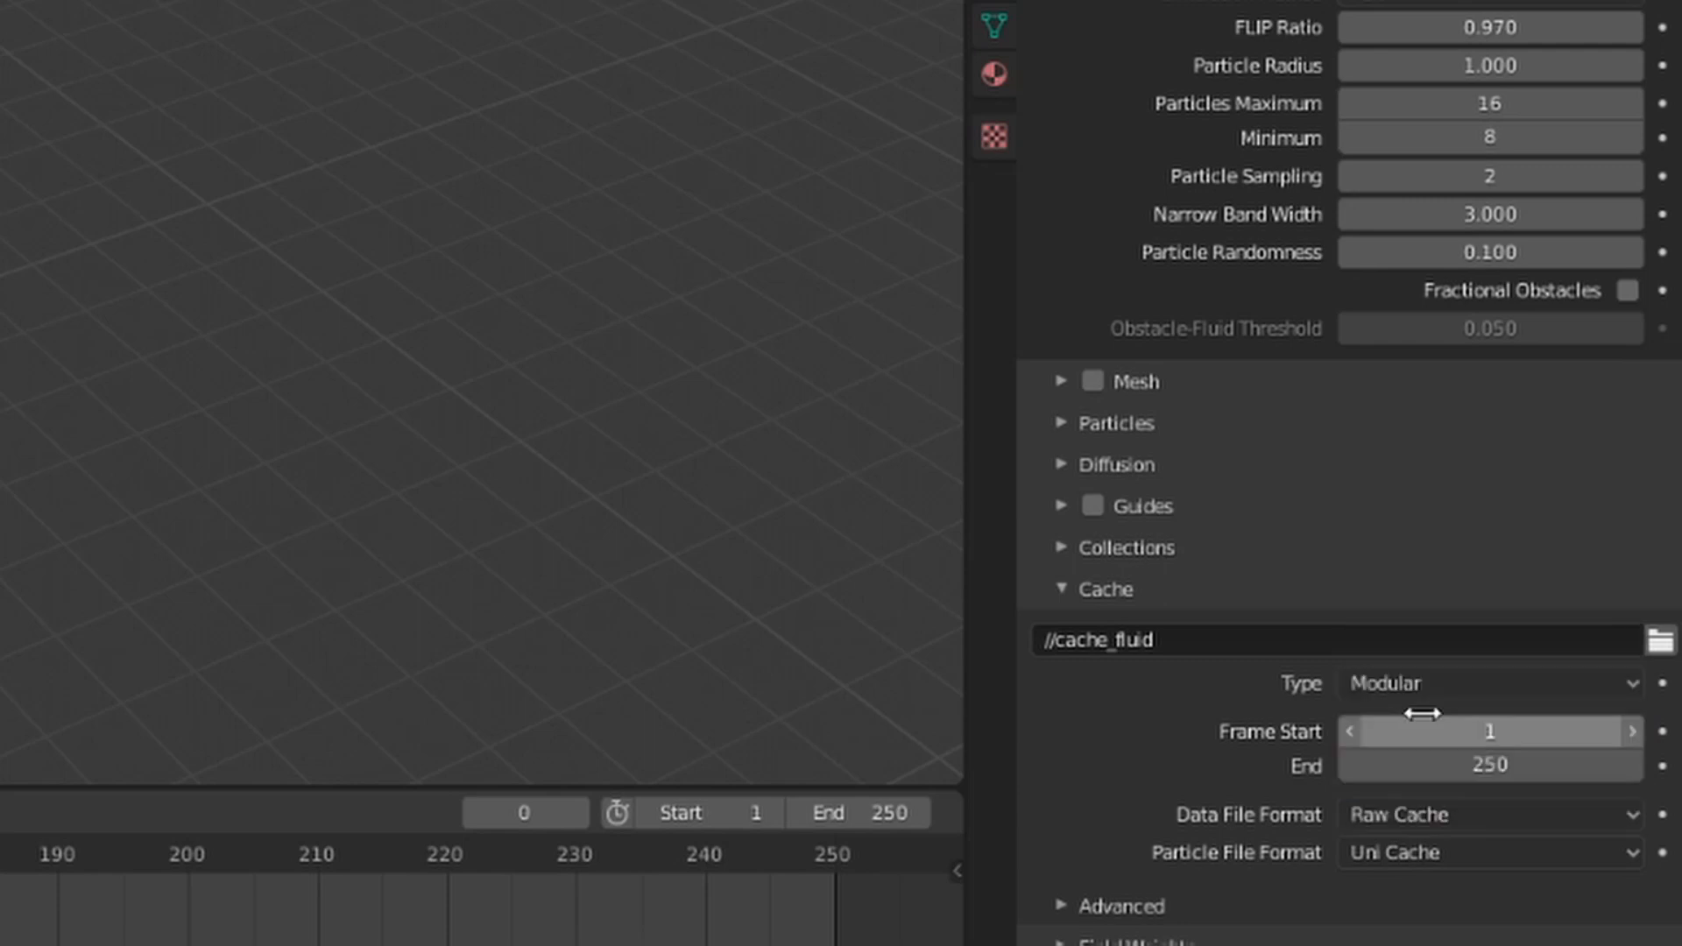
mouse_move(1661, 765)
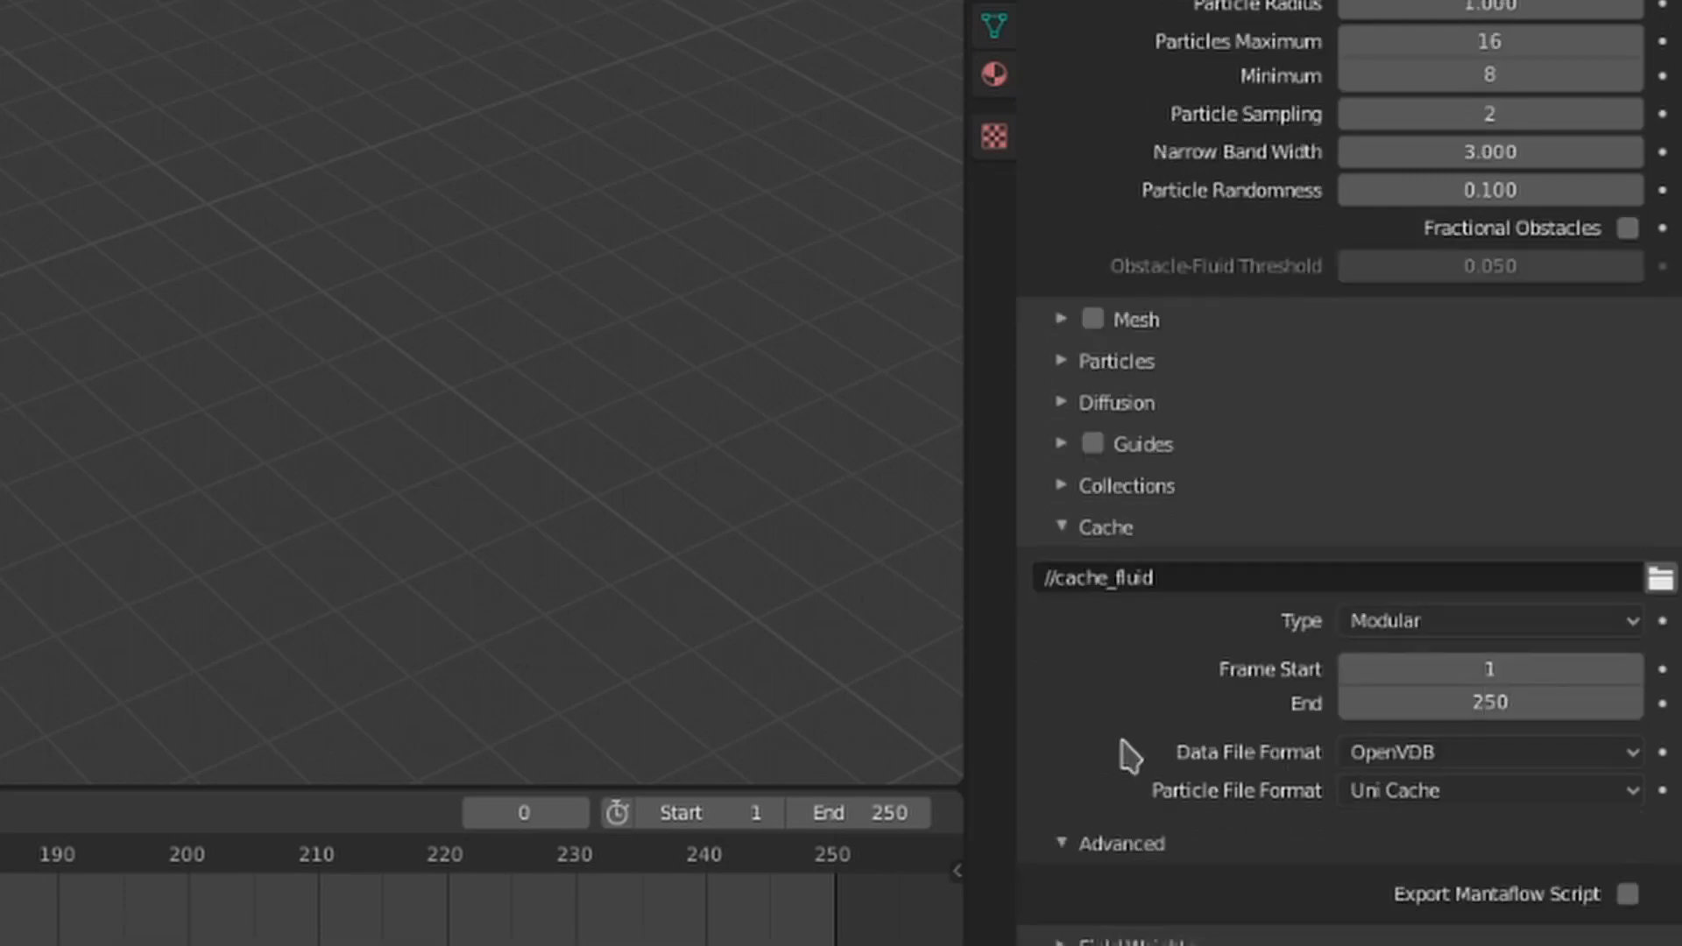
mouse_move(1255, 855)
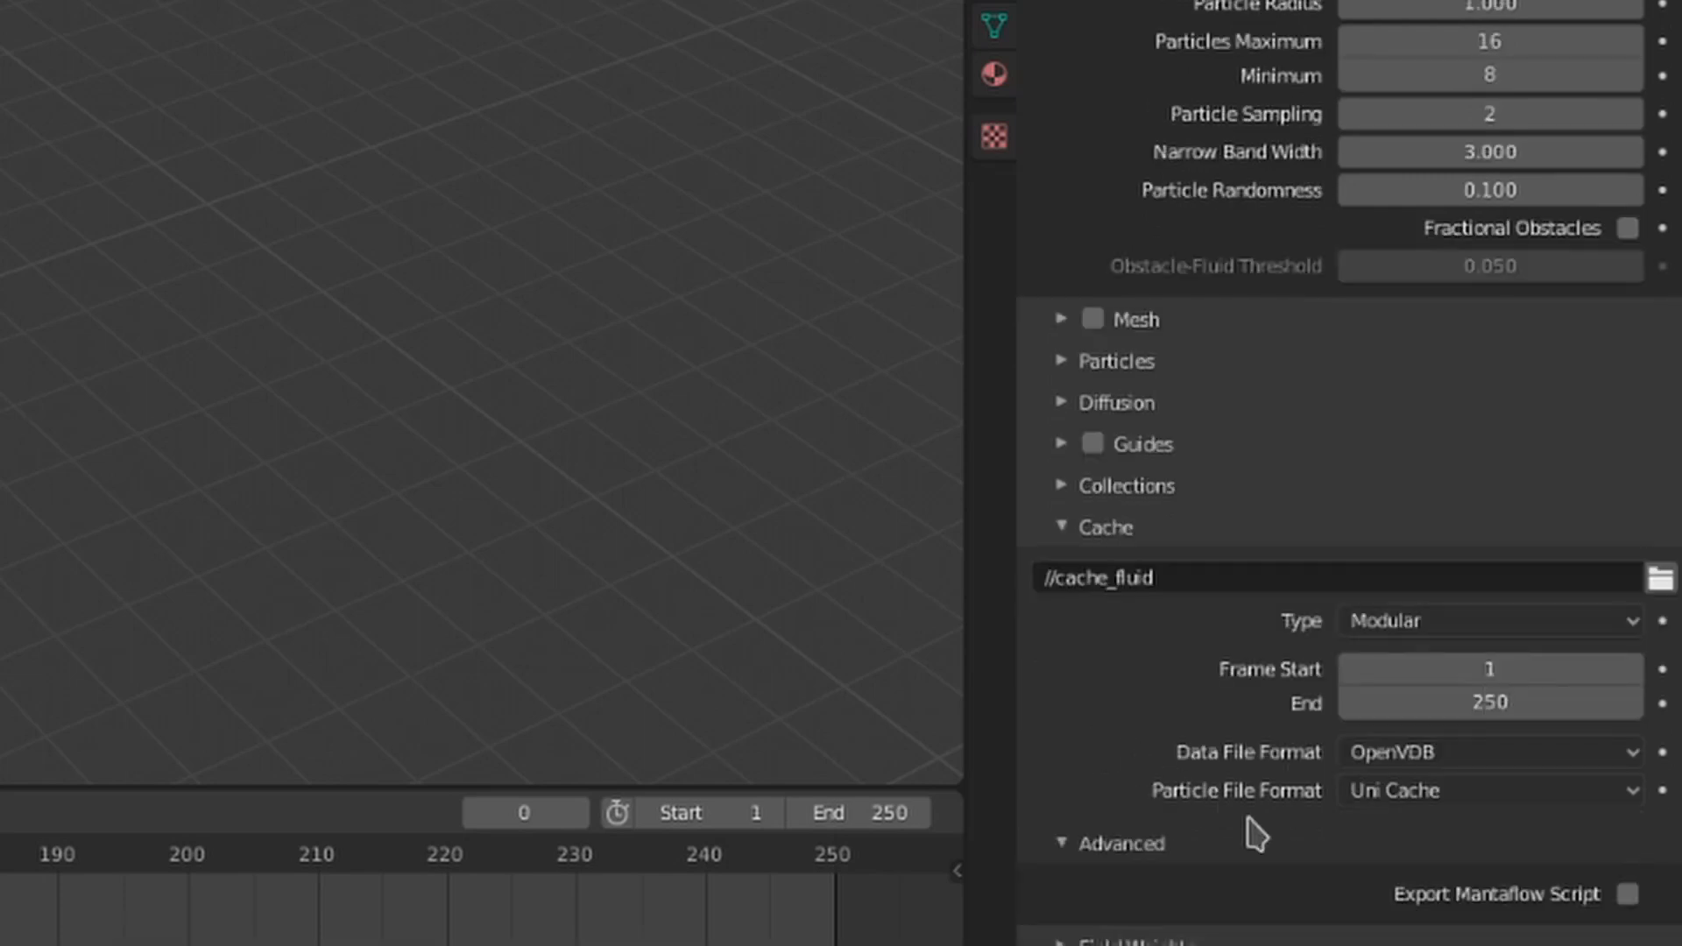
Enable Export Mantaflow Script under the cache's Advanced settings
left_click(1627, 893)
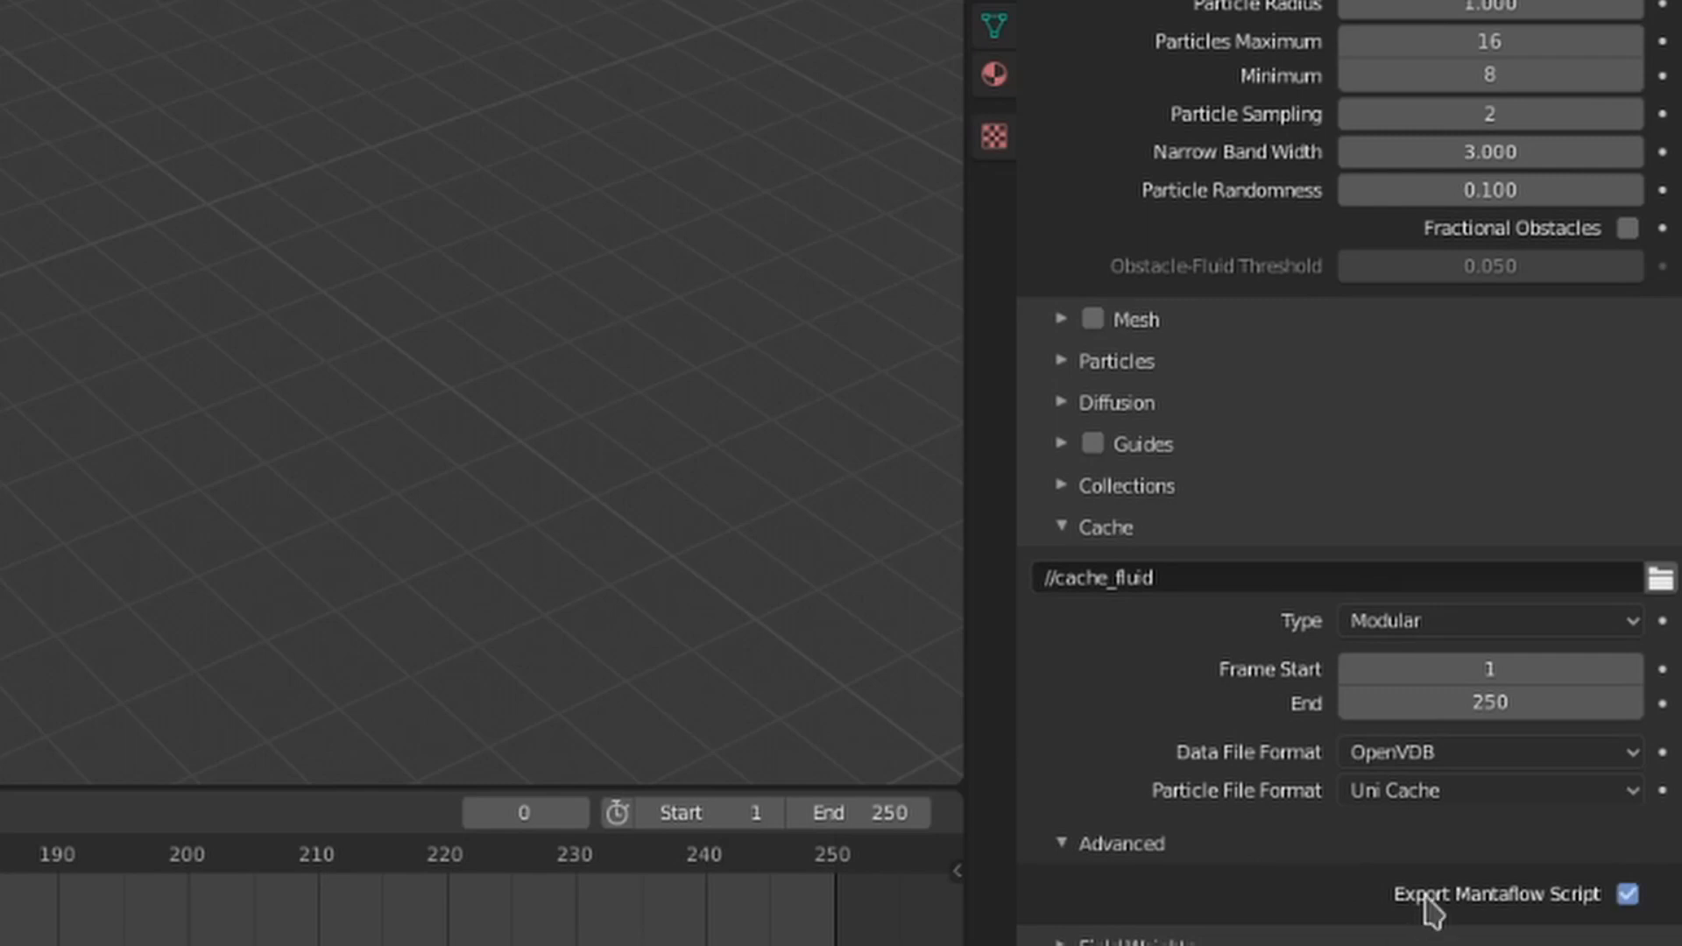
left_click(1626, 894)
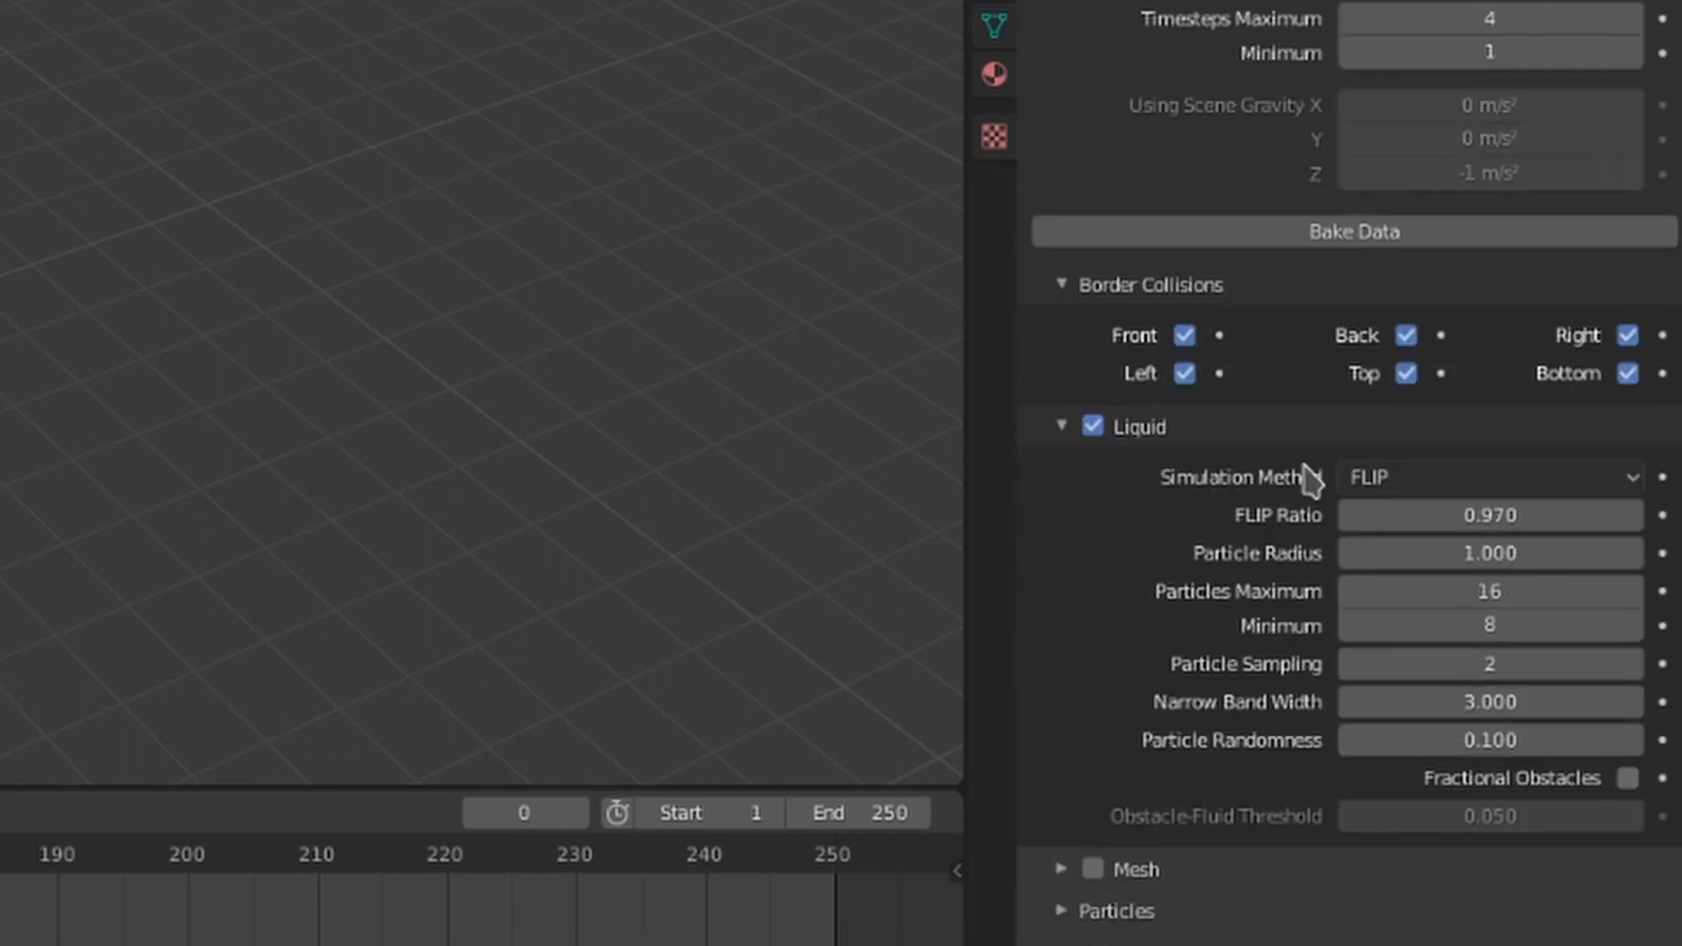
Bake the liquid data and toggle the Liquid checkbox off and on
left_click(1353, 232)
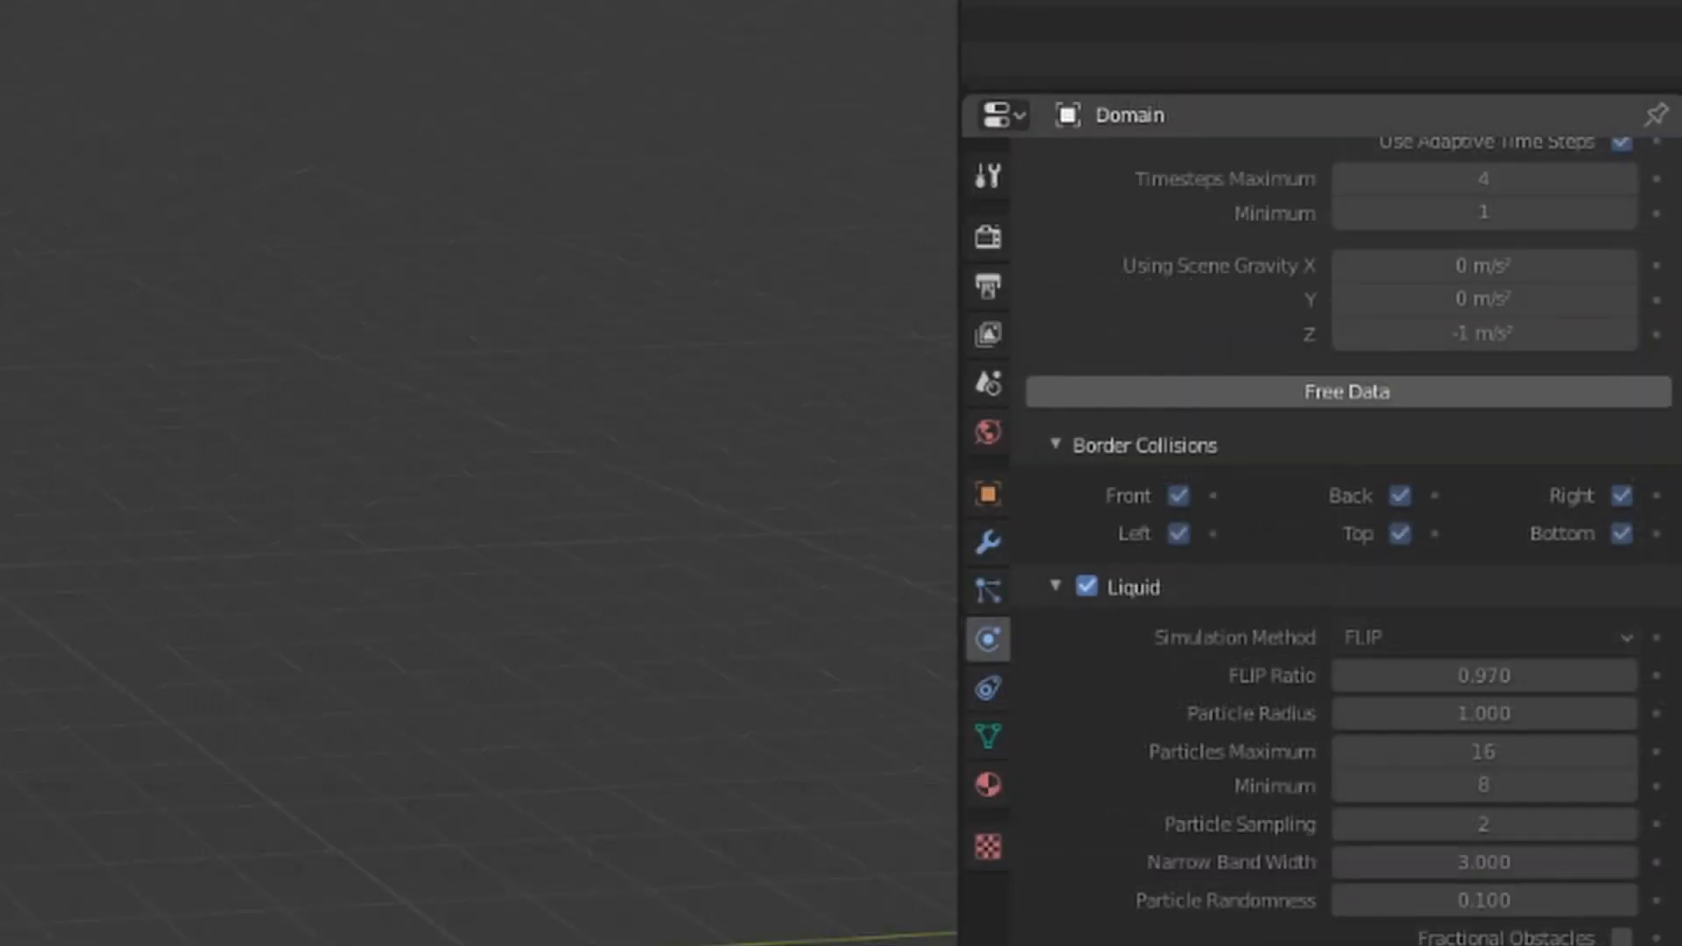
left_click(1086, 586)
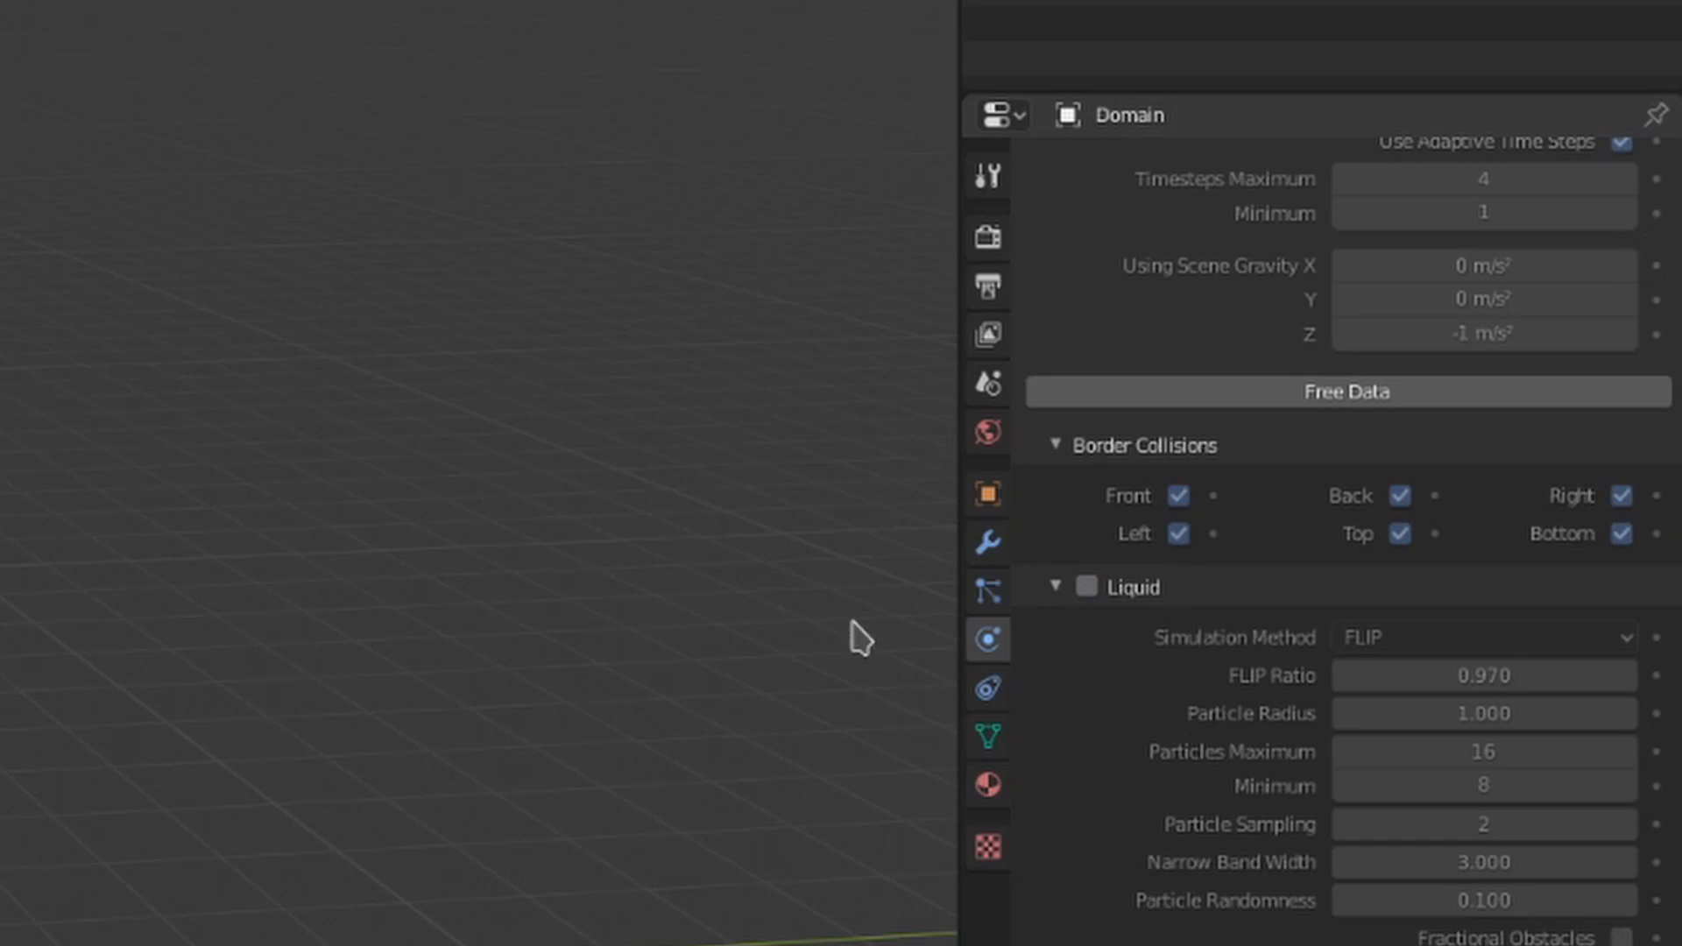
left_click(1087, 585)
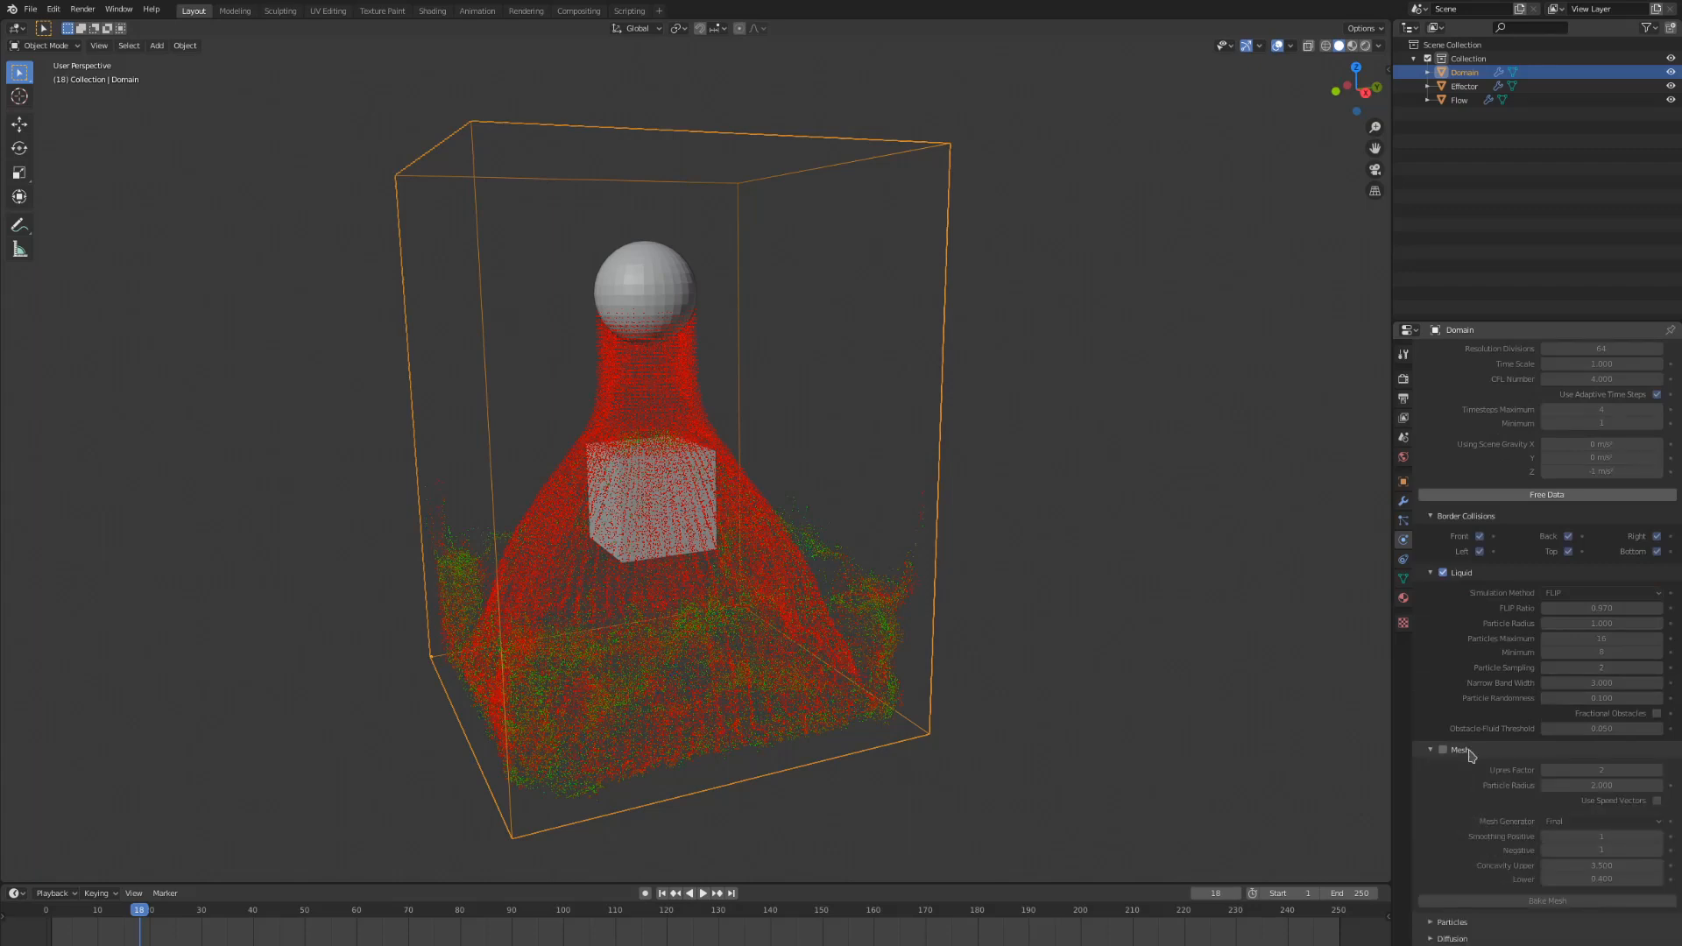
Enable Mesh generation for the liquid and start Bake Mesh
left_click(1444, 750)
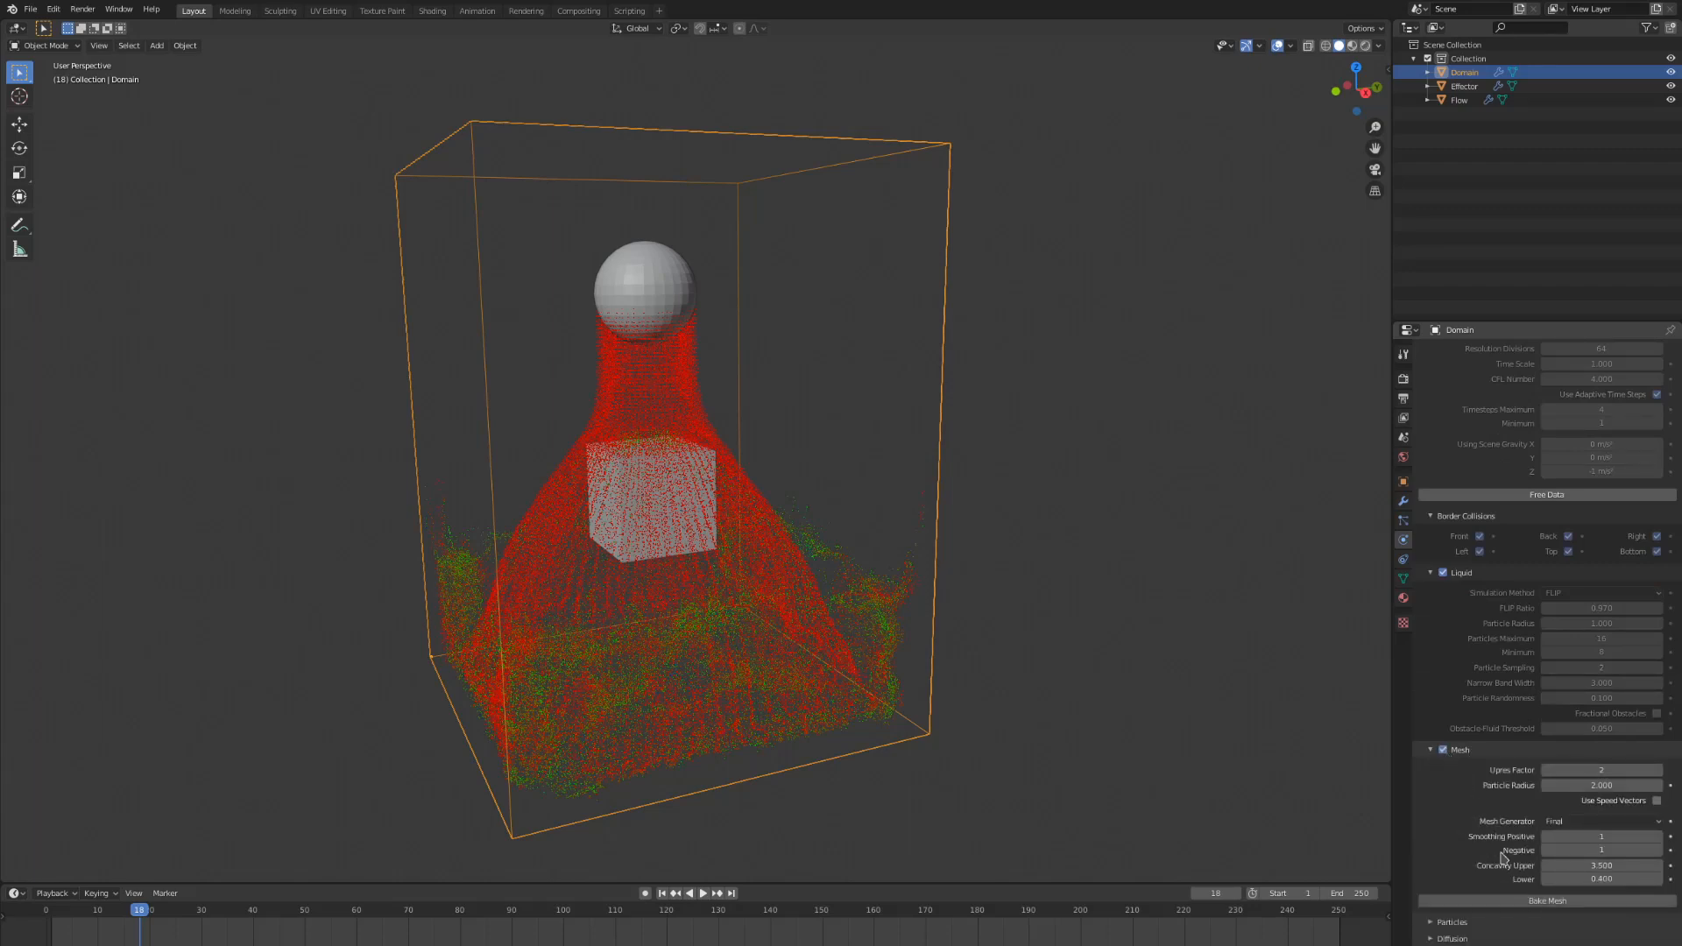
left_click(1556, 901)
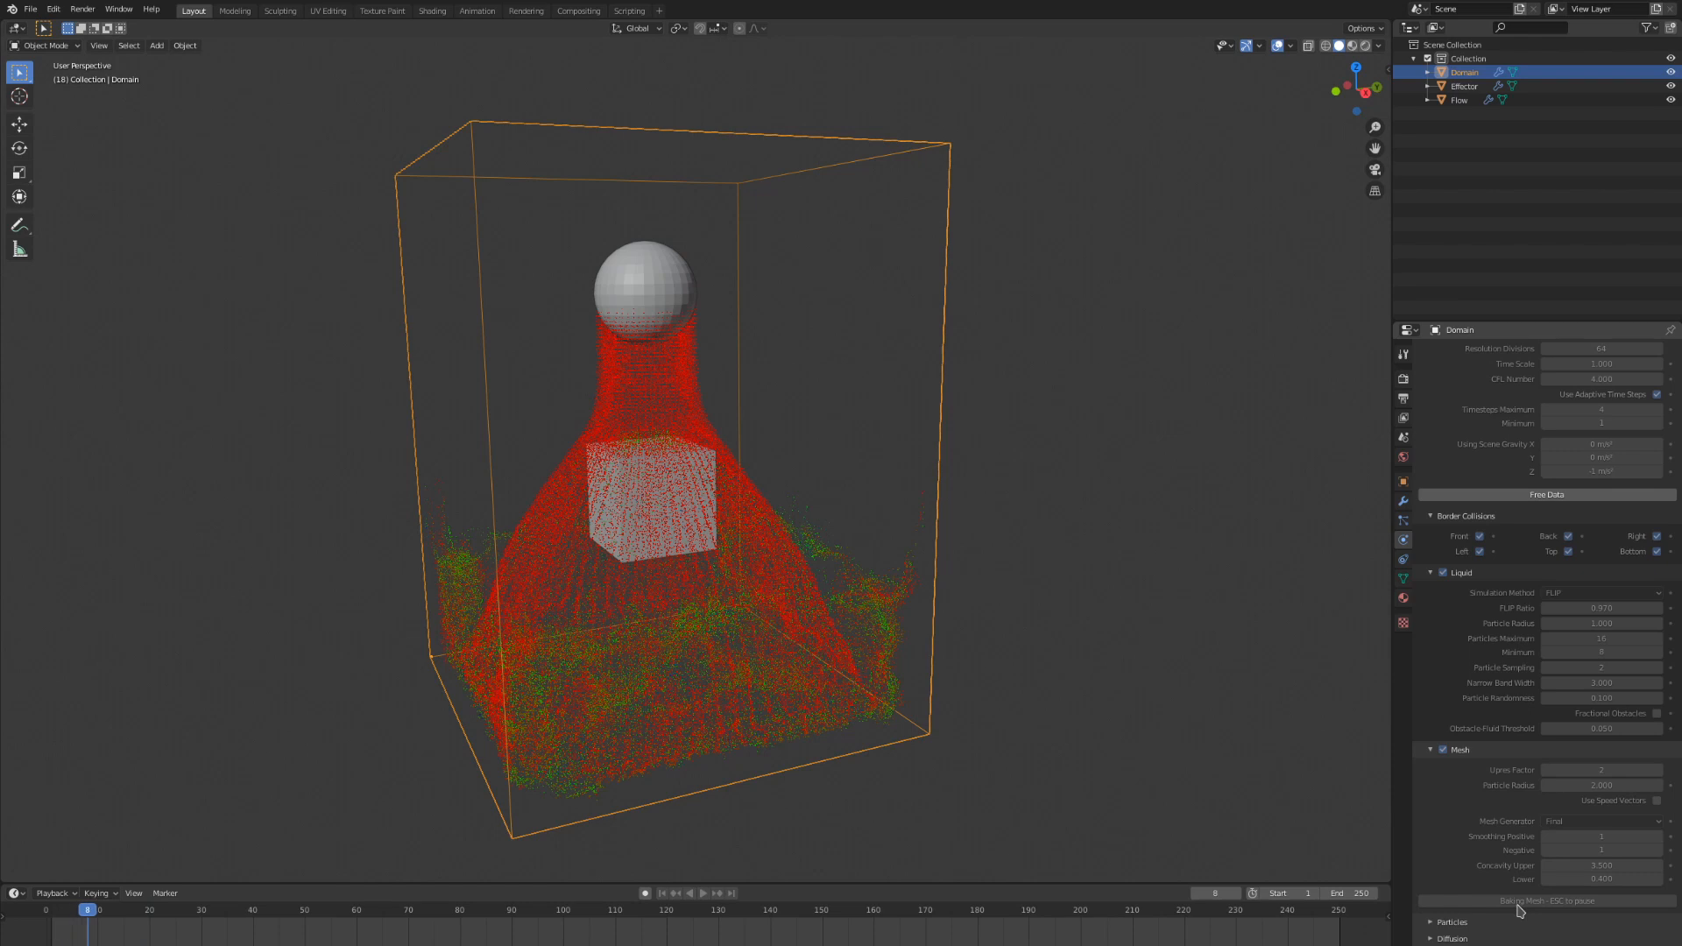